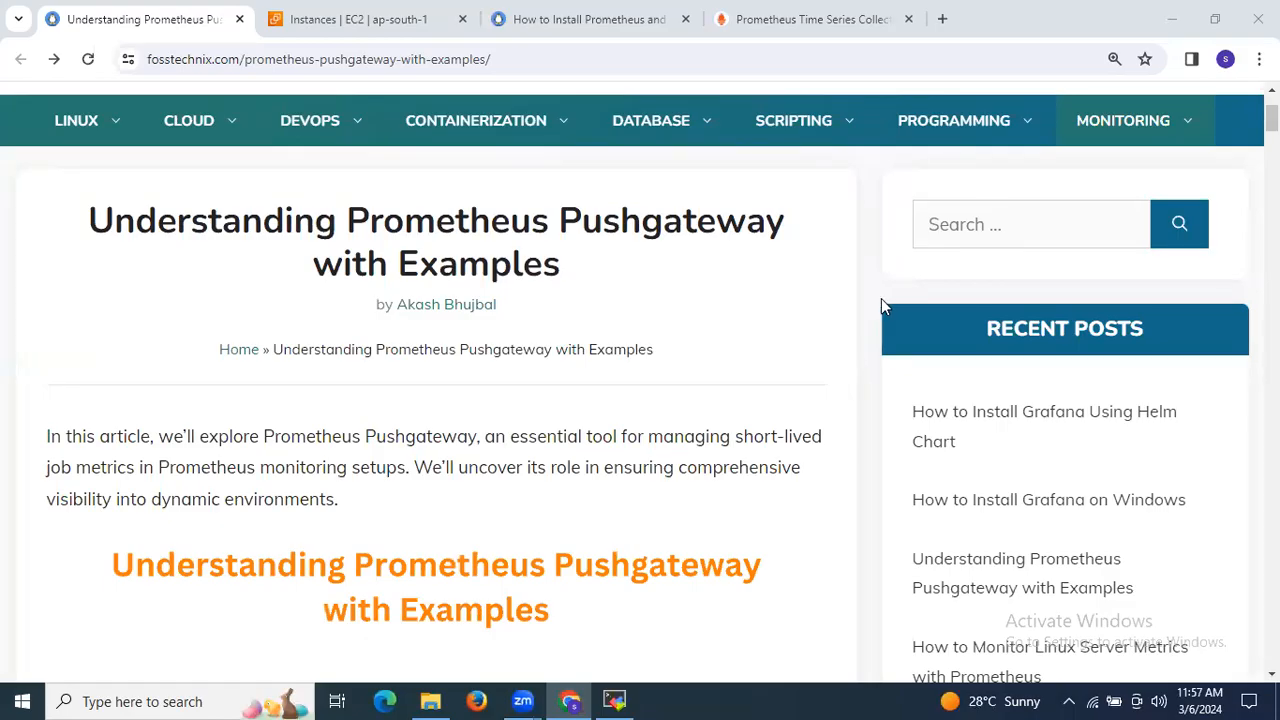
mouse_move(870, 272)
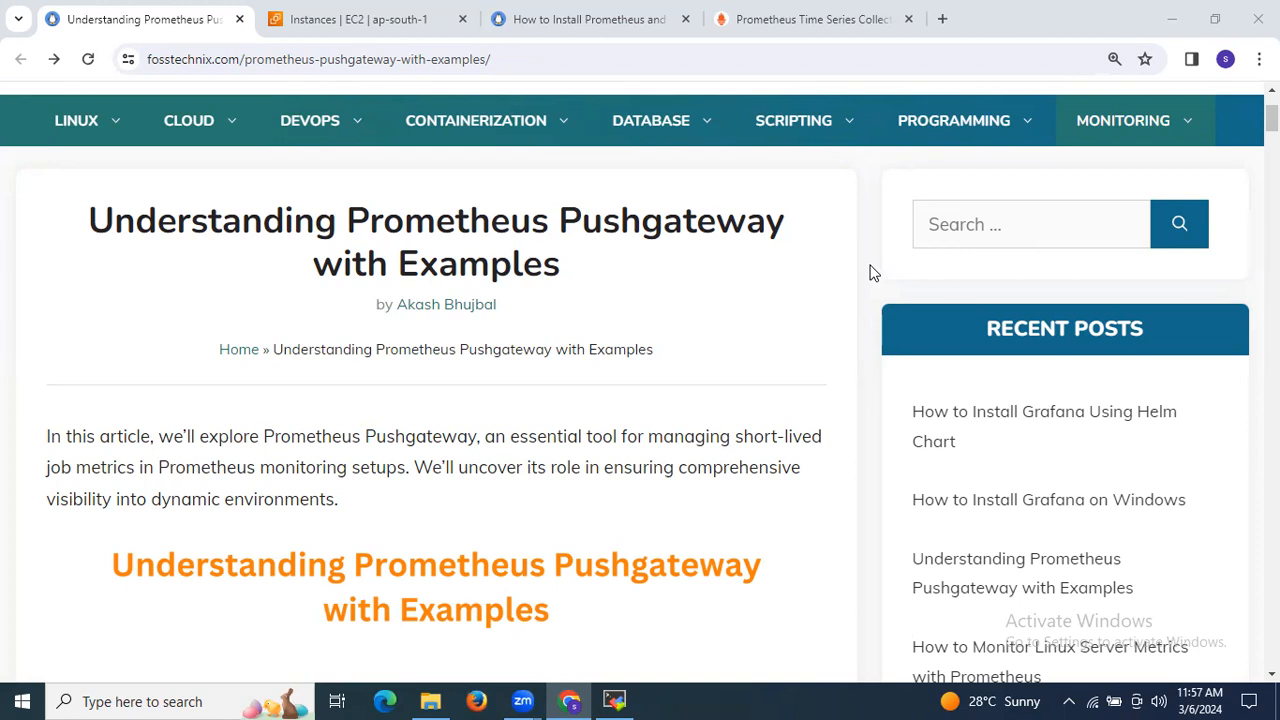
mouse_move(856, 298)
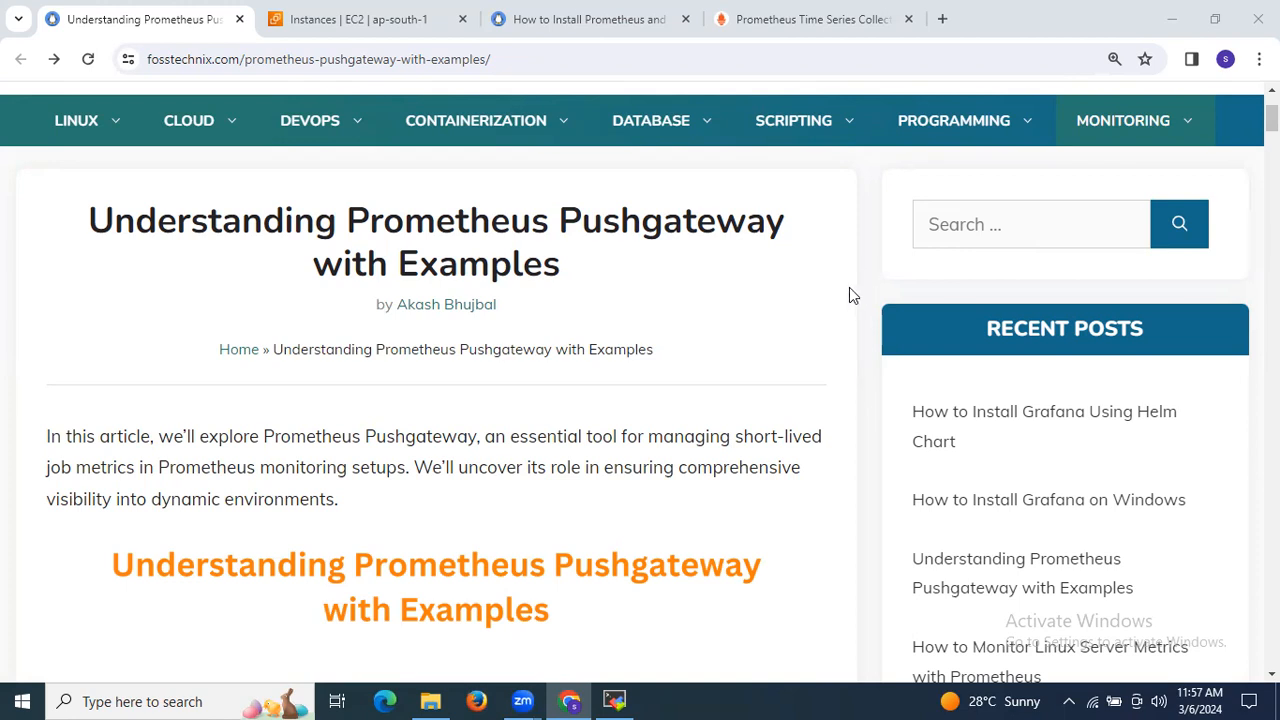
mouse_move(784, 312)
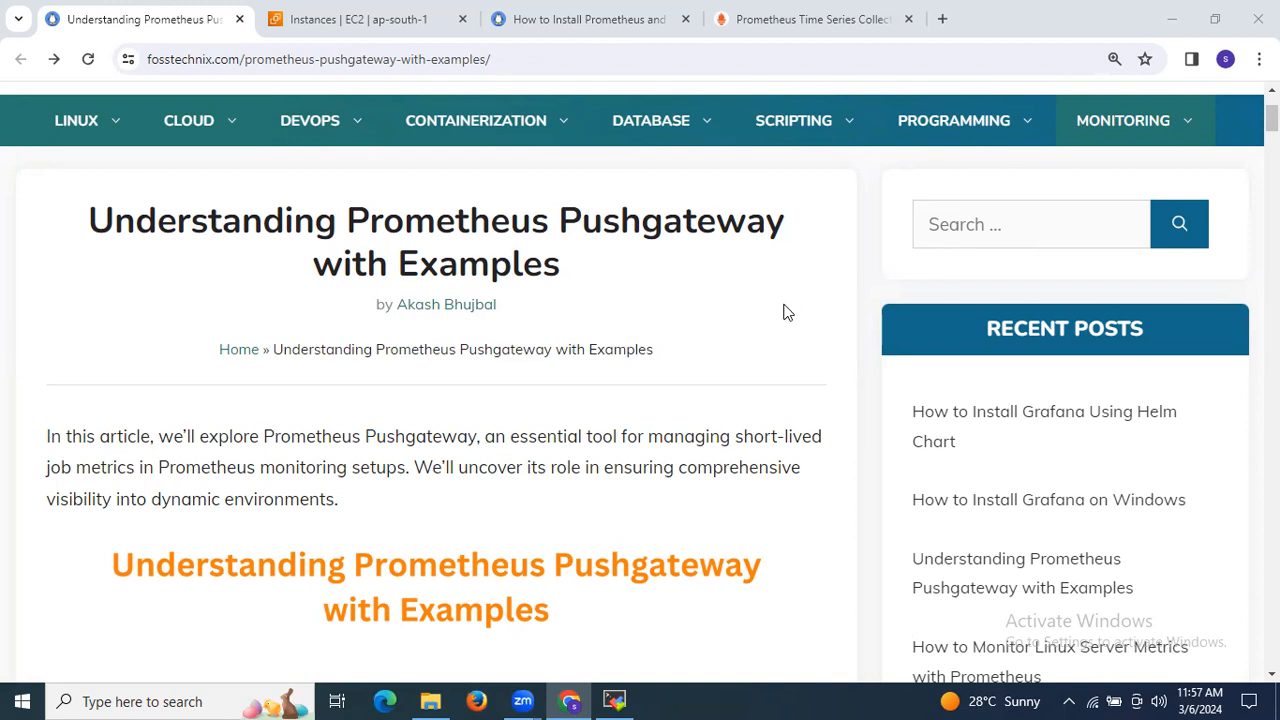
mouse_move(520, 354)
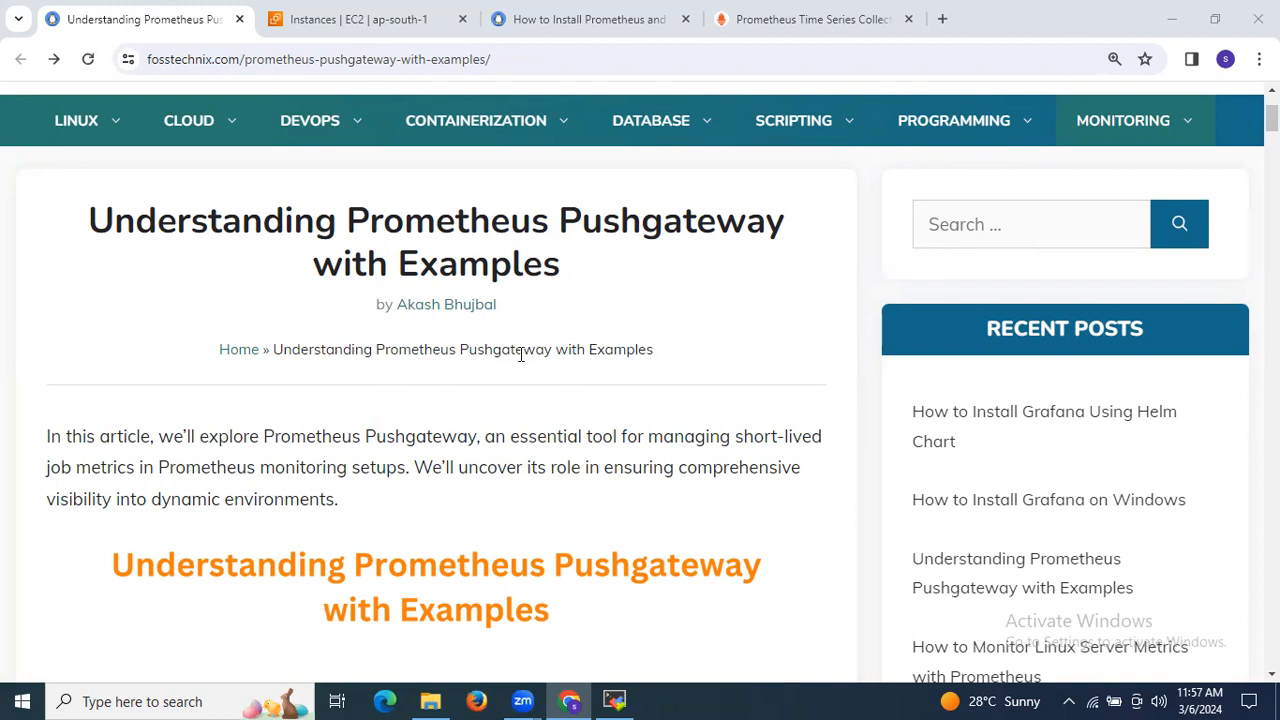
mouse_move(524, 344)
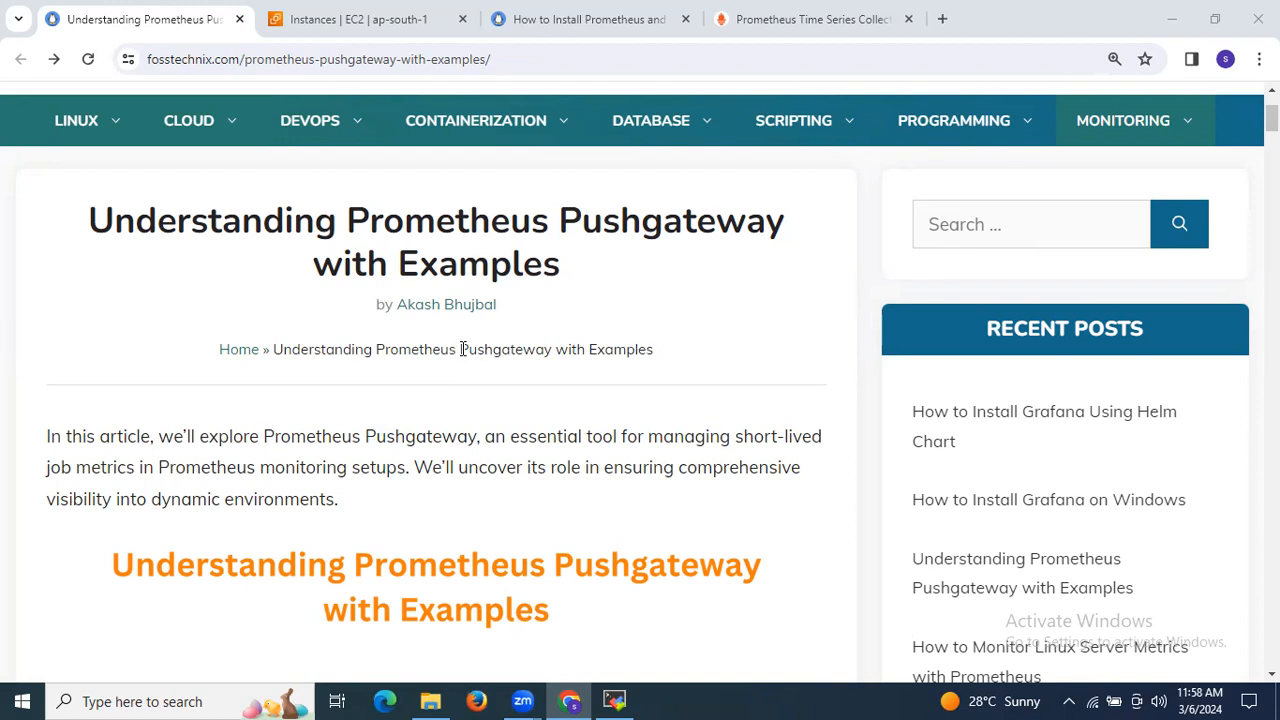
mouse_move(464, 348)
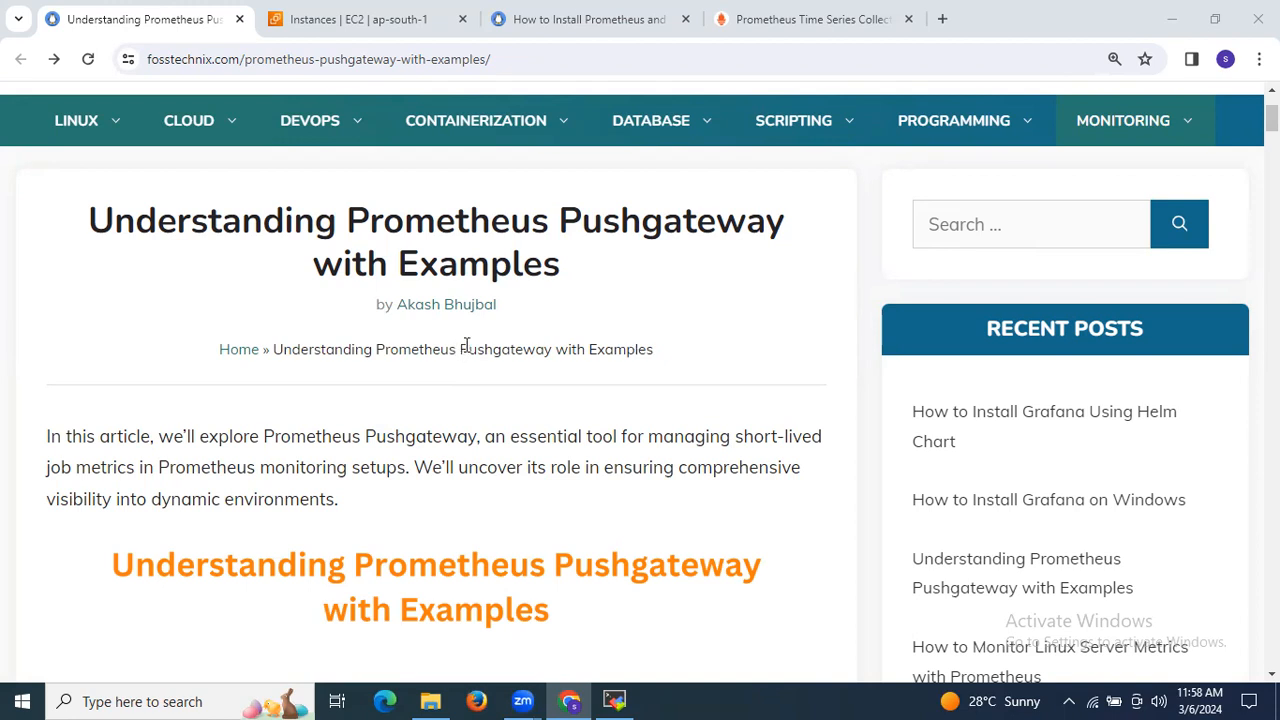
Scroll the Pushgateway article down to its introduction paragraph and logo.
scroll(down, 3)
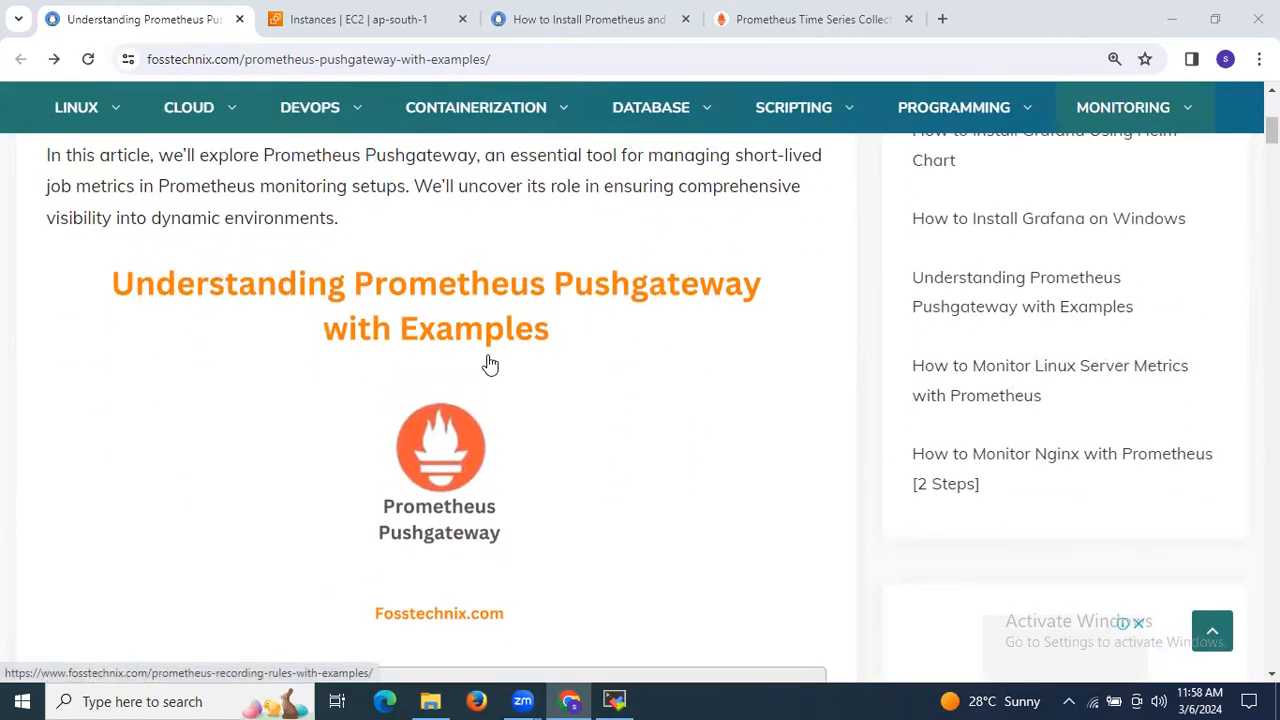
Scroll to the table of contents and the 'What is Prometheus?' heading.
scroll(down, 3)
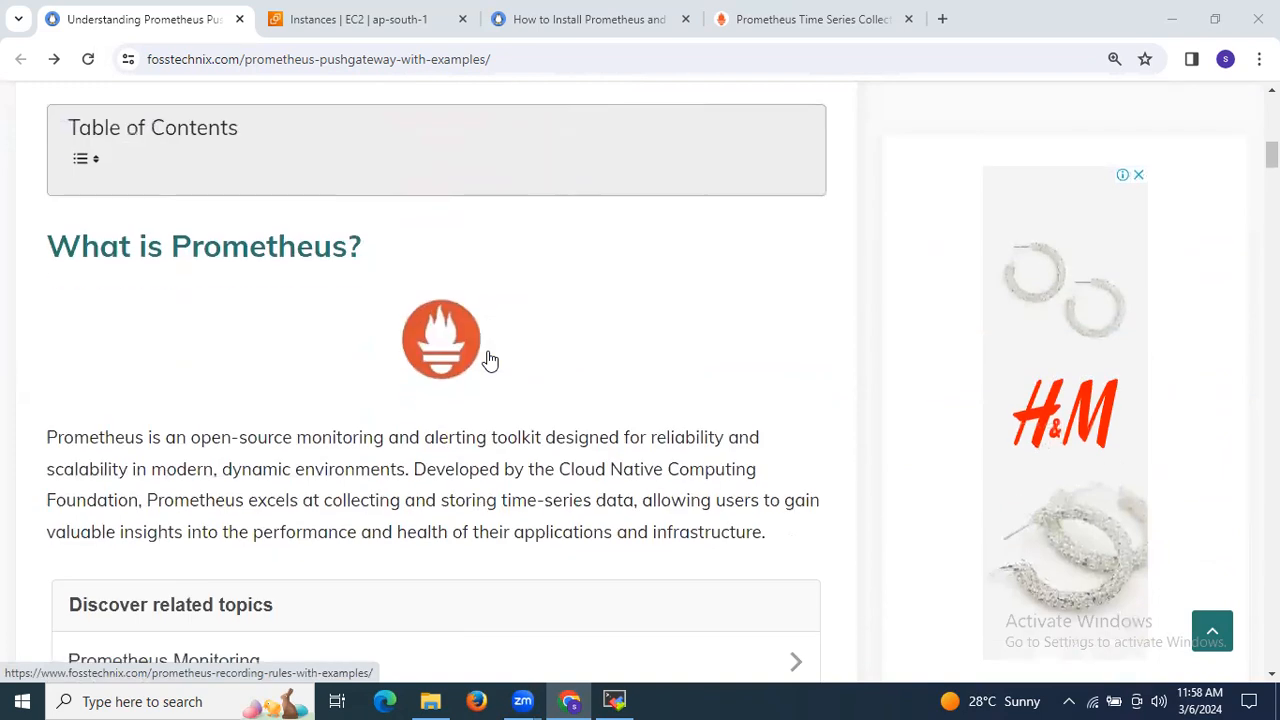
mouse_move(578, 298)
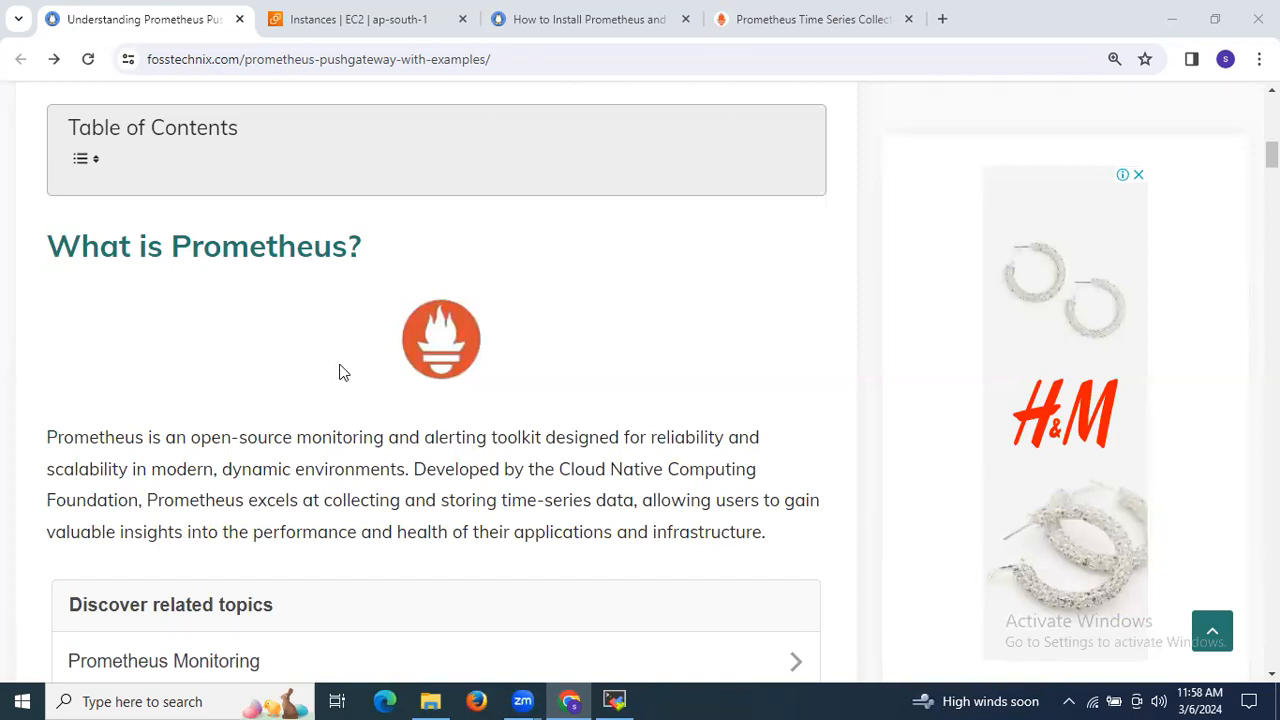
Scroll past the related-topics box to the 'What is Prometheus Pushgateway?' section.
scroll(down, 3)
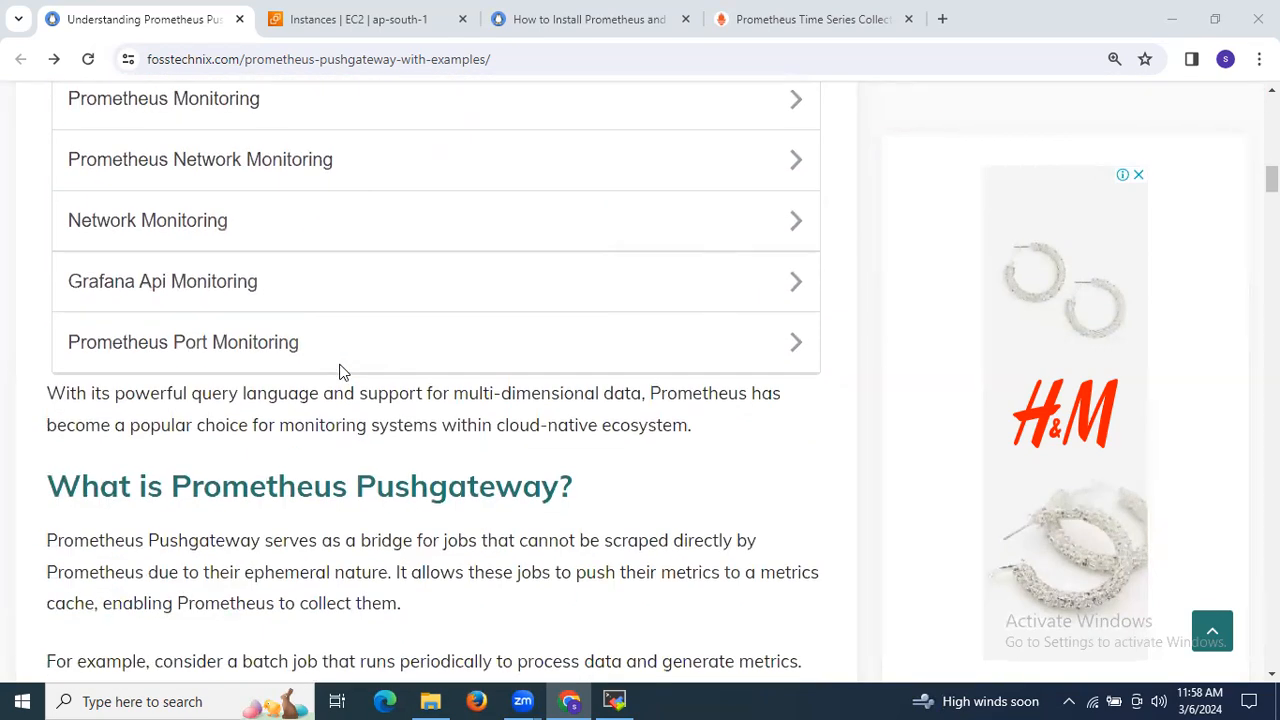
scroll(down, 3)
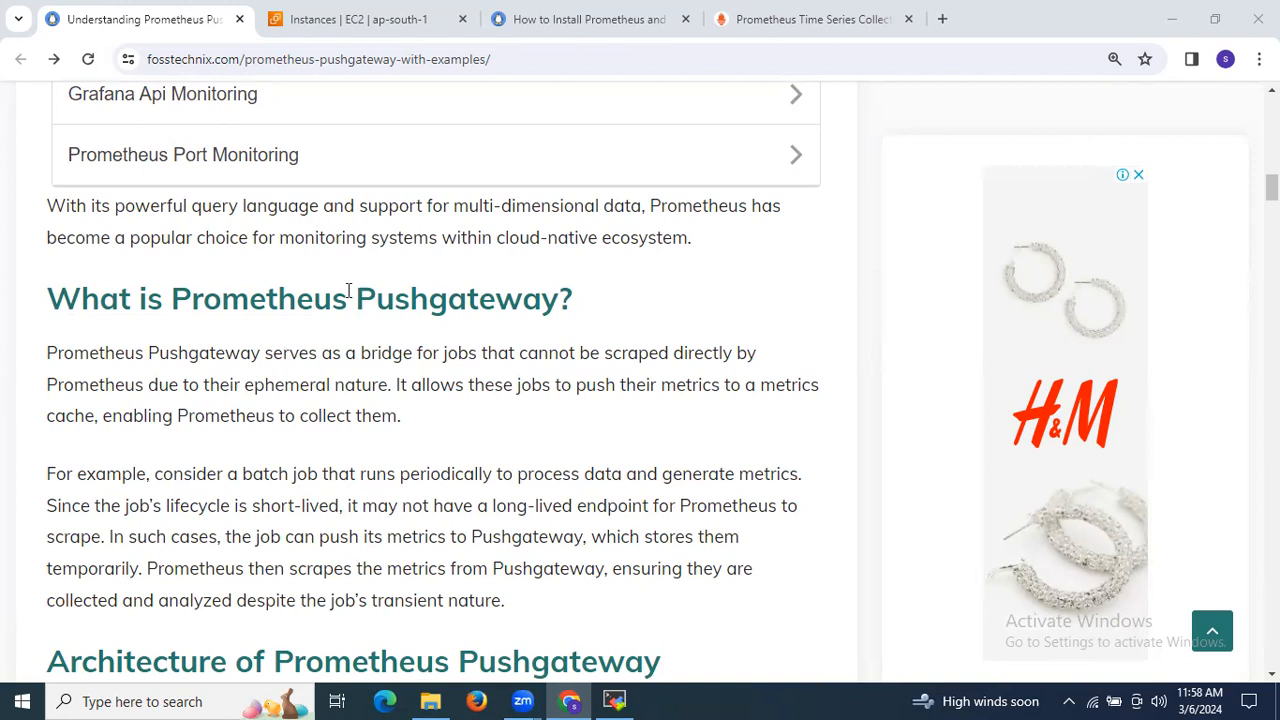
mouse_move(350, 332)
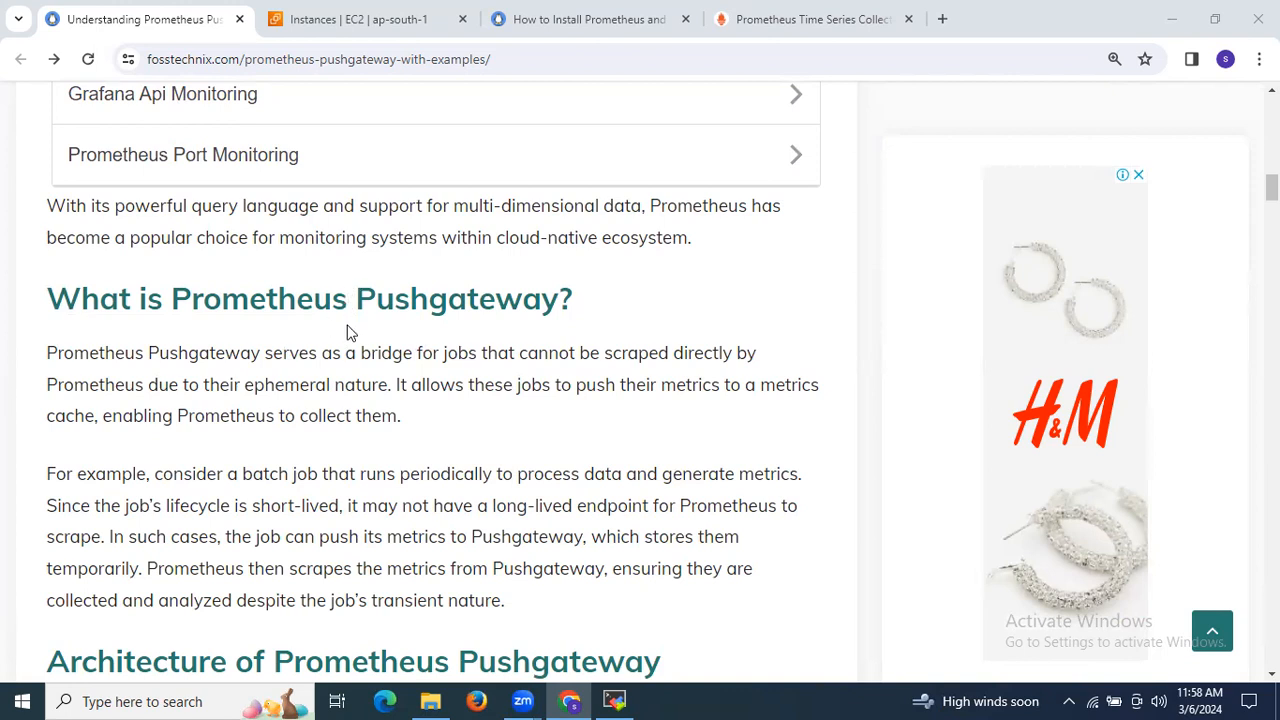
mouse_move(352, 328)
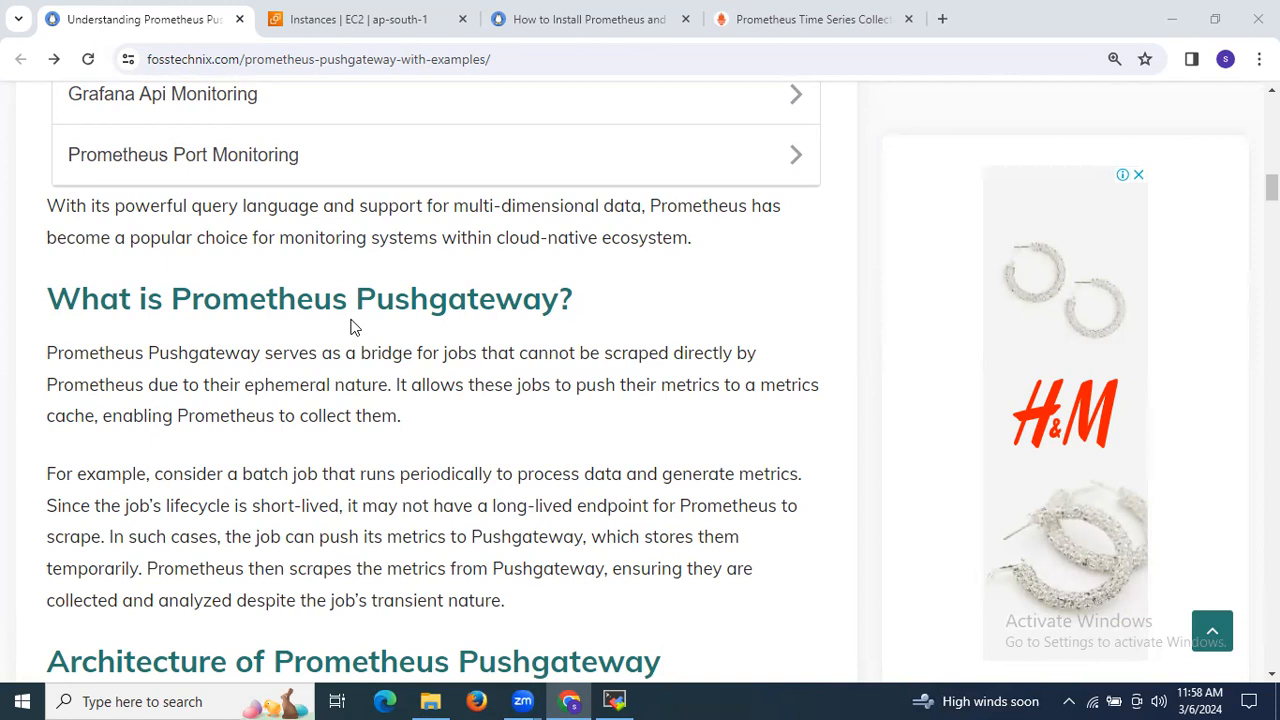
mouse_move(372, 344)
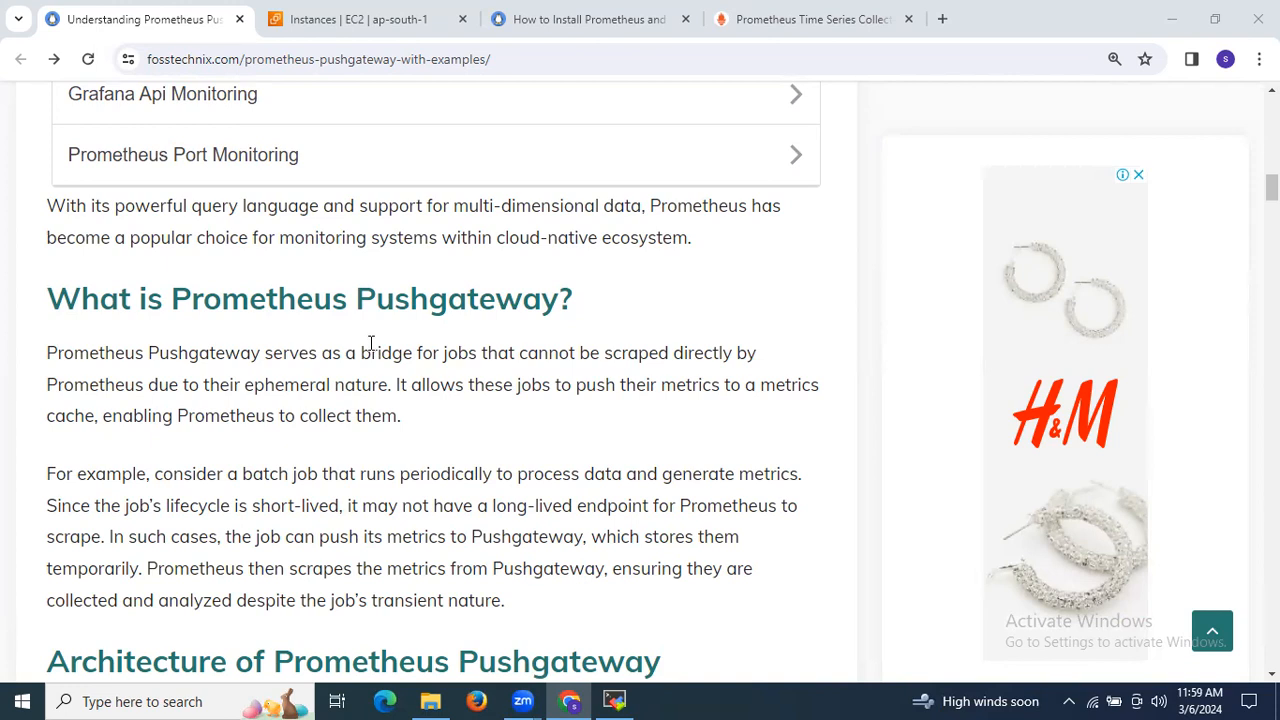
mouse_move(414, 352)
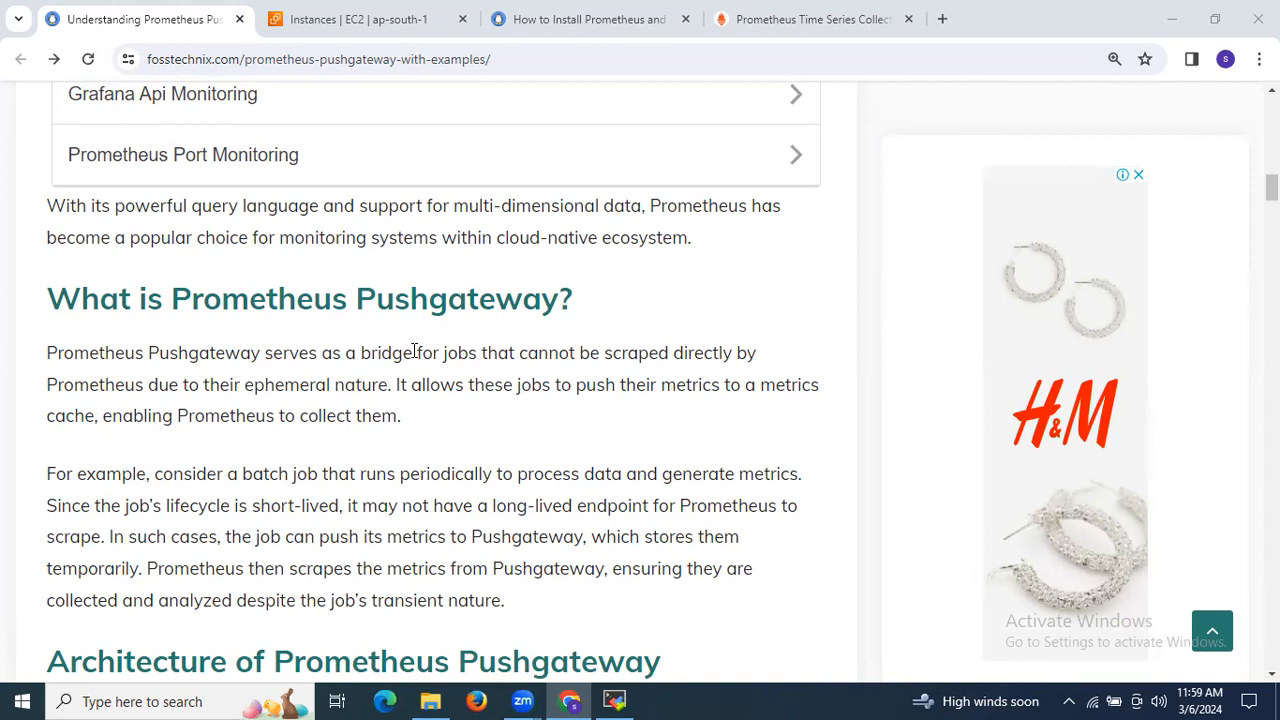
mouse_move(384, 444)
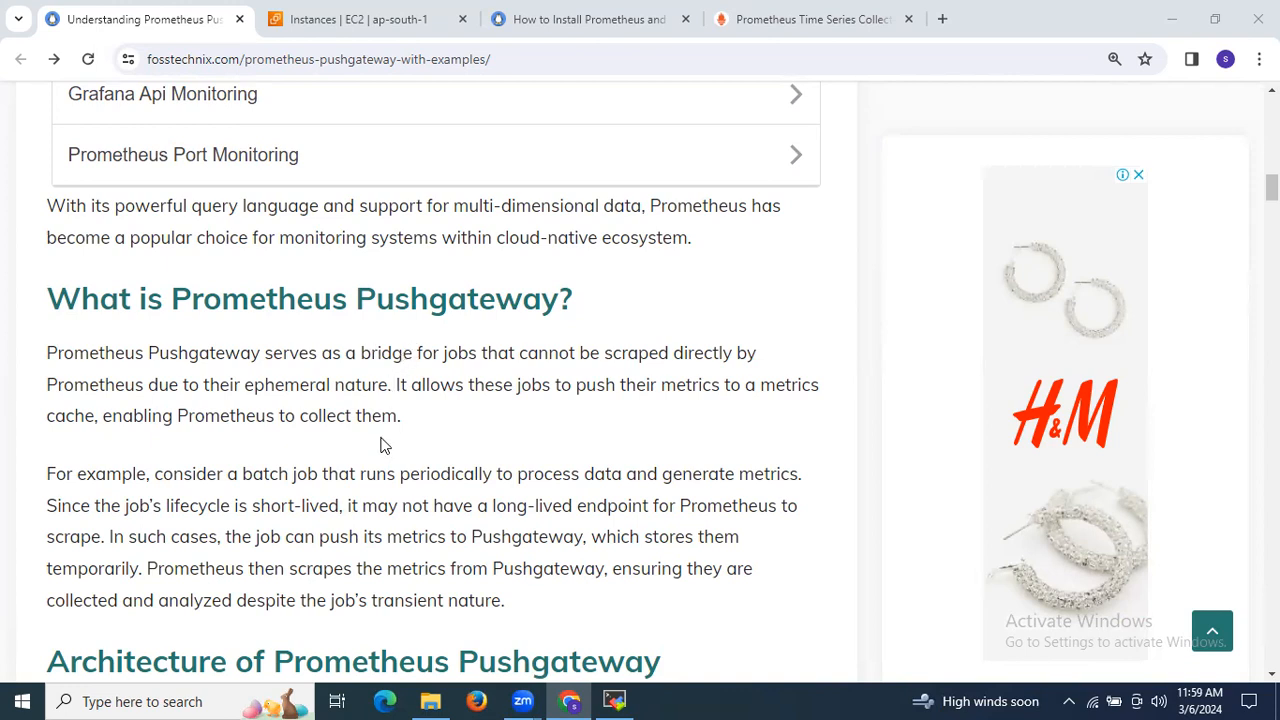
mouse_move(292, 408)
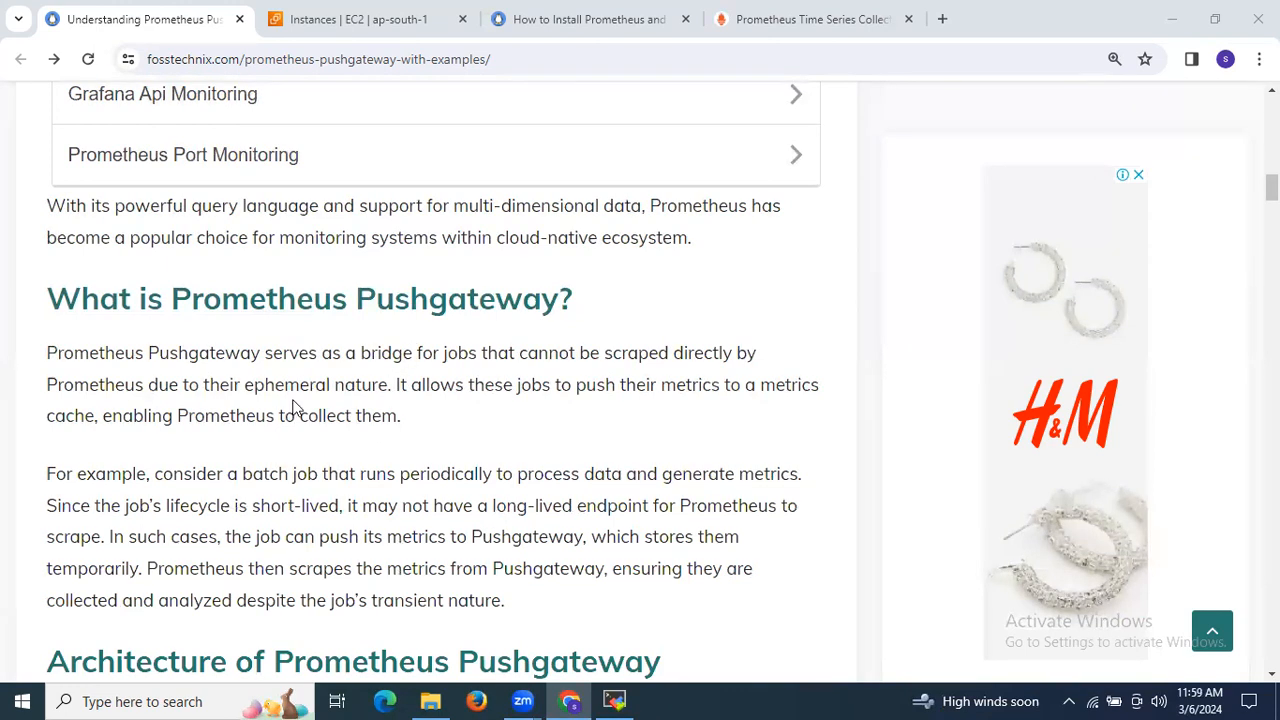
mouse_move(358, 340)
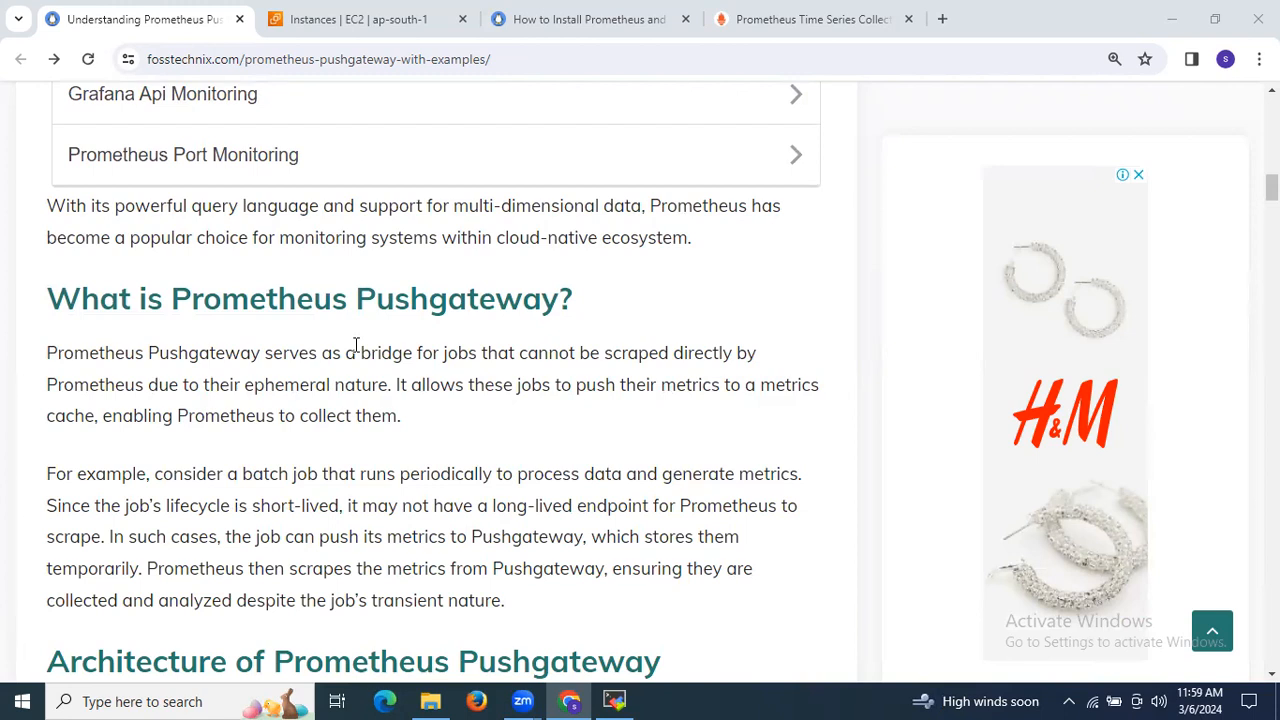
mouse_move(322, 348)
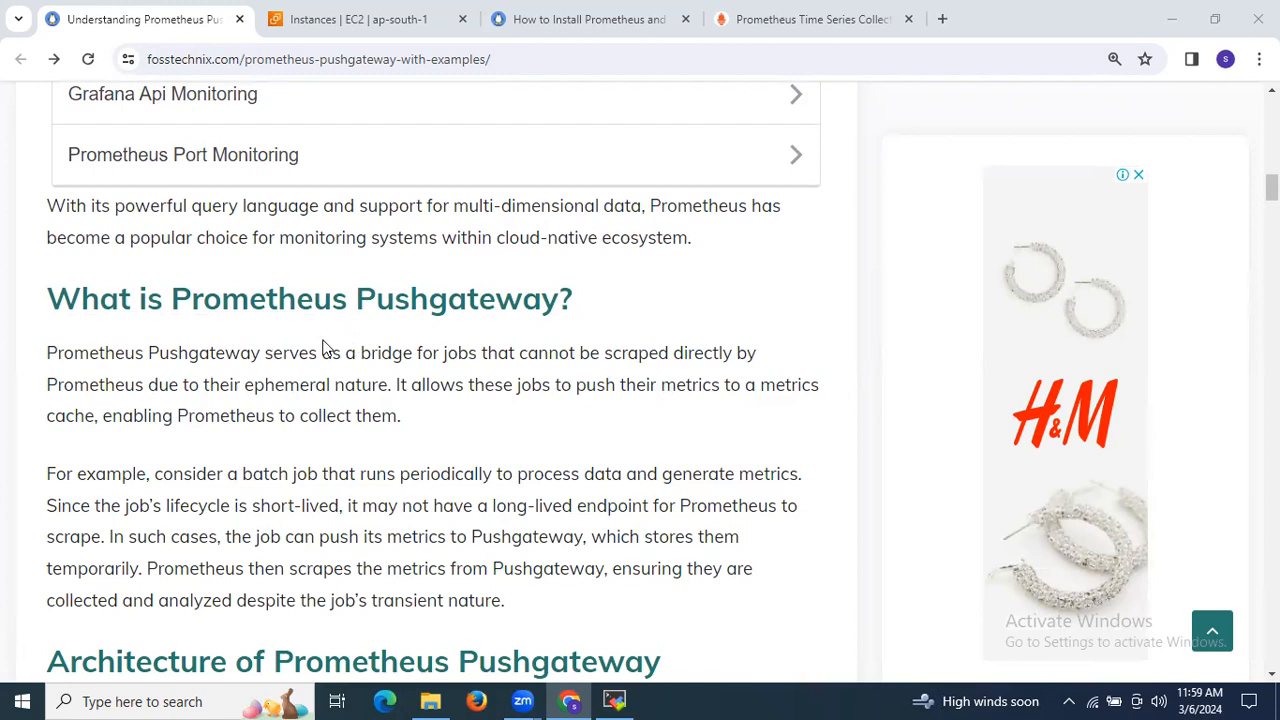
Scroll to the architecture diagram with the Pushgateway Server component described beneath it.
scroll(down, 3)
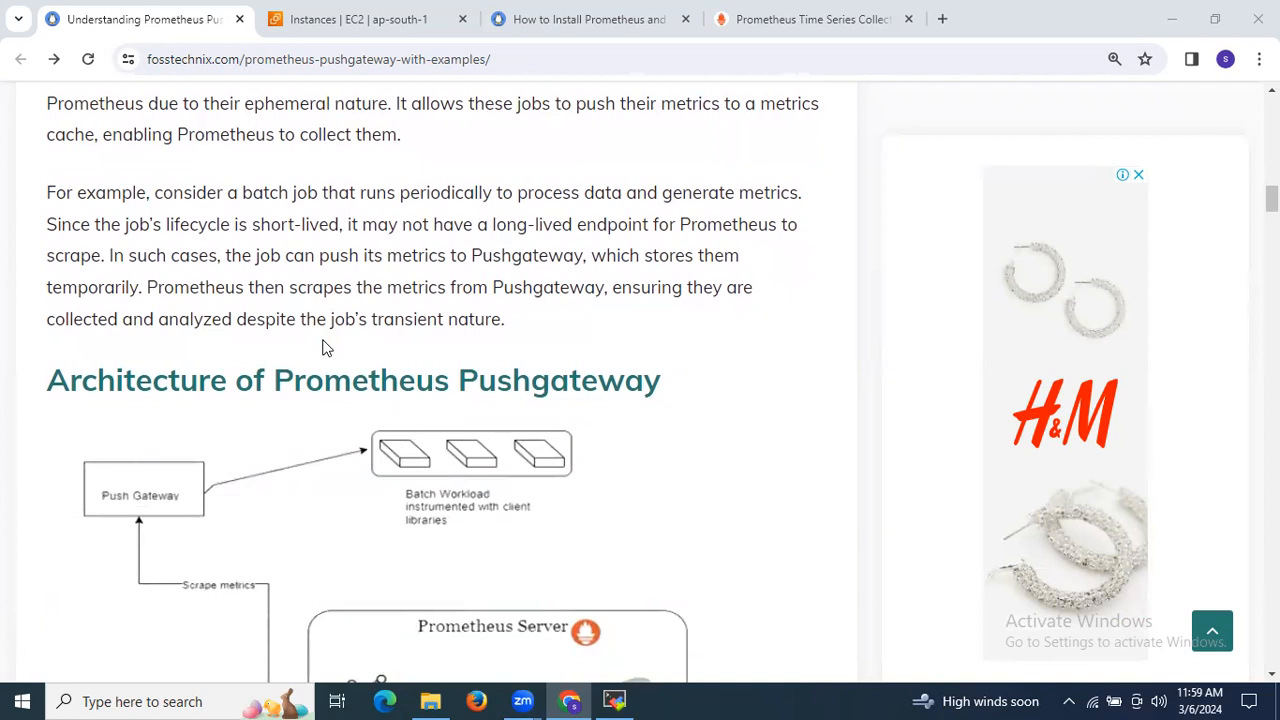
scroll(down, 3)
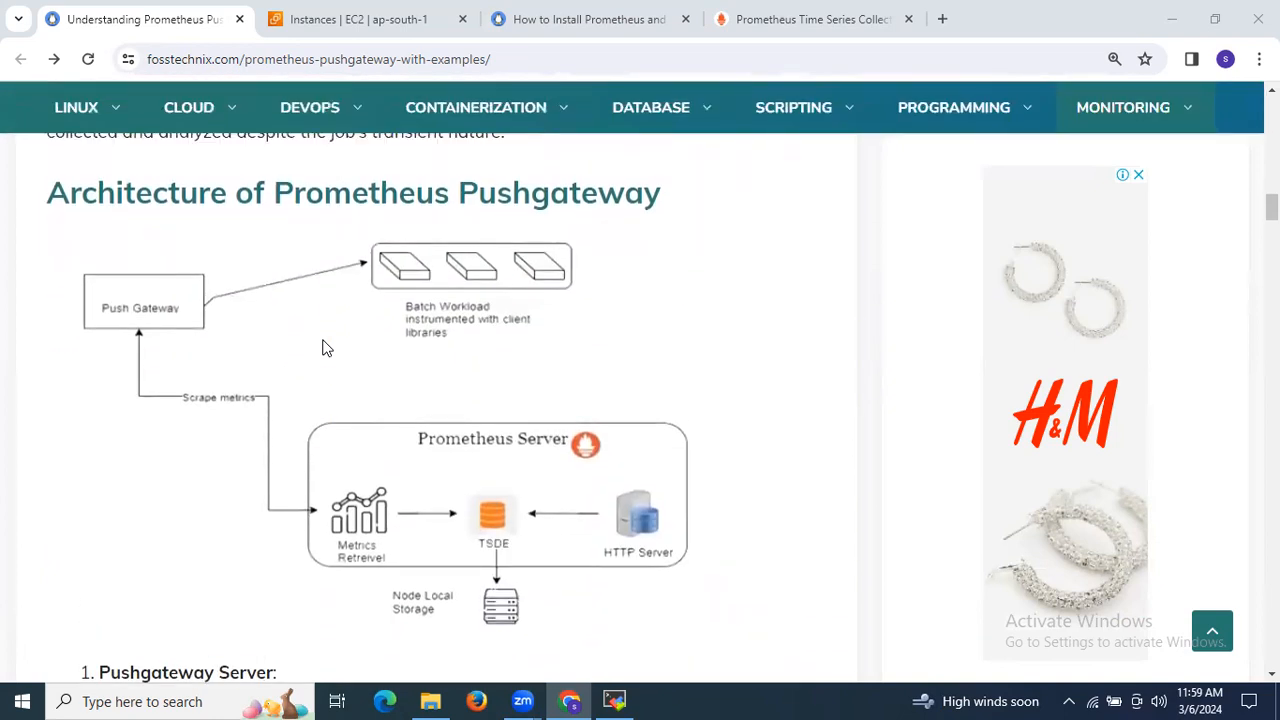
scroll(up, 3)
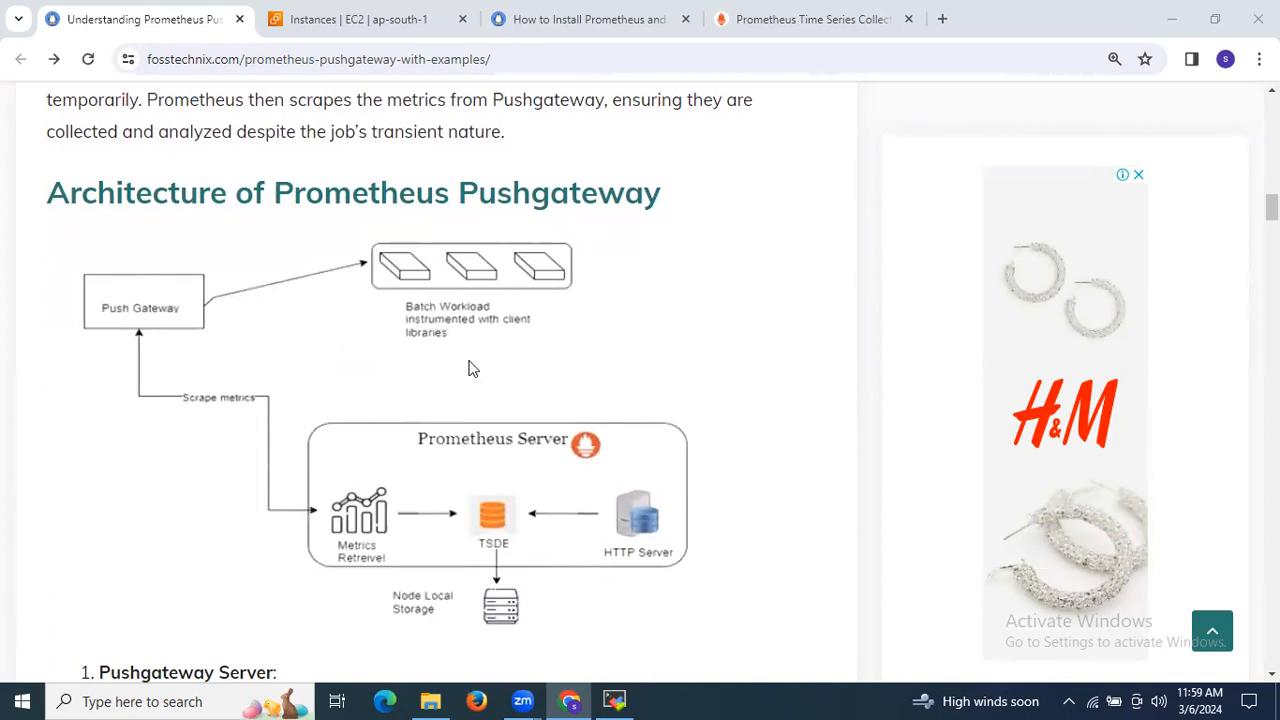
mouse_move(484, 478)
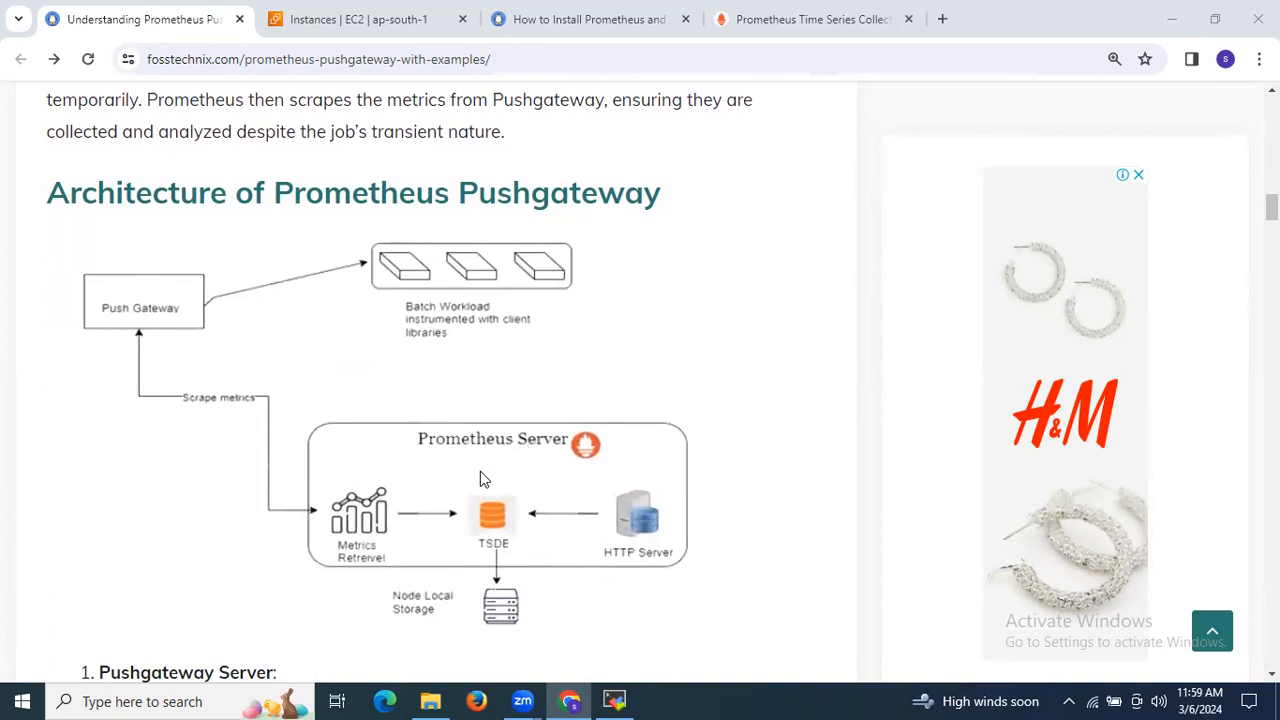
mouse_move(400, 544)
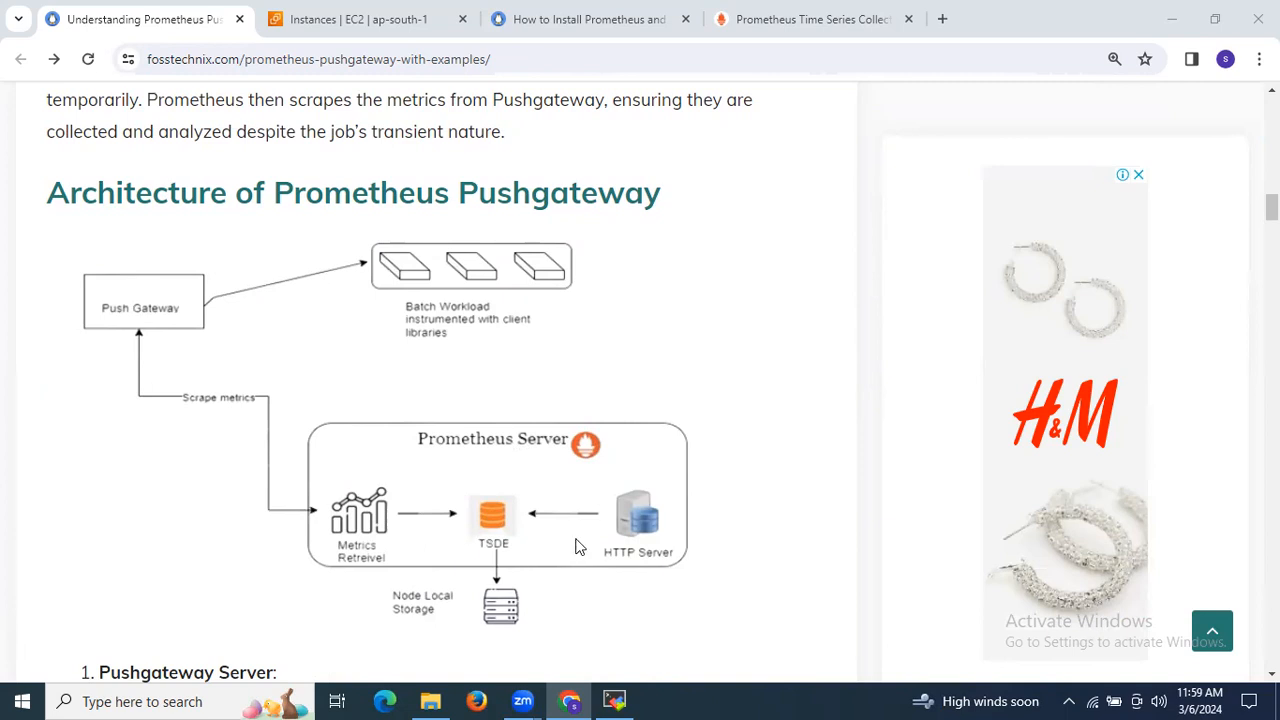
mouse_move(462, 620)
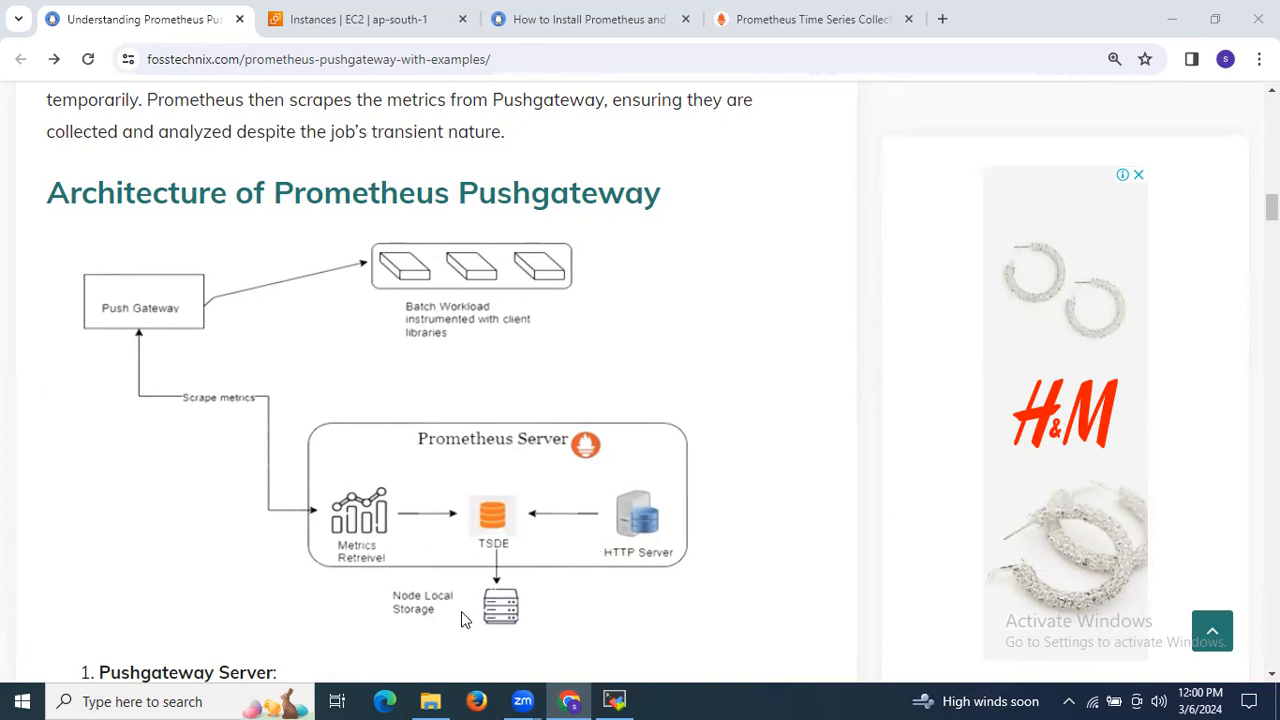
mouse_move(368, 516)
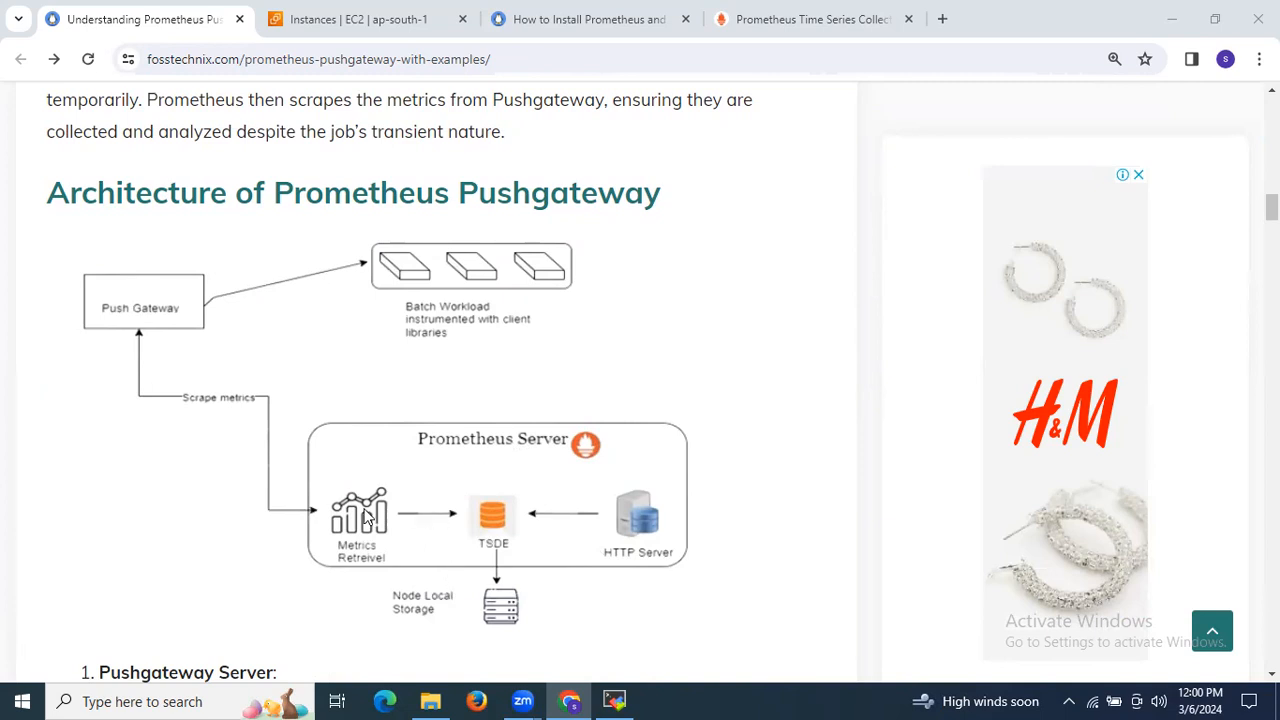
mouse_move(170, 366)
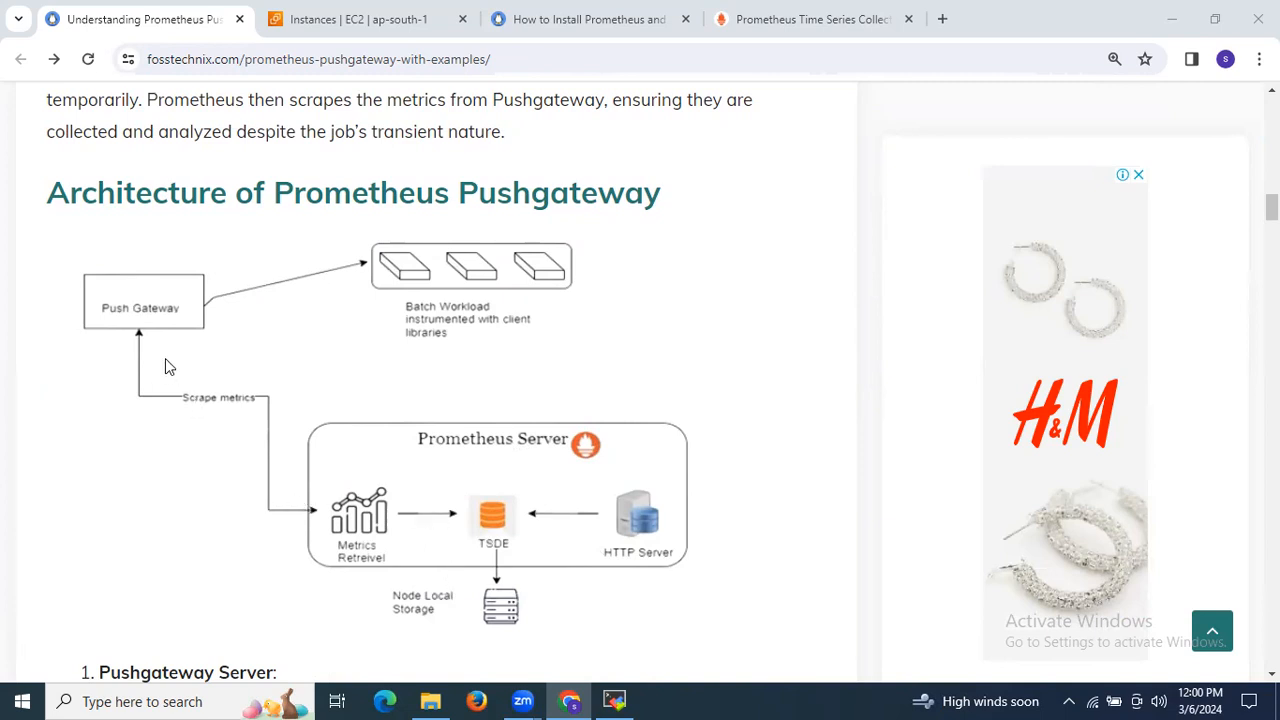
mouse_move(444, 318)
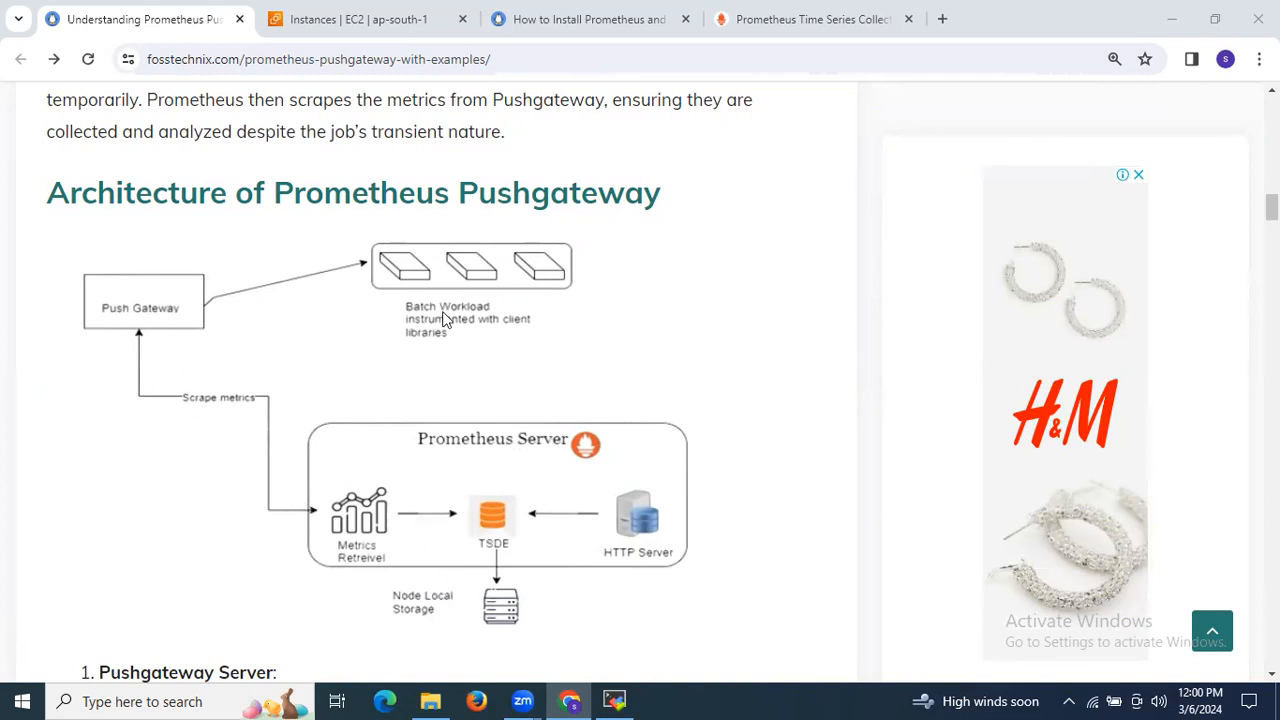
mouse_move(240, 346)
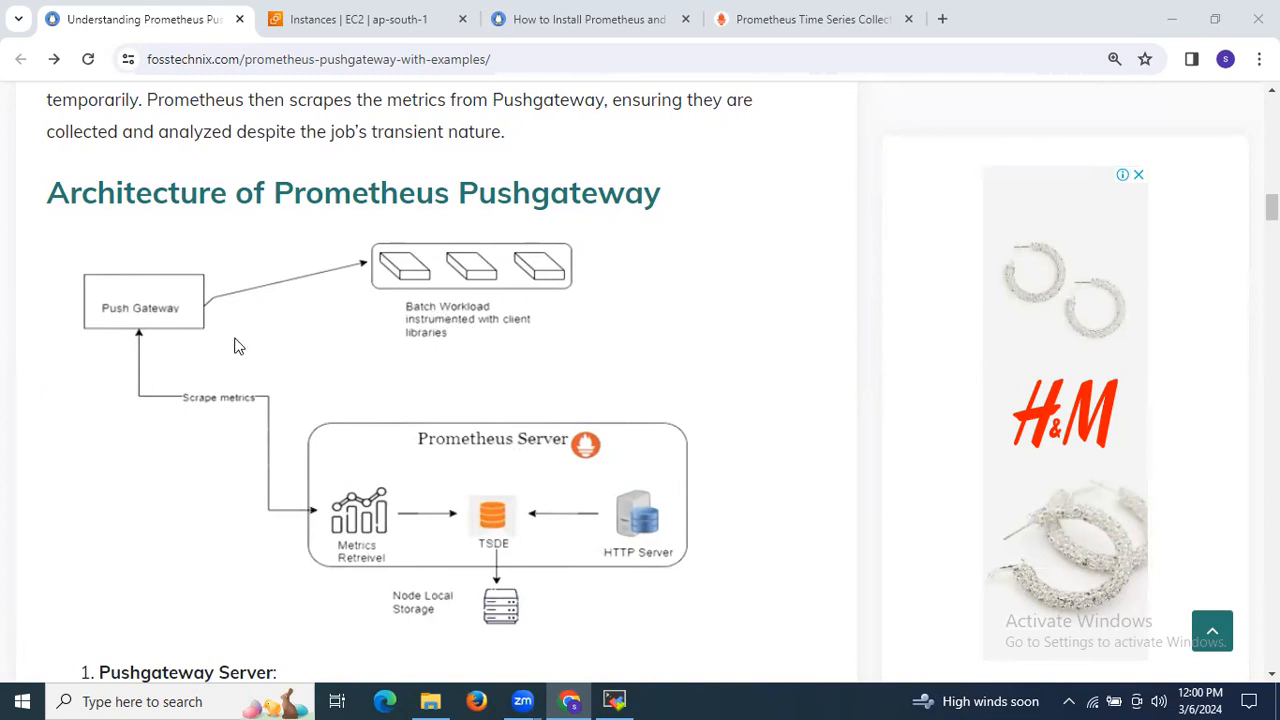
mouse_move(200, 340)
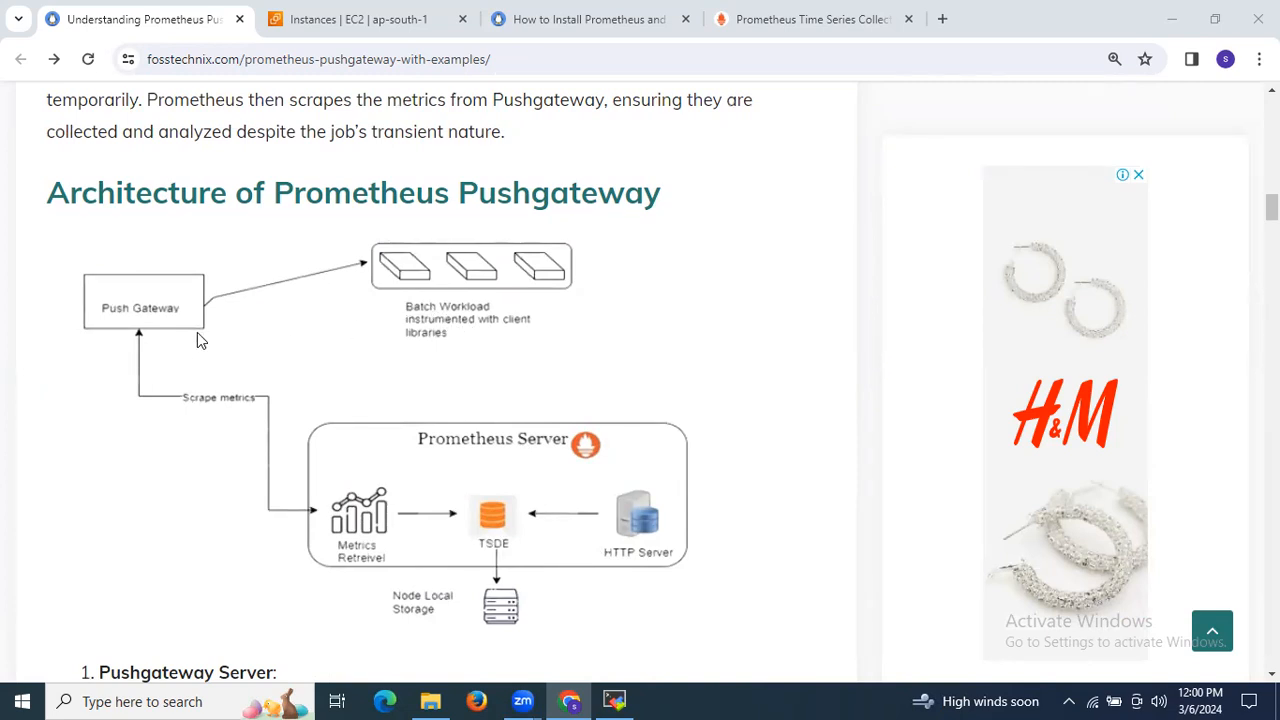
scroll(down, 3)
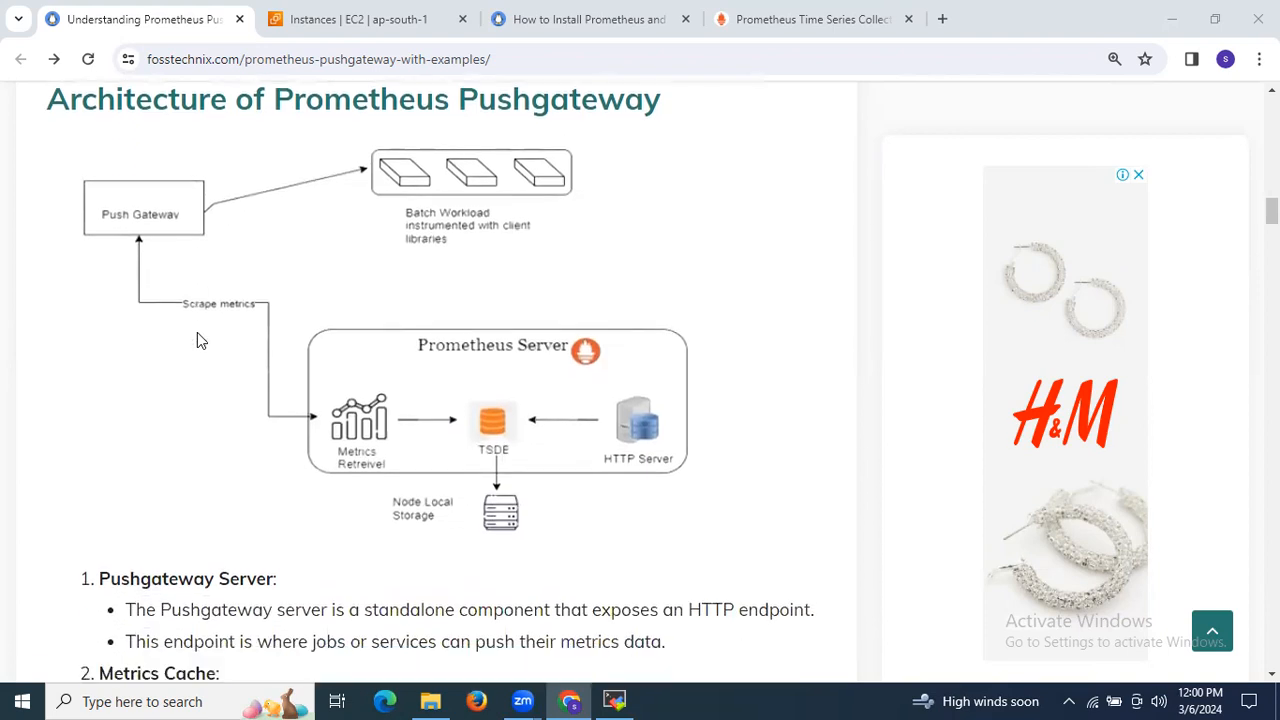
Read through the Pushgateway components, use cases and benefits sections.
scroll(down, 3)
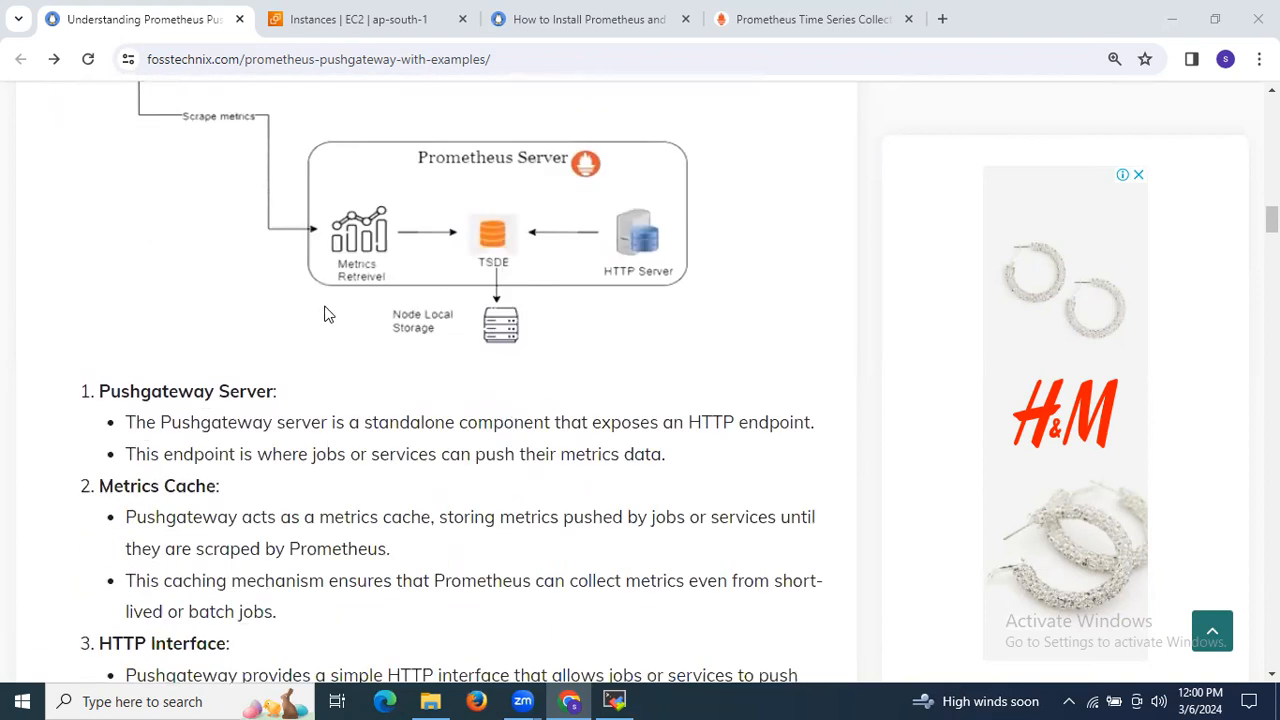
mouse_move(420, 206)
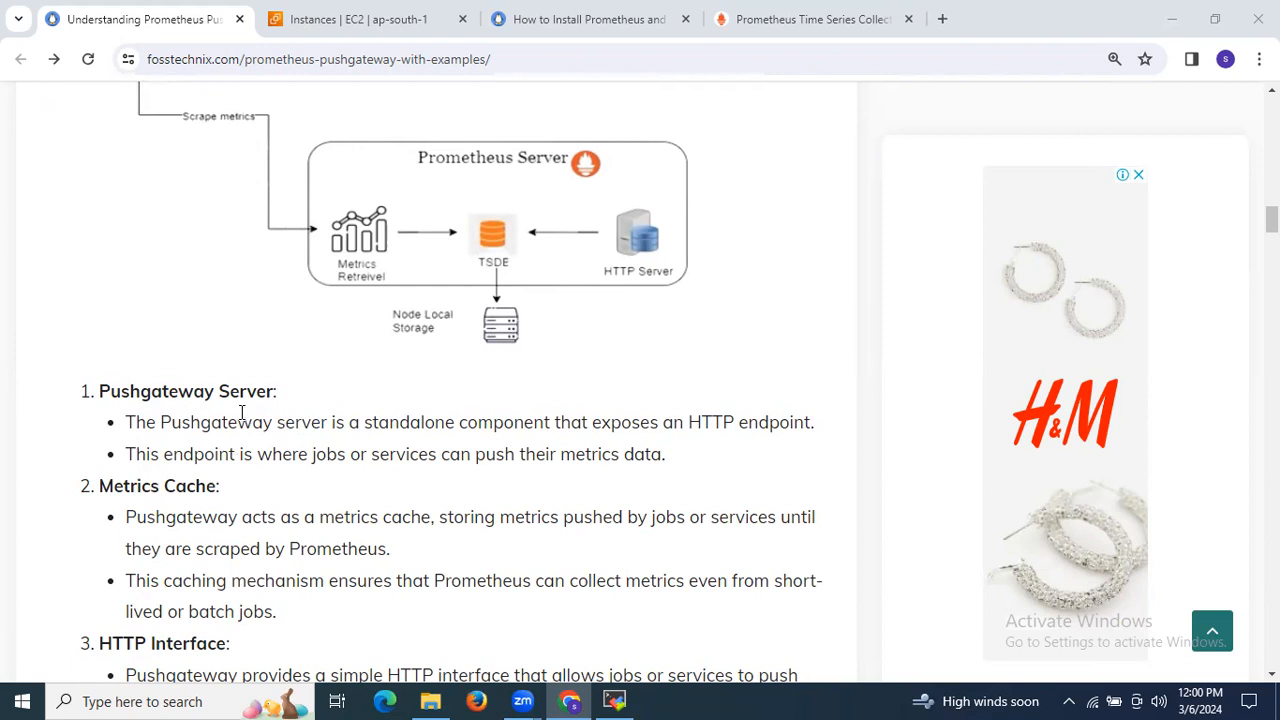
scroll(down, 3)
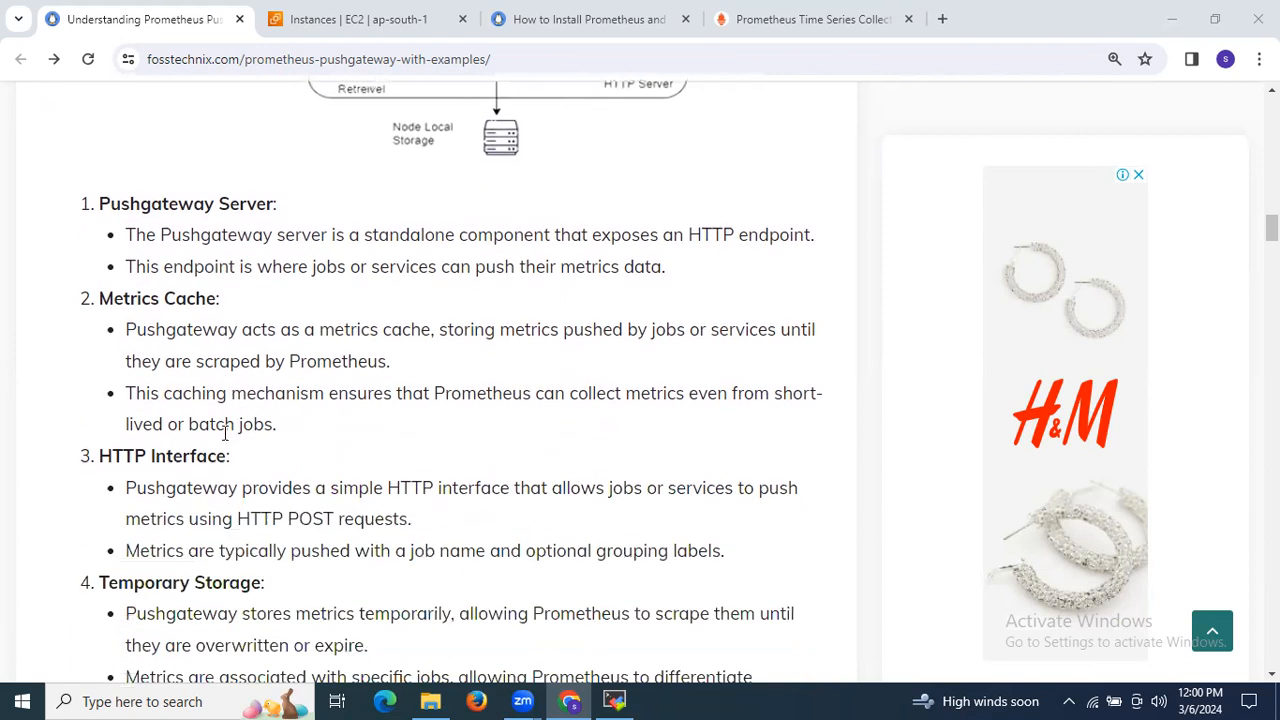
scroll(down, 3)
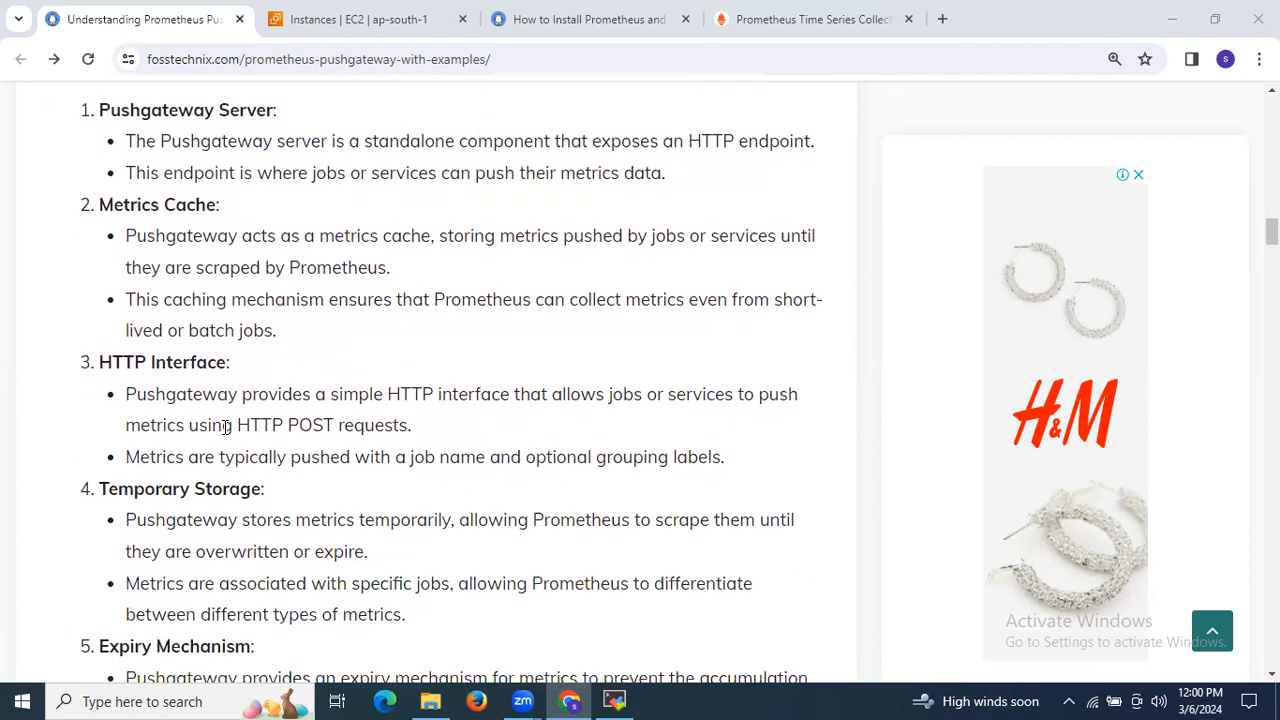
scroll(down, 3)
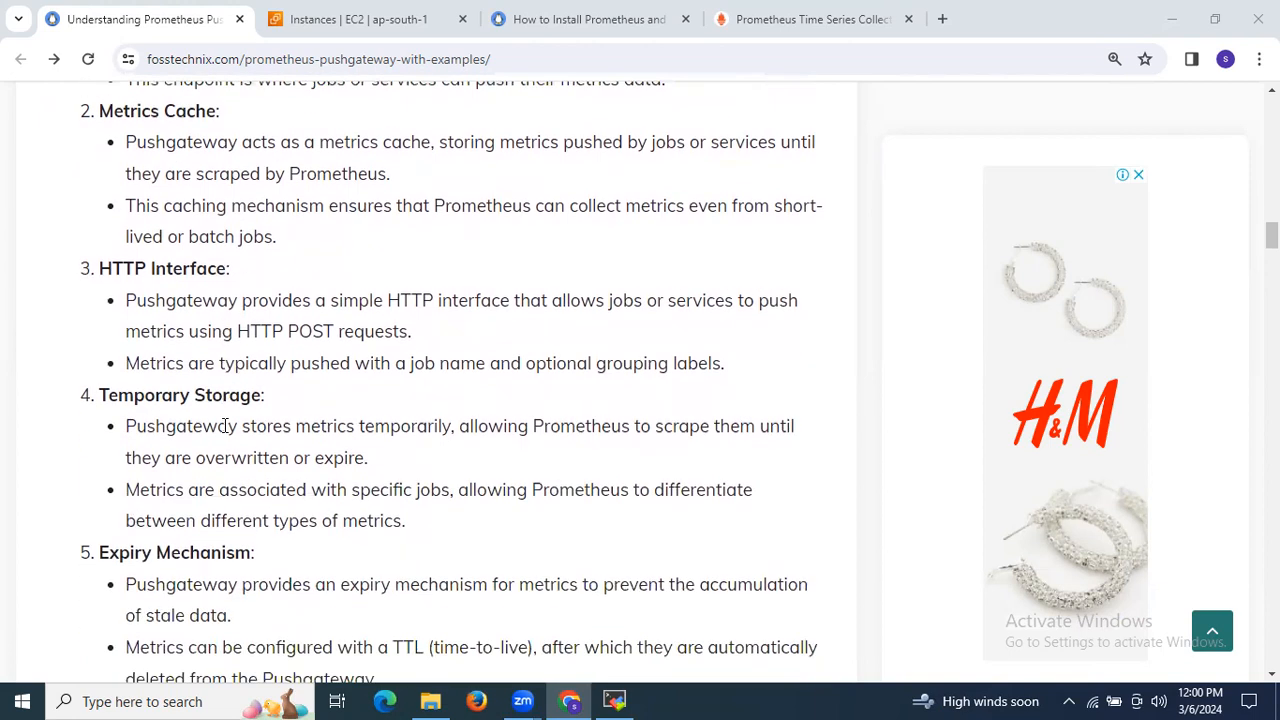
scroll(down, 3)
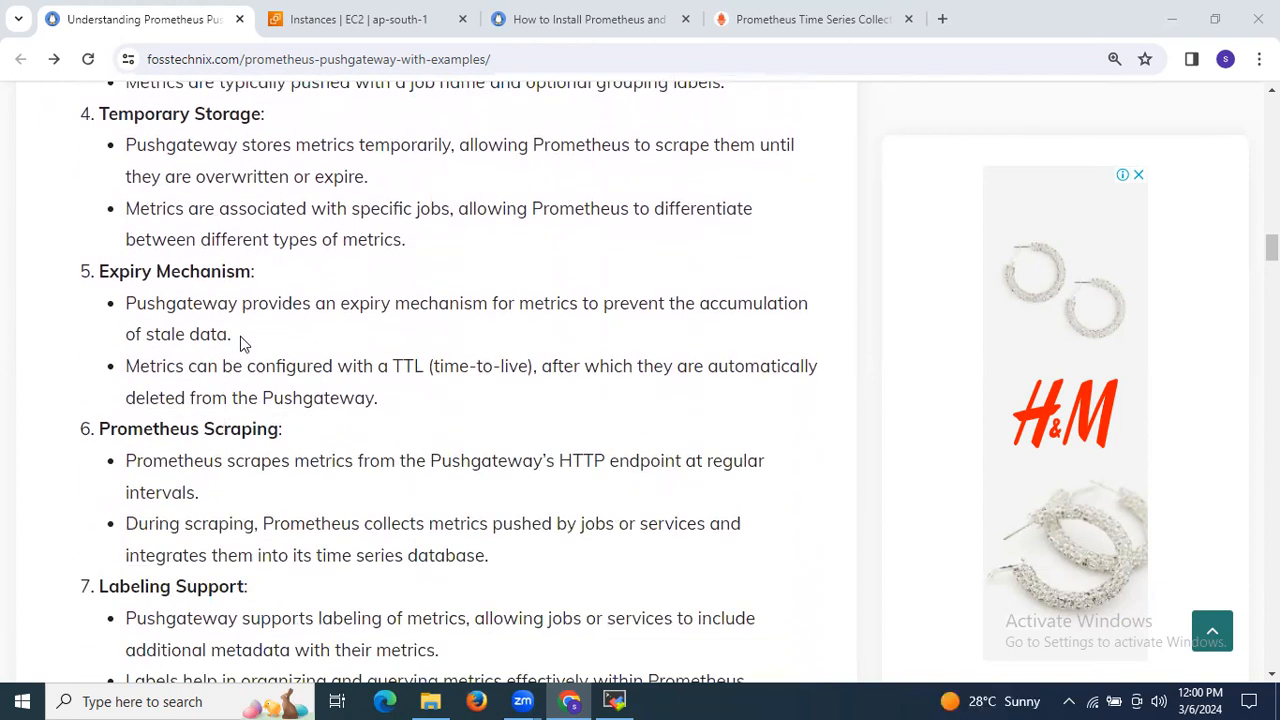
scroll(down, 3)
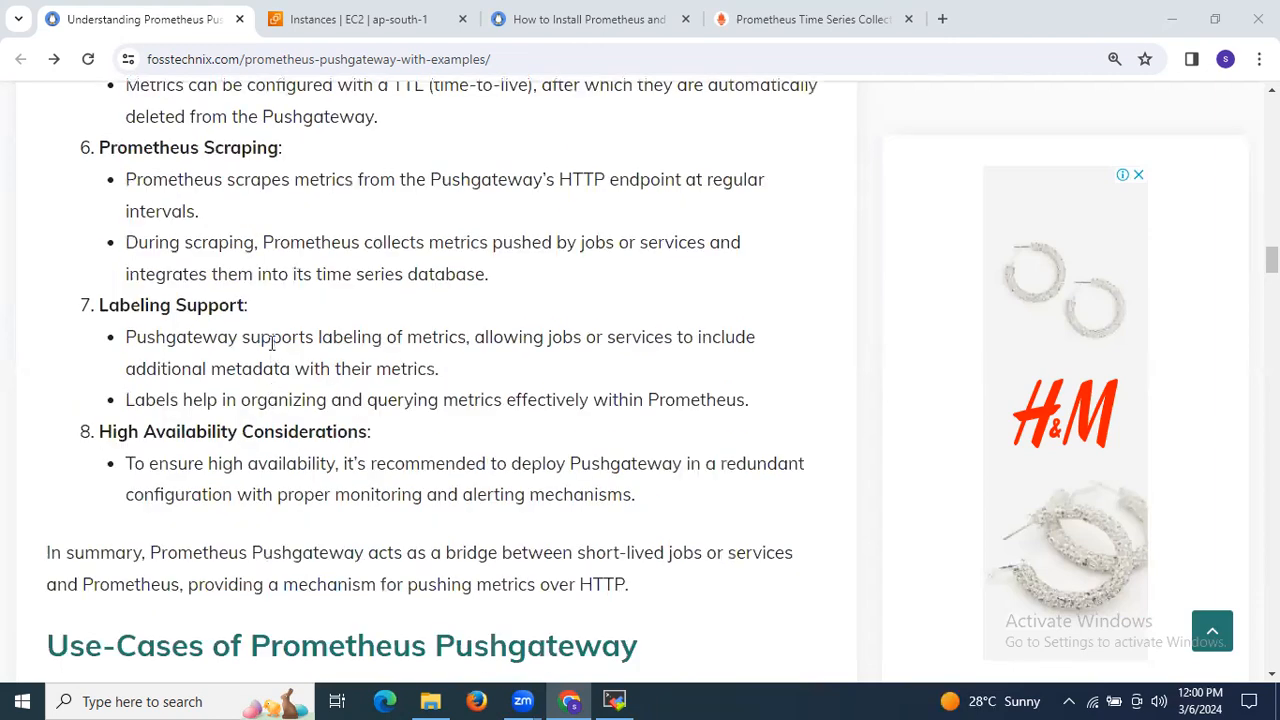
scroll(down, 3)
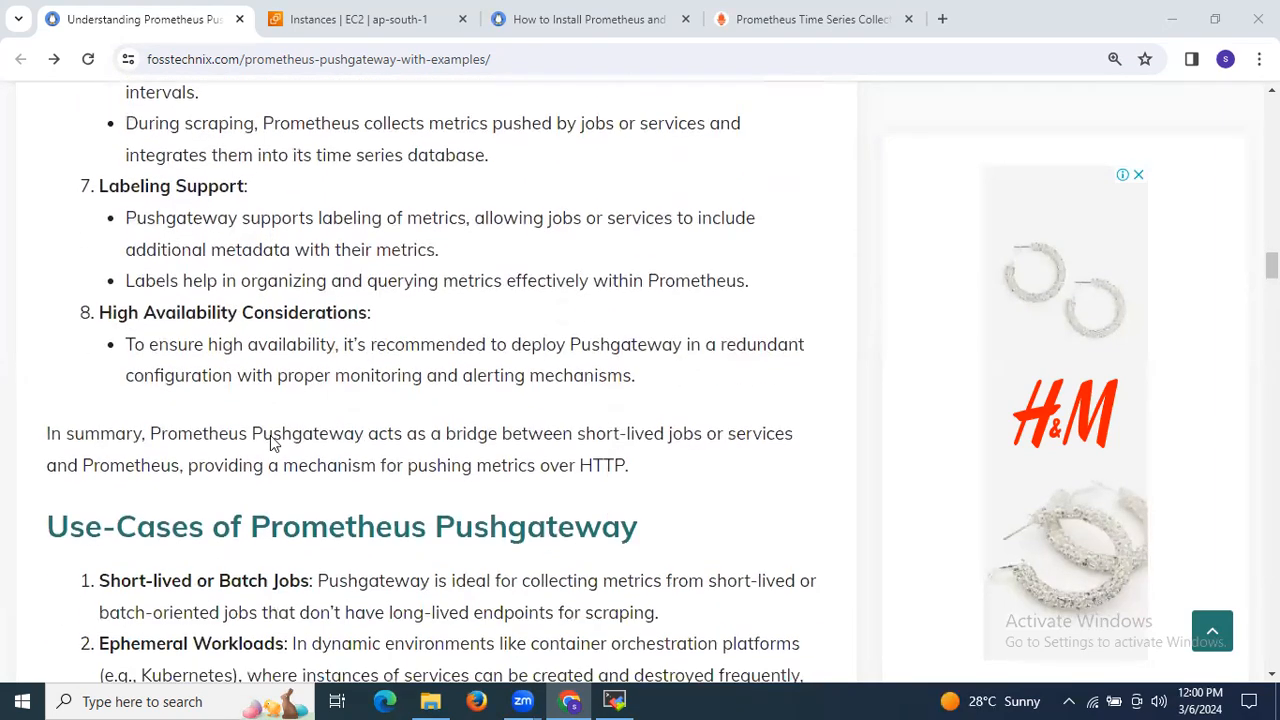
scroll(down, 3)
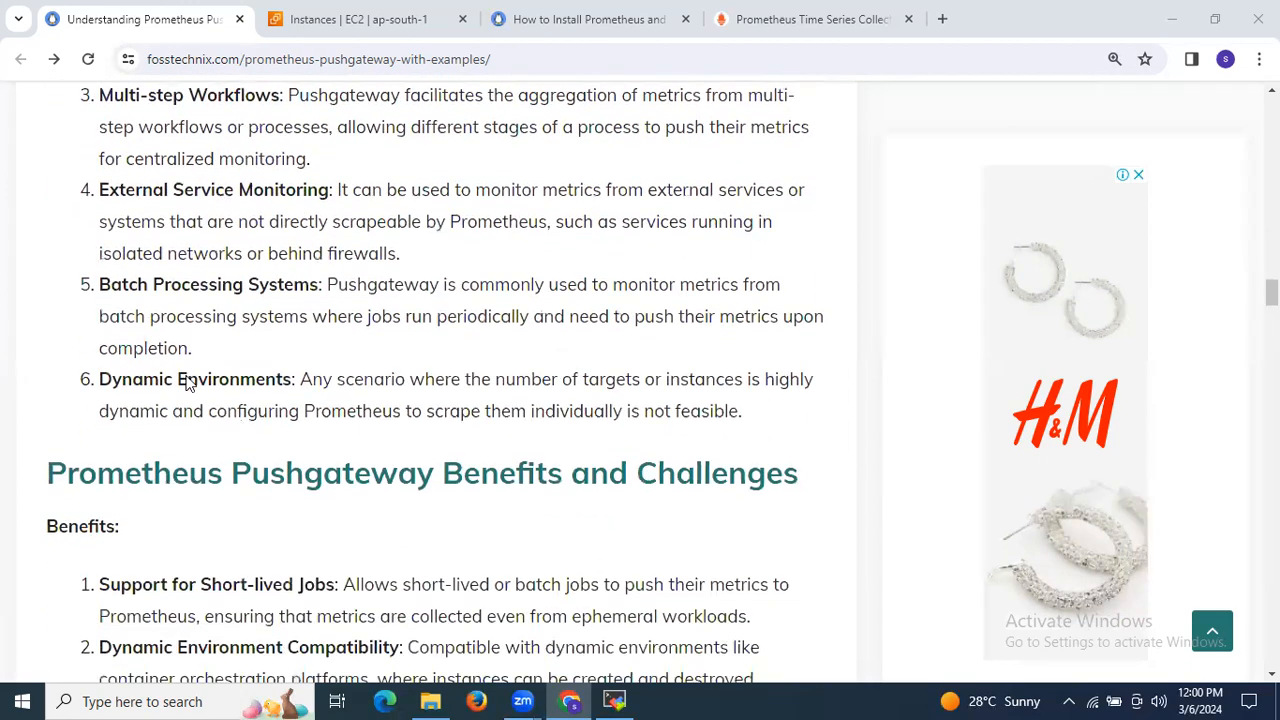
scroll(down, 3)
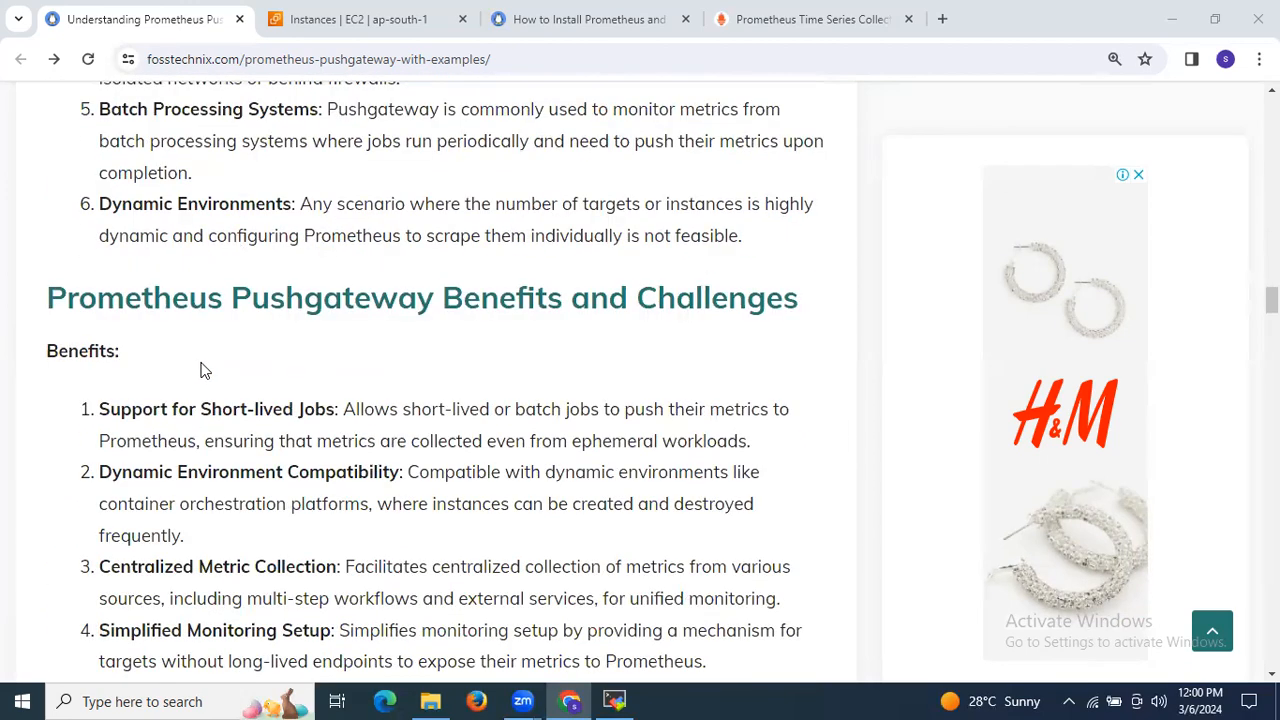
scroll(down, 3)
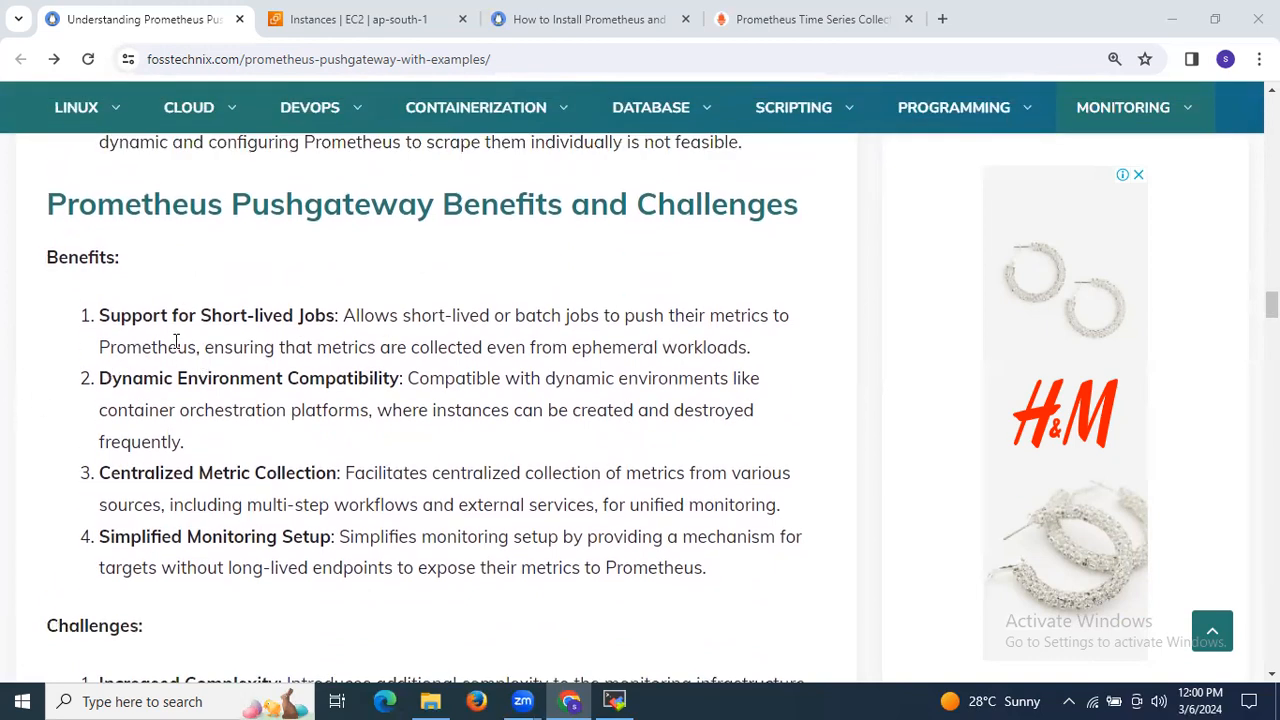
mouse_move(196, 340)
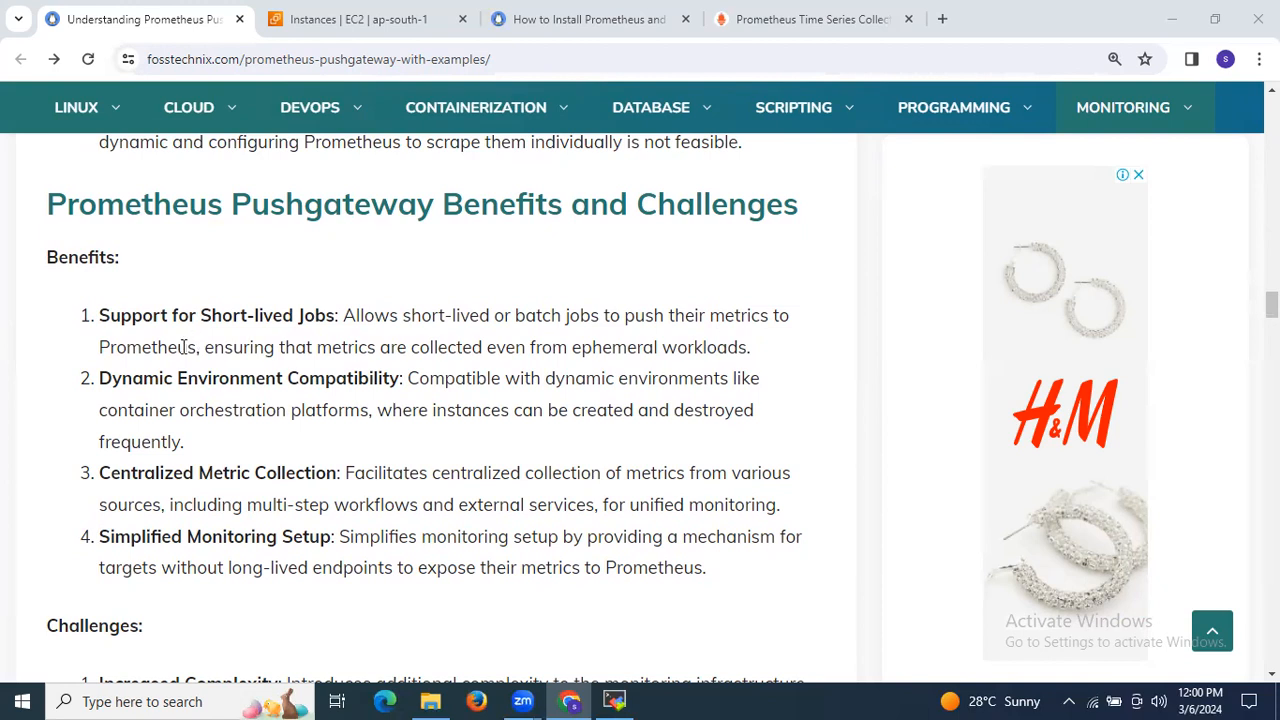
mouse_move(178, 442)
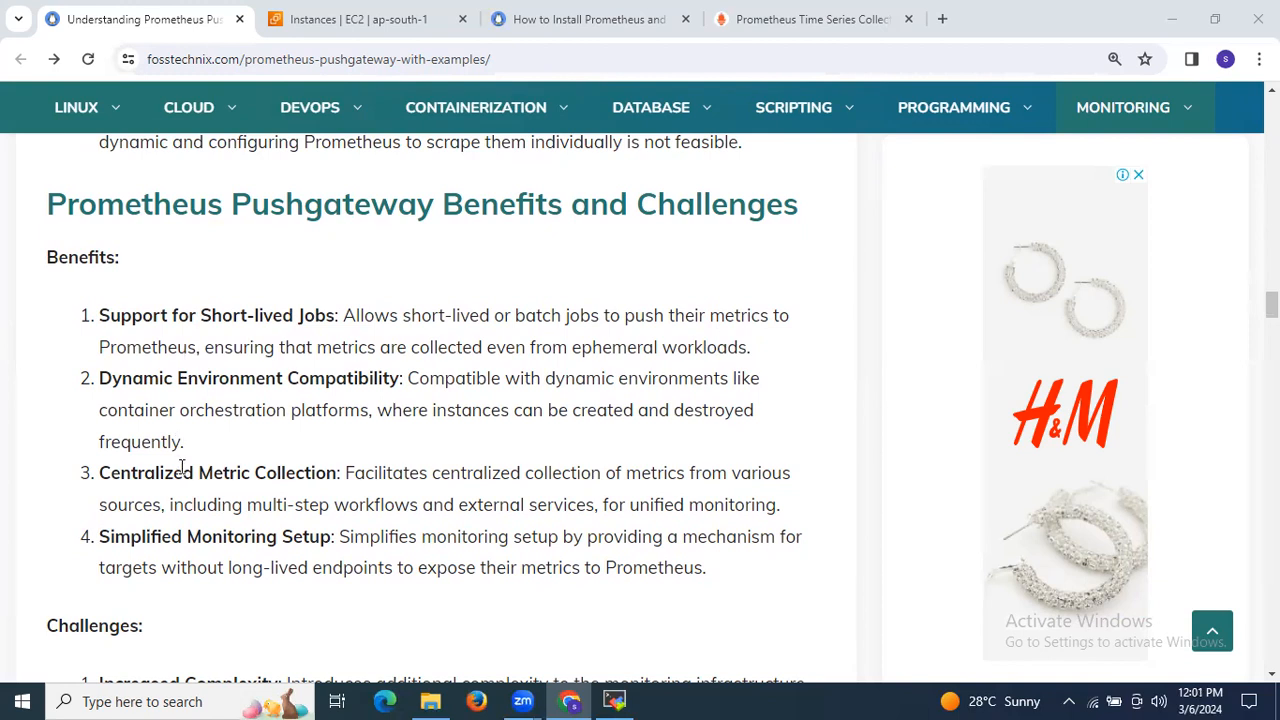
Continue through challenges and best practices down to the Prerequisites section.
scroll(down, 3)
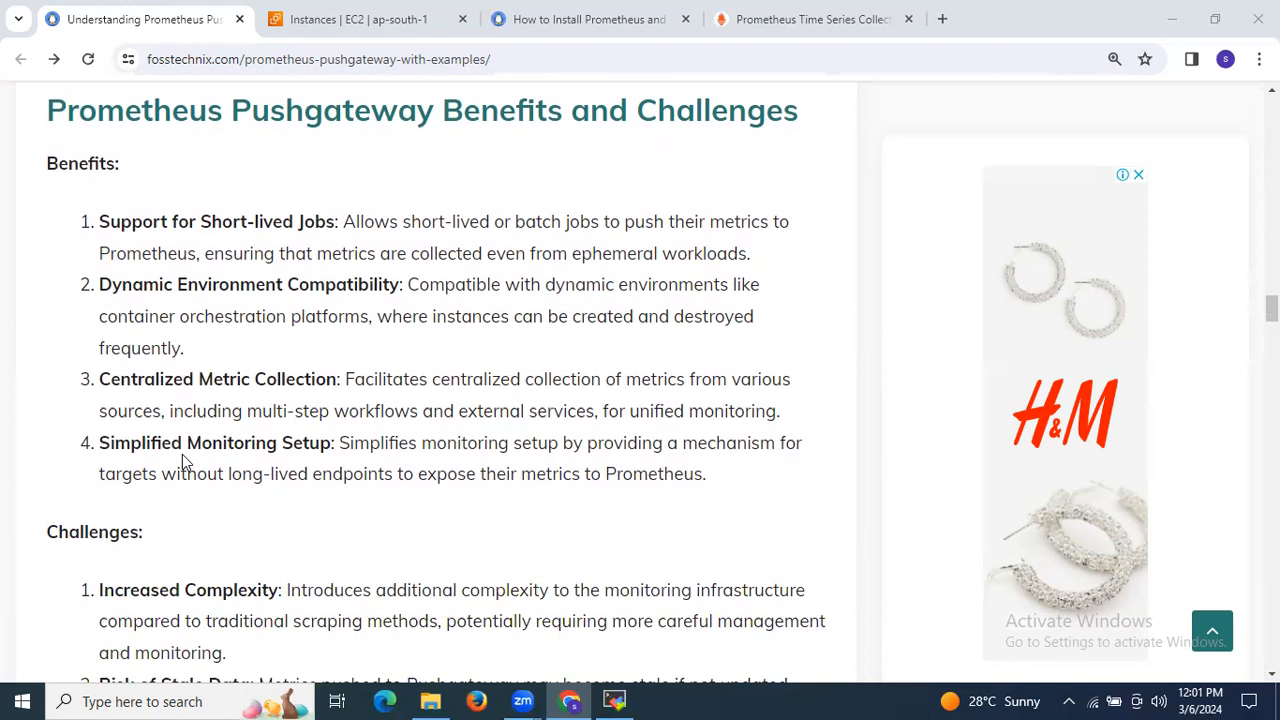
scroll(down, 3)
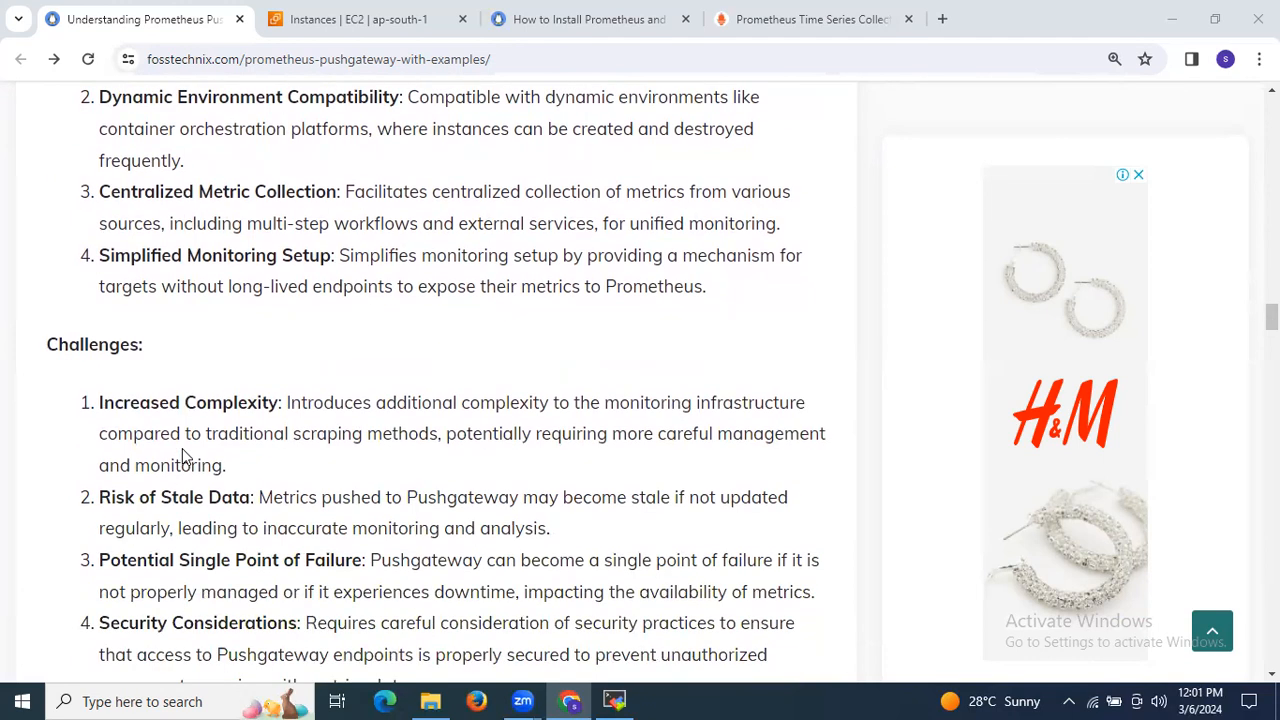
scroll(down, 3)
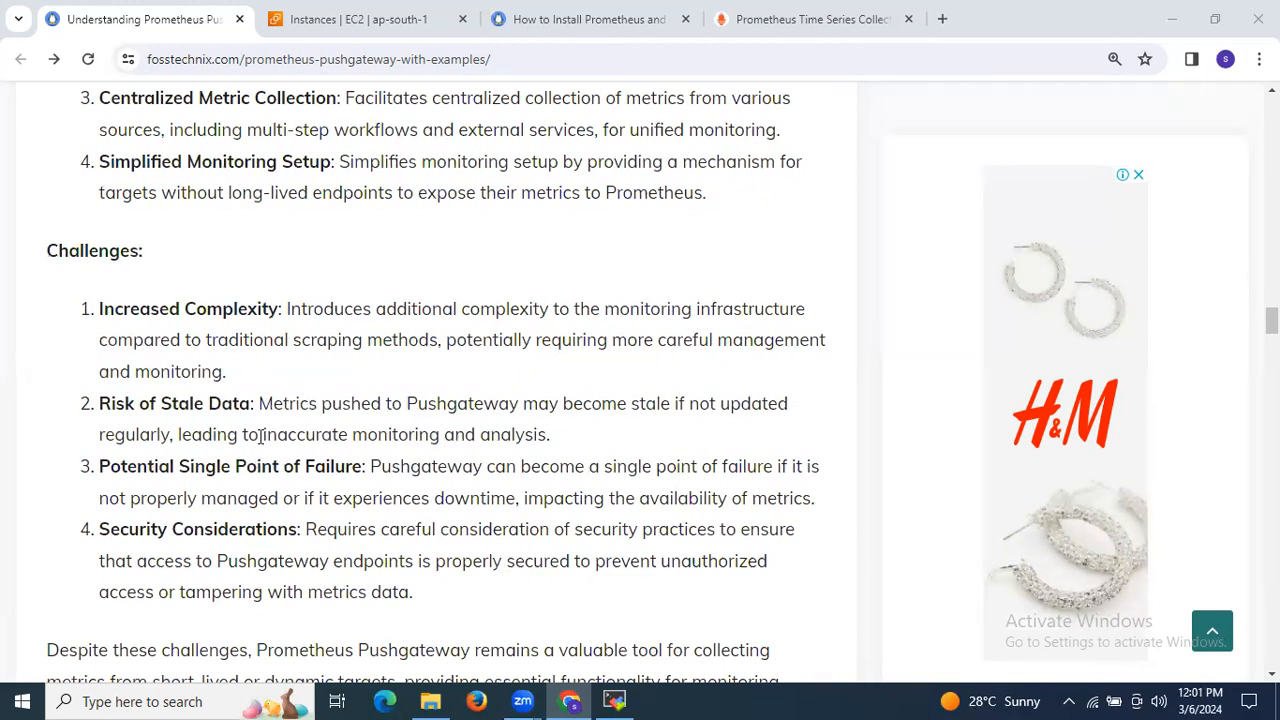
scroll(down, 3)
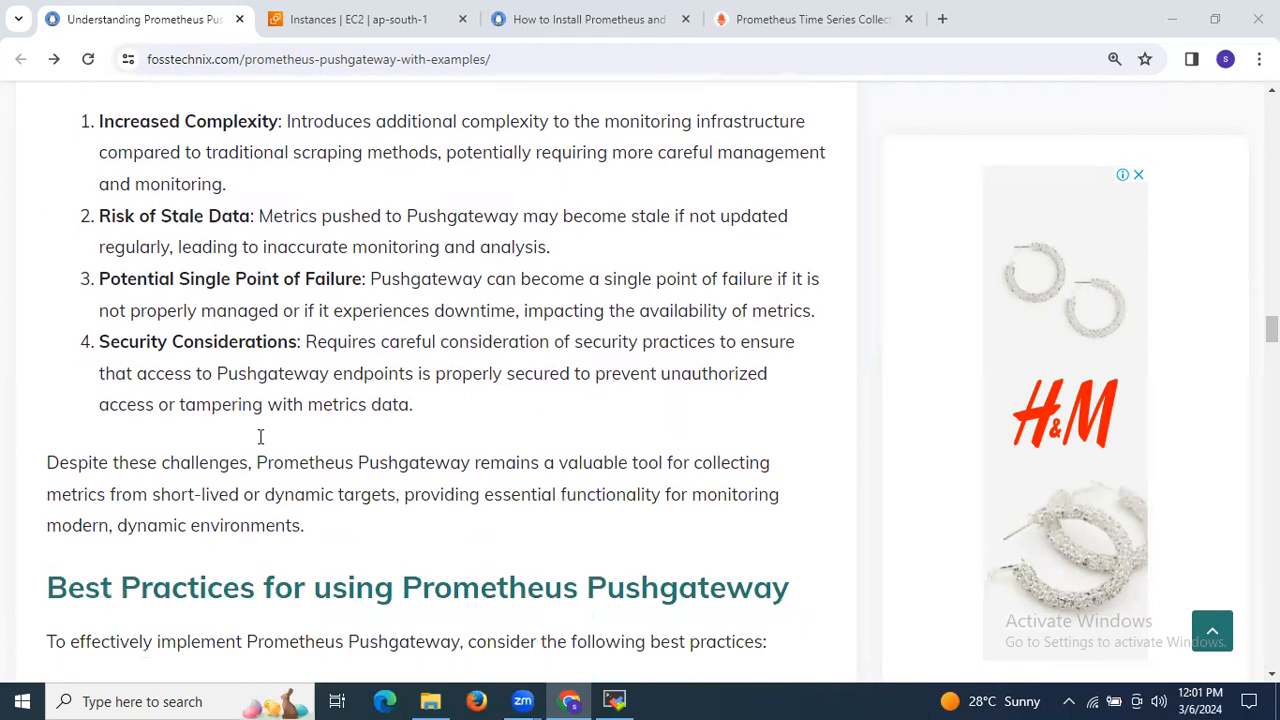
scroll(down, 3)
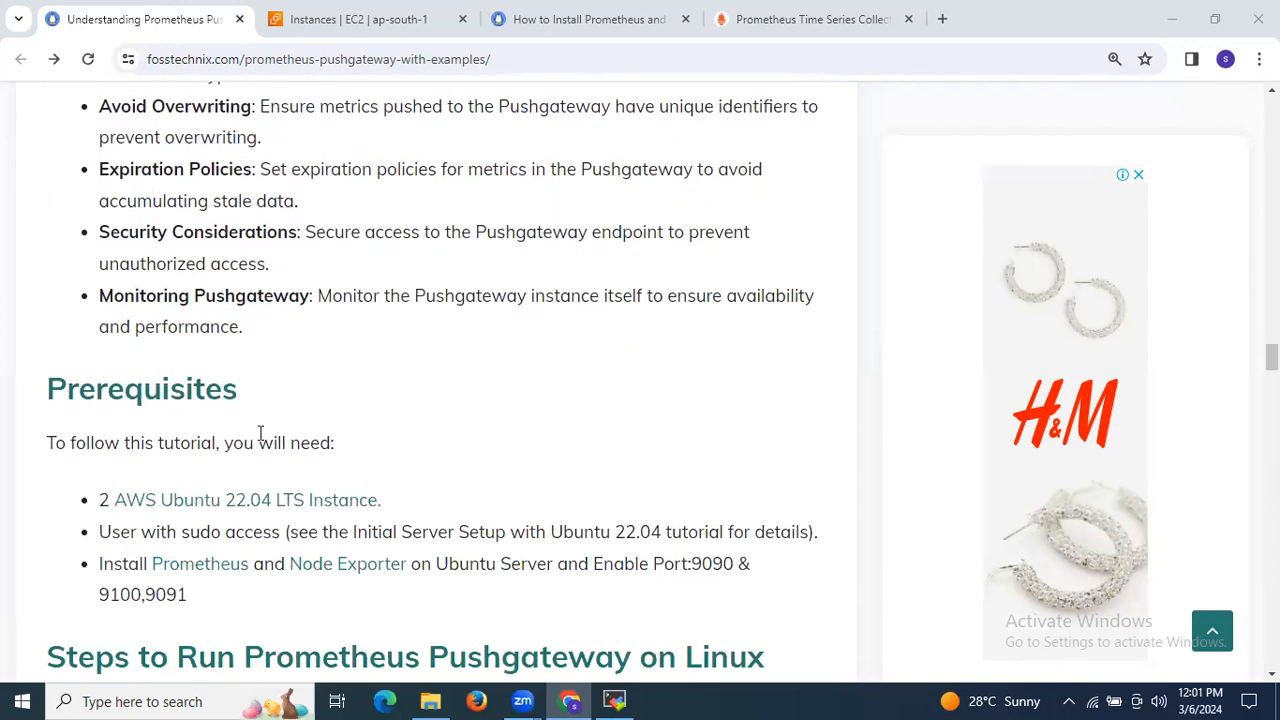
Read the Prerequisites list and Step#1 Install Pushgateway, then move to the server terminal.
scroll(down, 3)
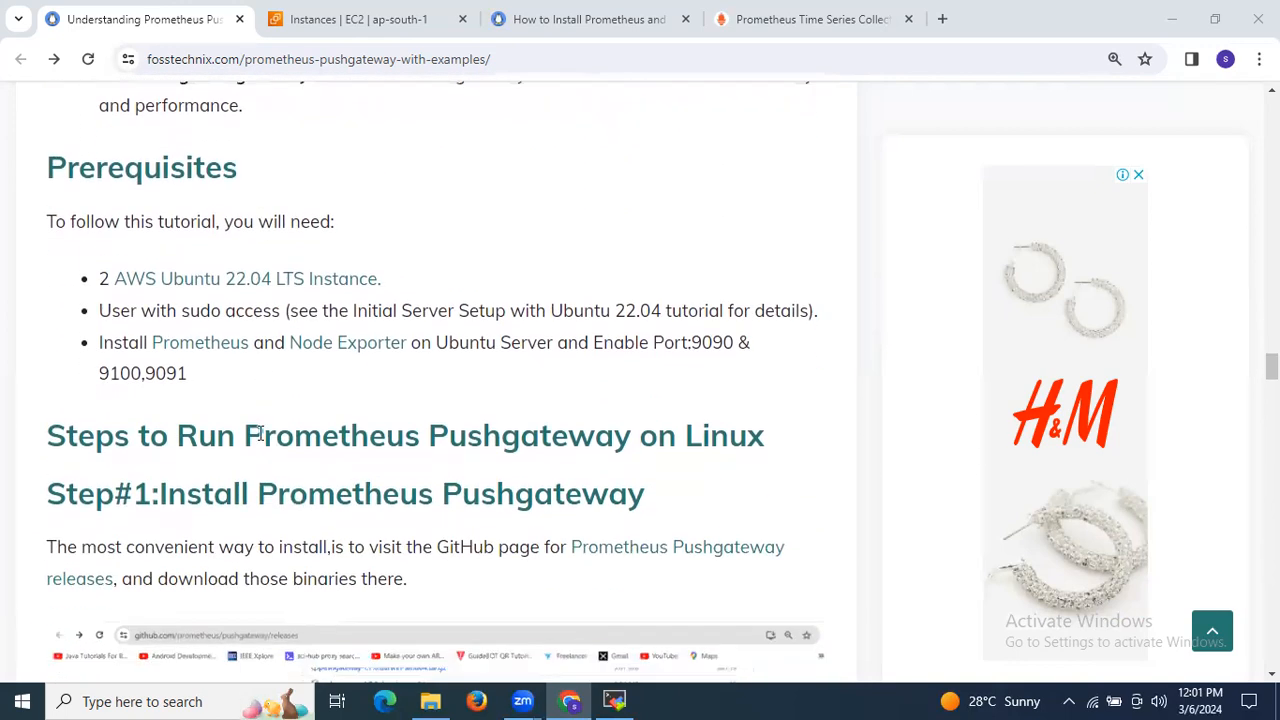
scroll(down, 3)
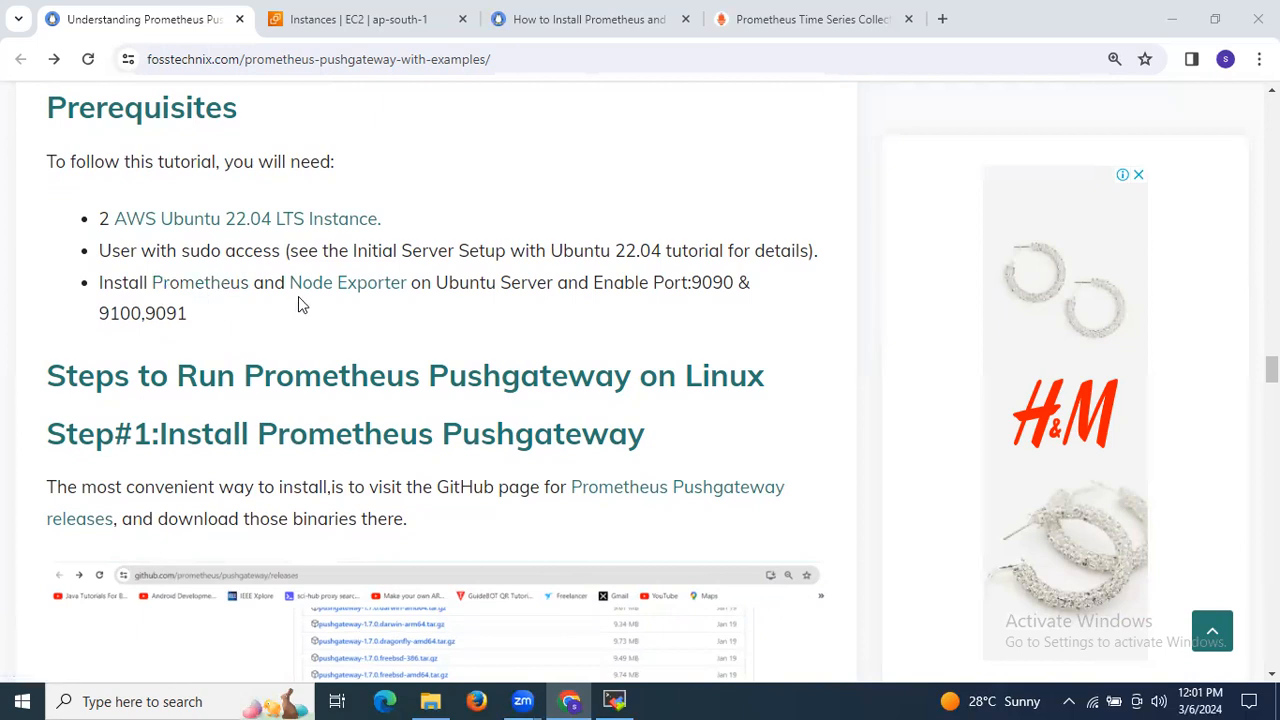
mouse_move(490, 304)
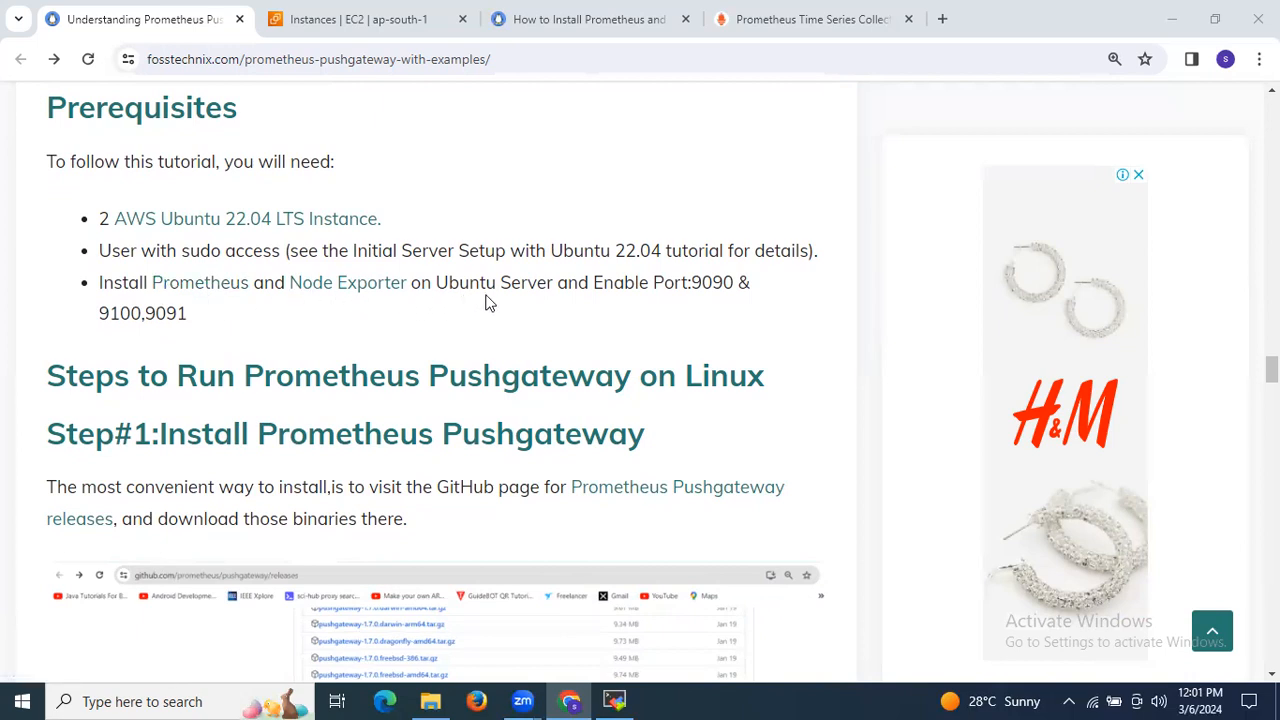
mouse_move(728, 304)
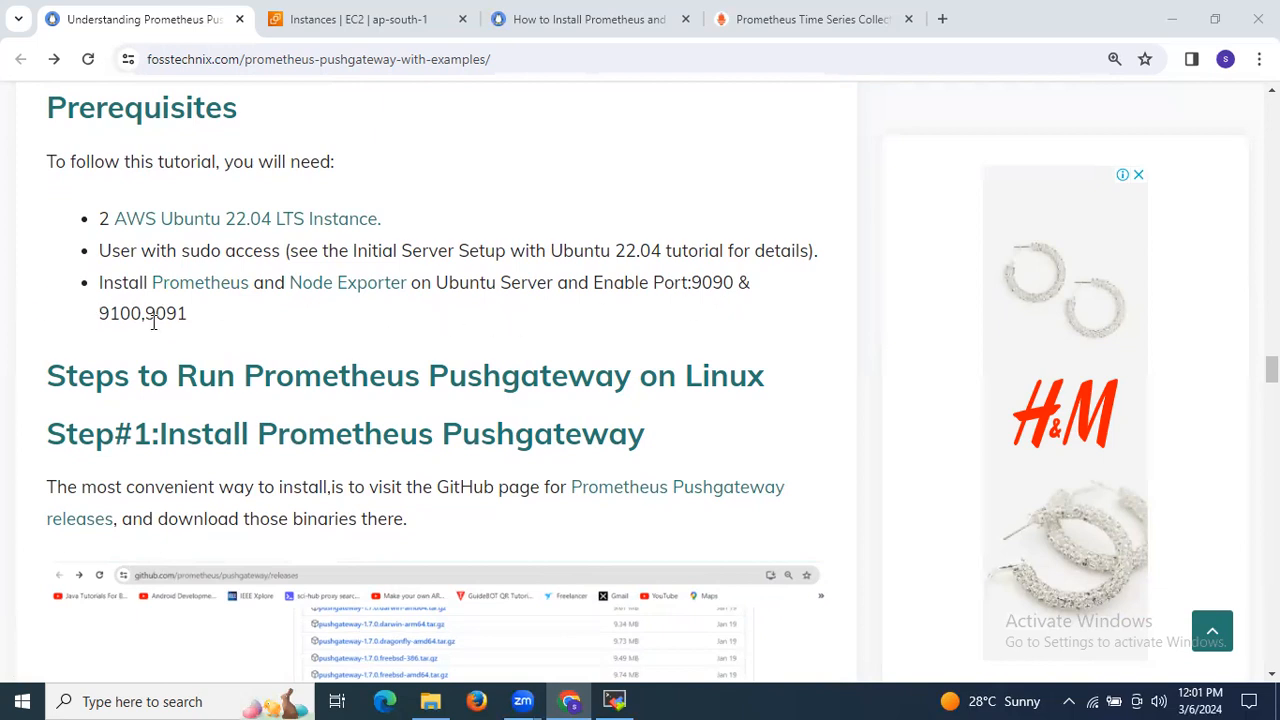
mouse_move(178, 332)
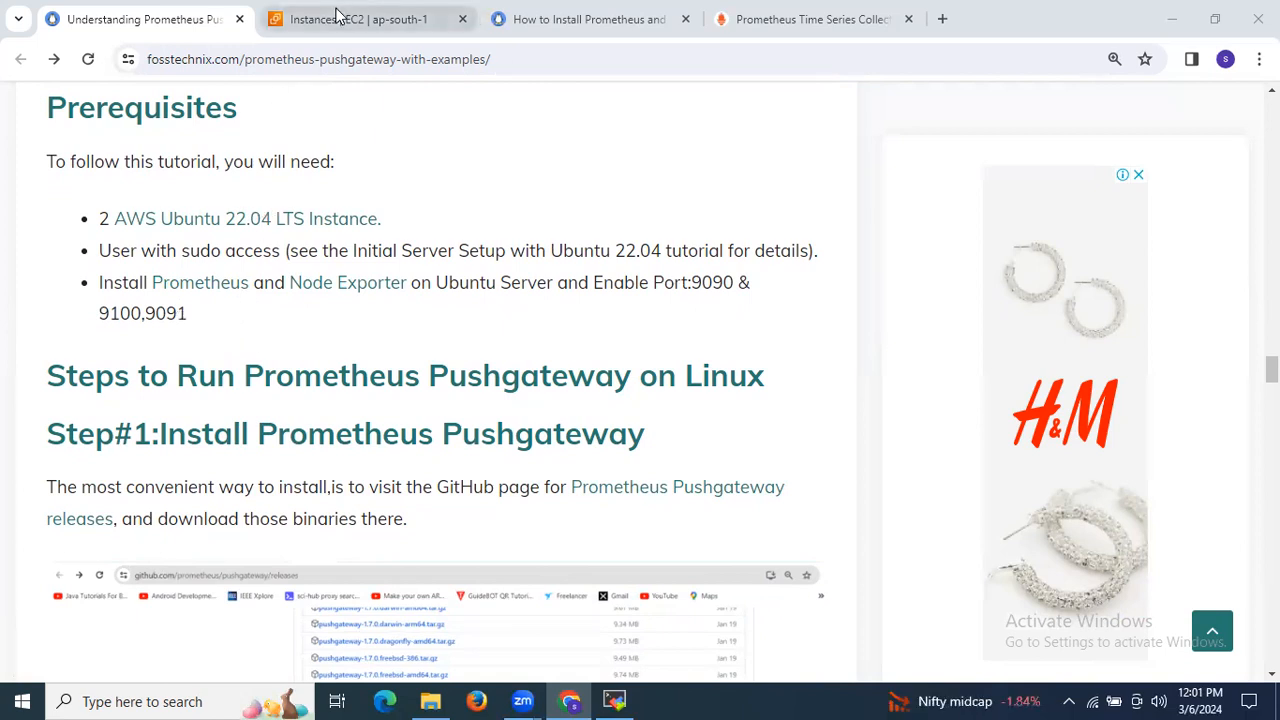
click(360, 20)
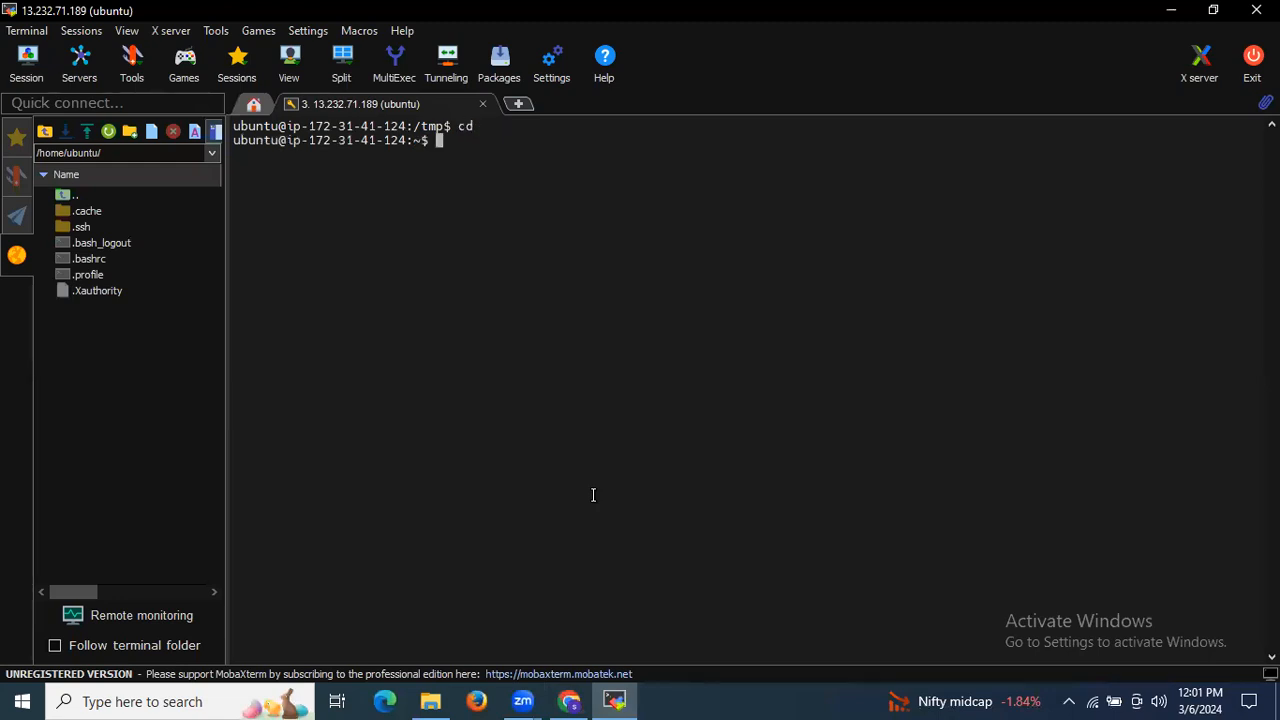
Run sudo systemctl restart prometheus, then check it with sudo systemctl status prometheus.
text(sudo systemctl restart prometheus)
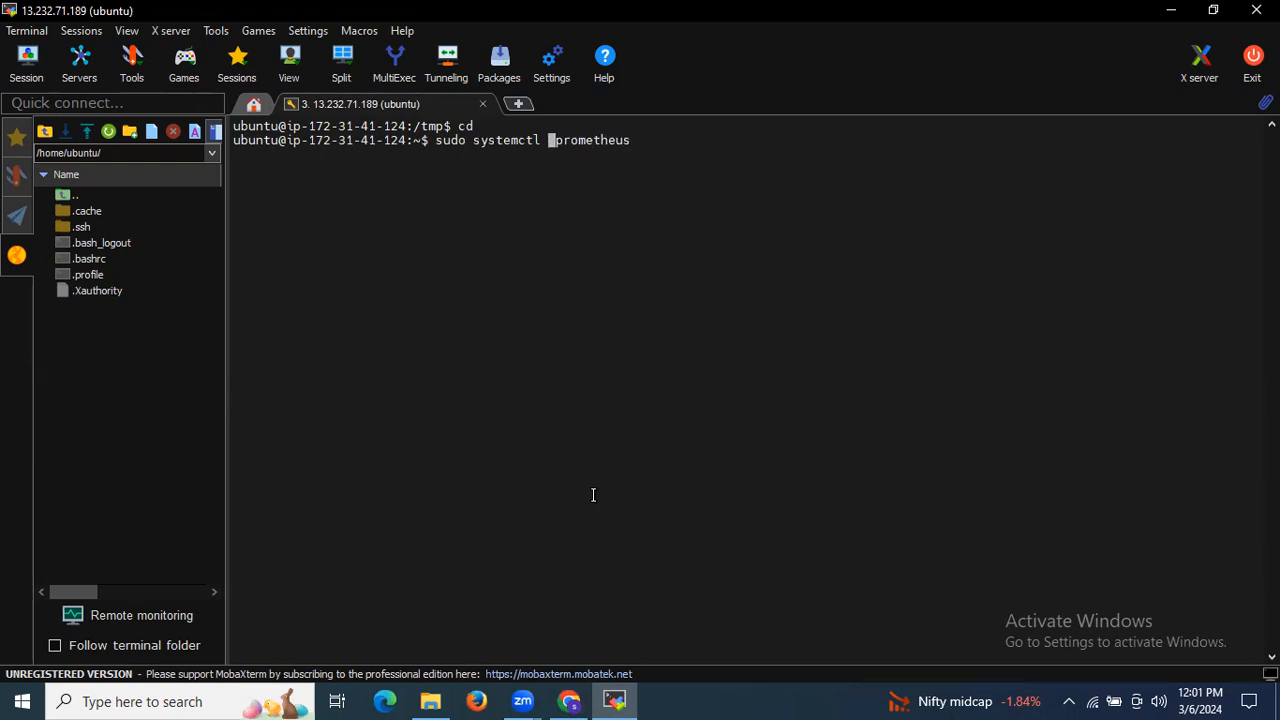
text(status)
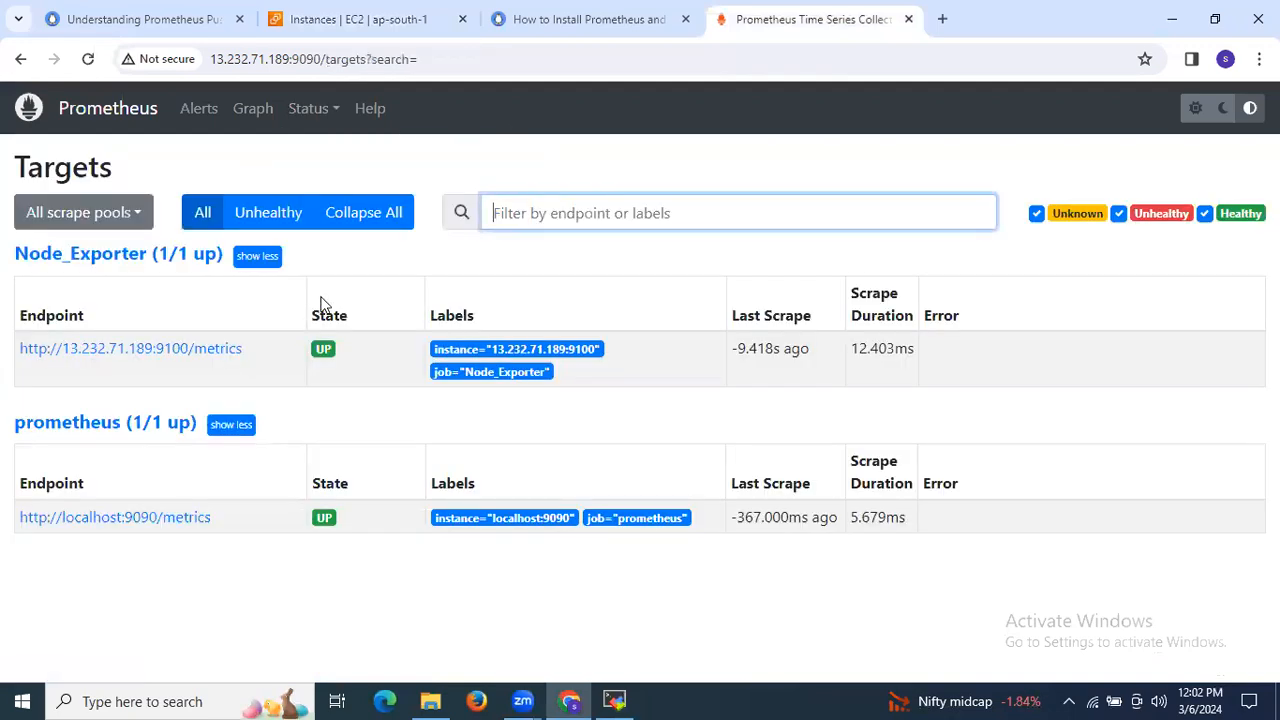
mouse_move(70, 396)
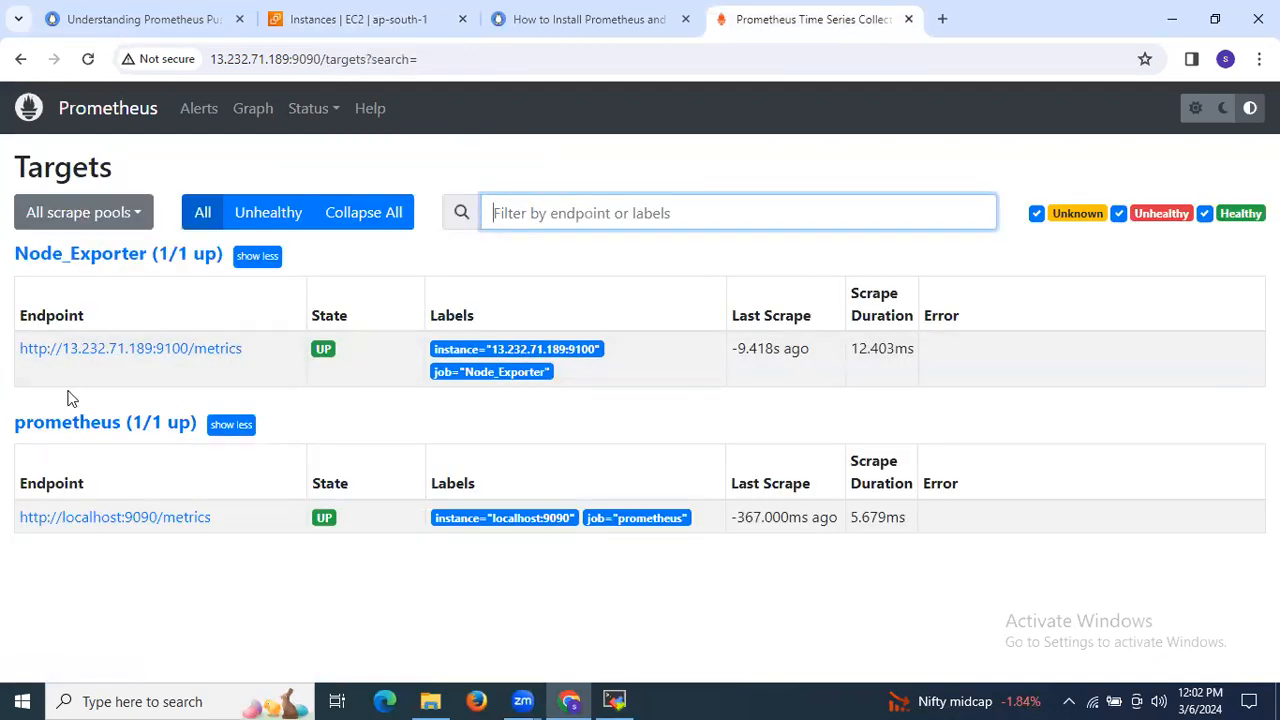
mouse_move(90, 298)
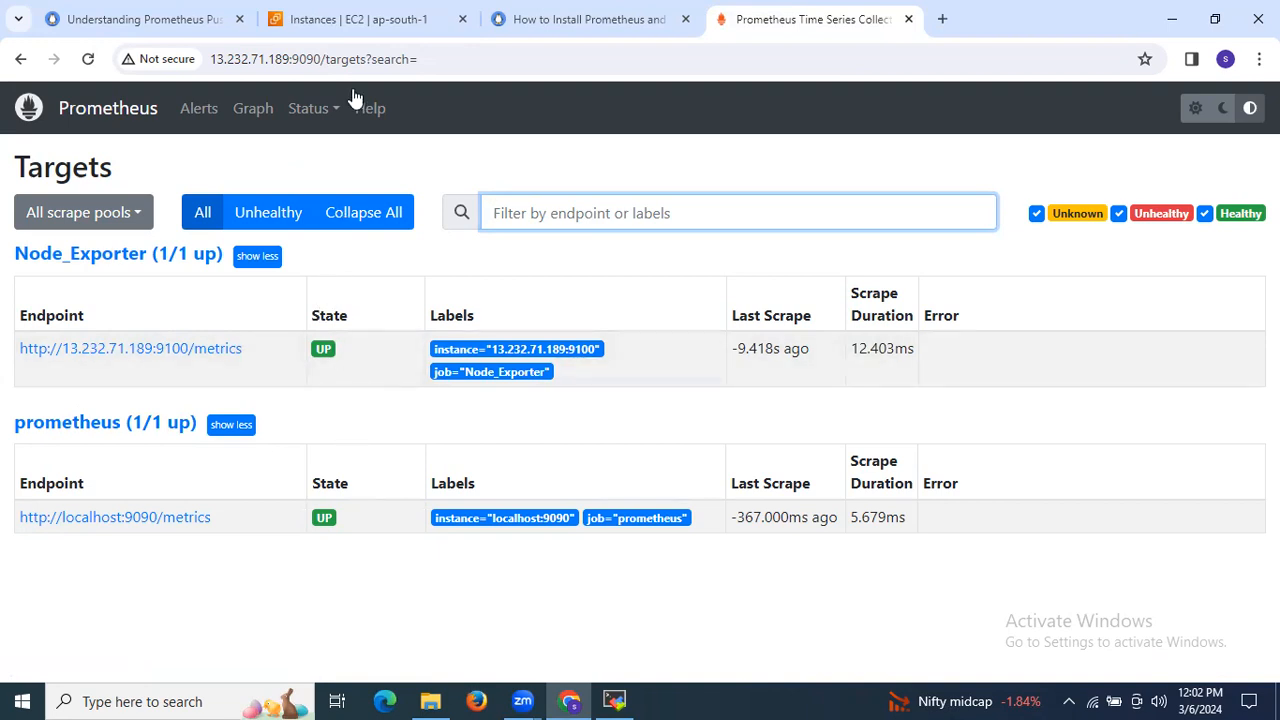
On the Prometheus Targets page showing both targets UP, open the Status menu.
click(144, 20)
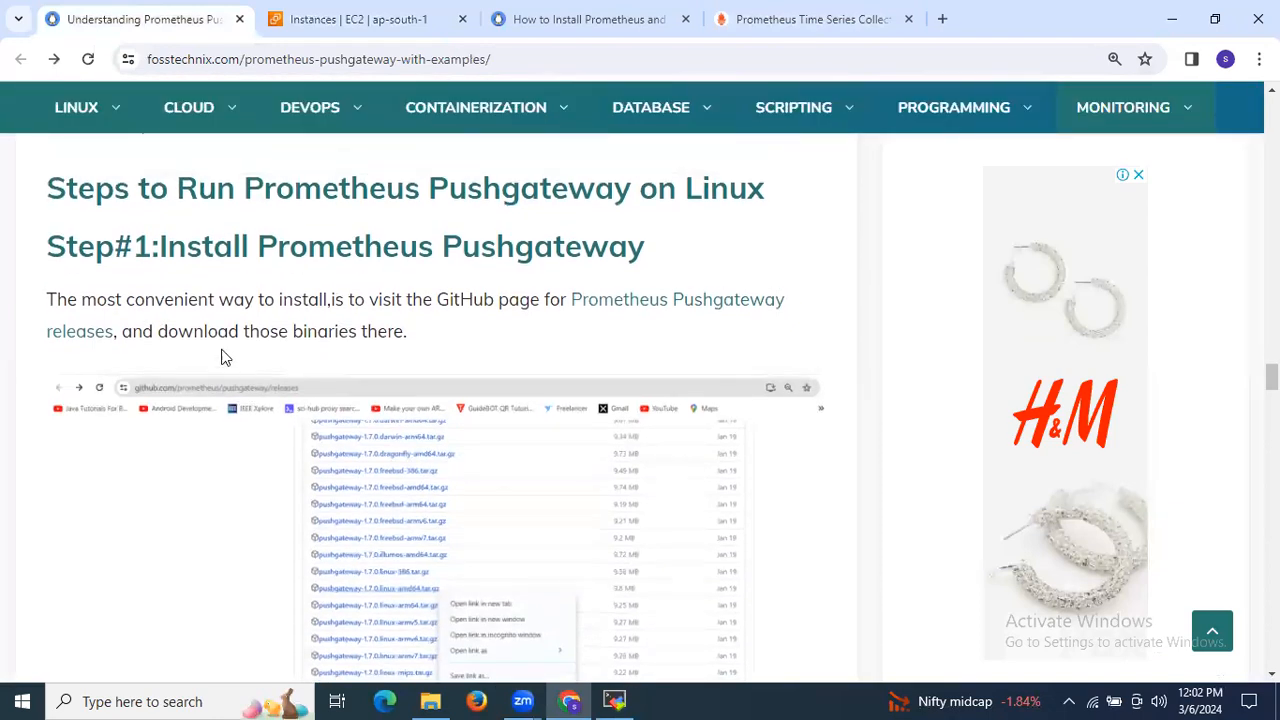
mouse_move(264, 264)
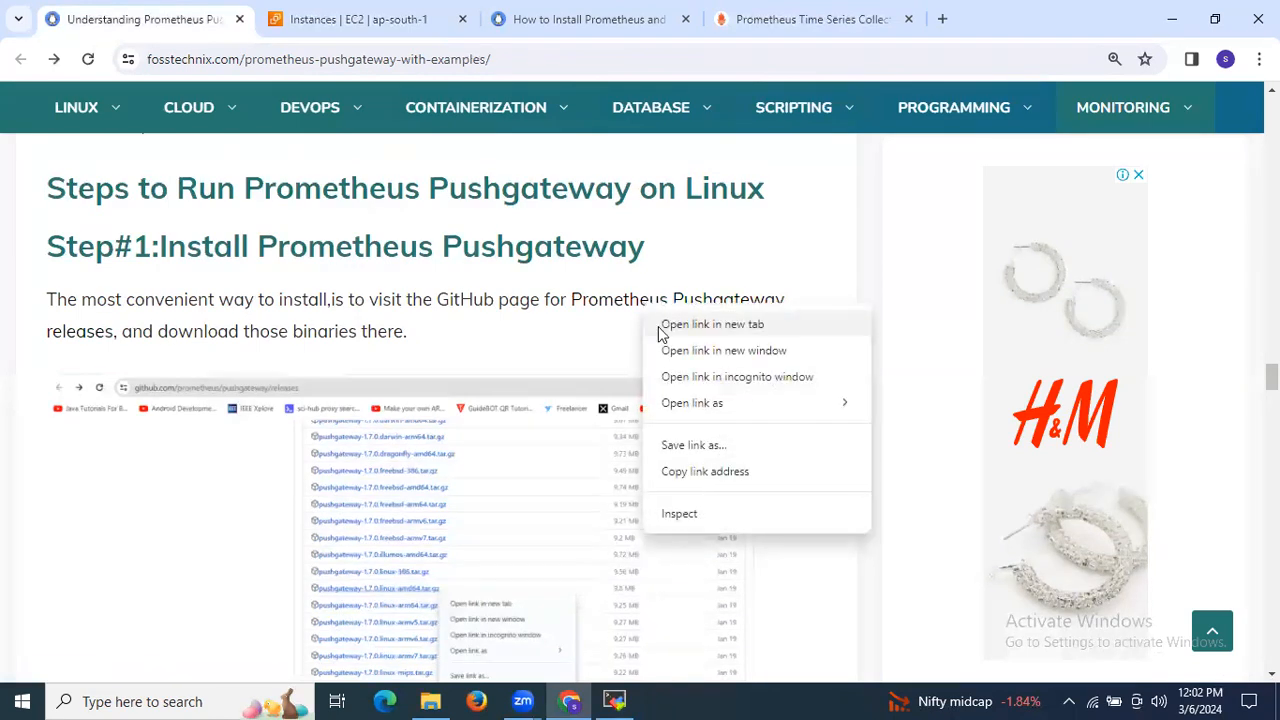
Open the Pushgateway GitHub releases page in a new tab and browse the 1.7.0 assets.
click(712, 324)
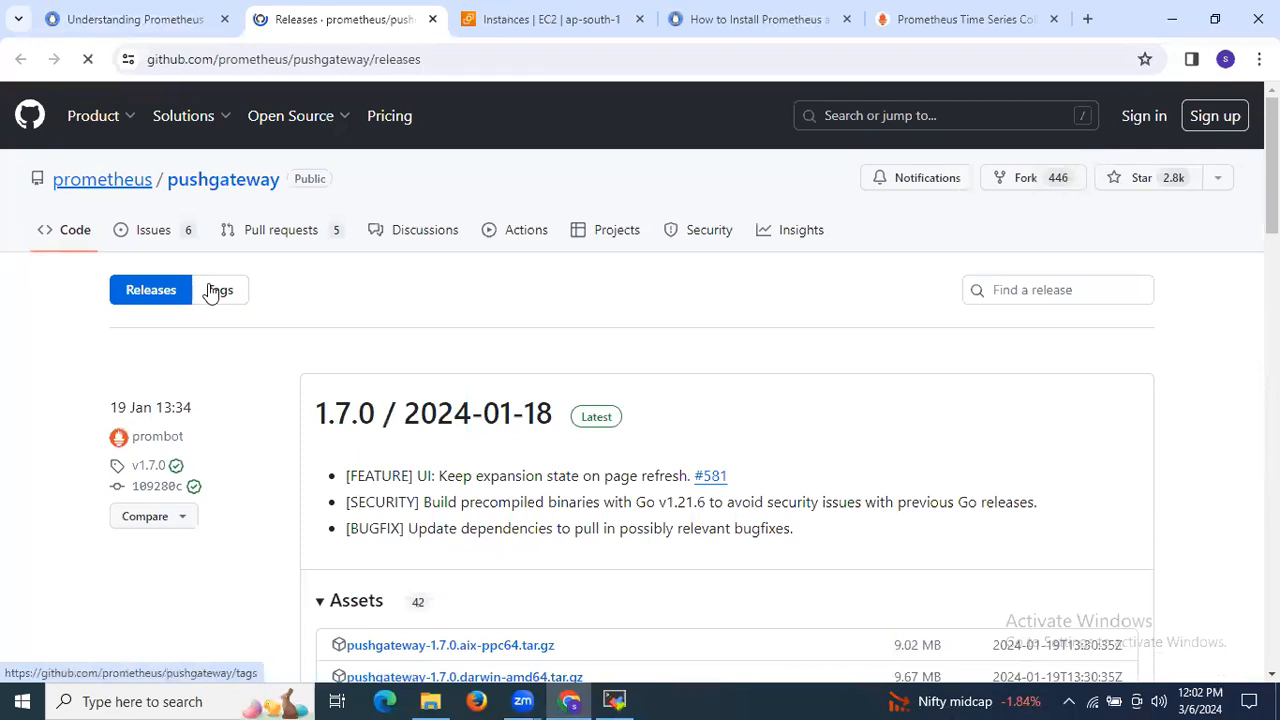
scroll(down, 3)
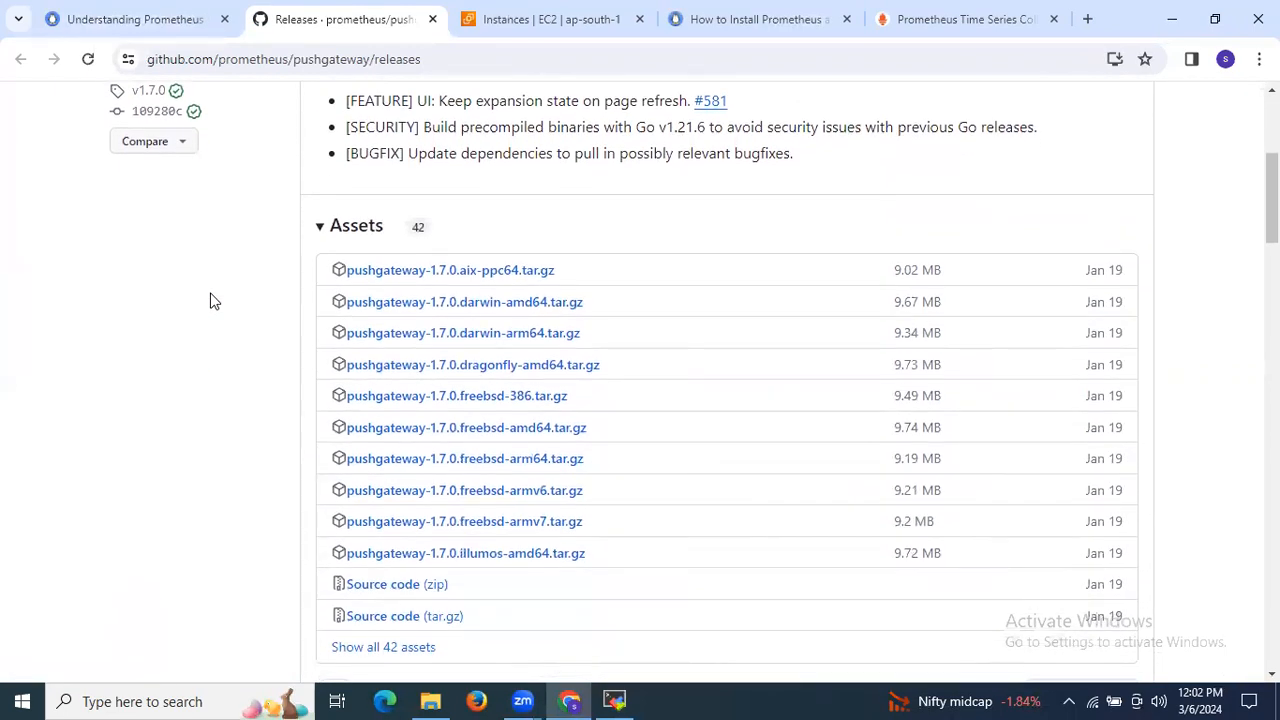
scroll(down, 3)
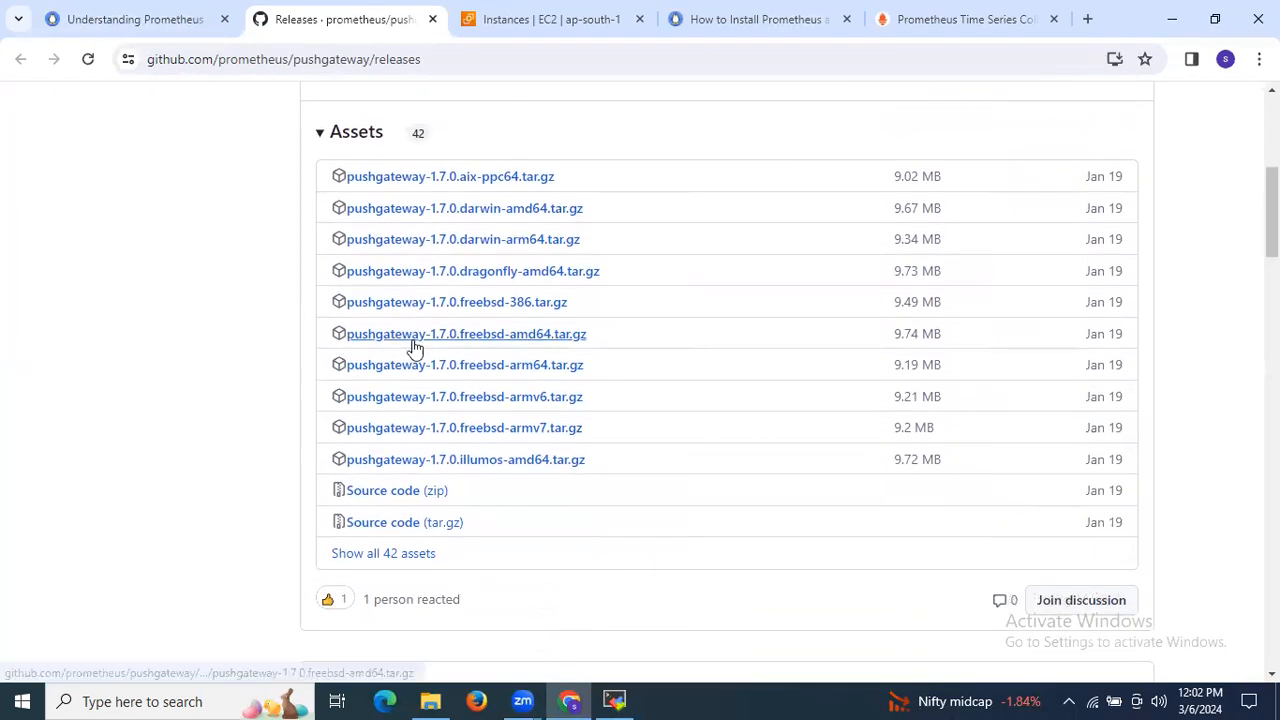
mouse_move(428, 316)
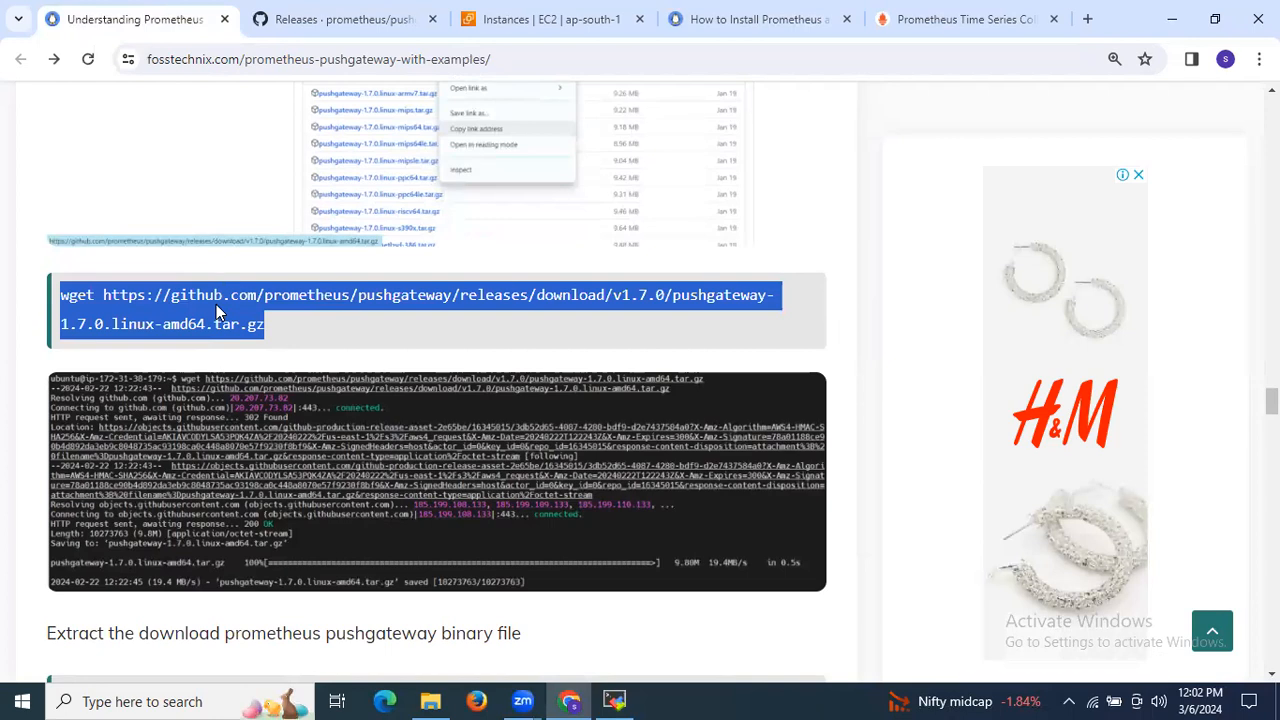
mouse_move(294, 328)
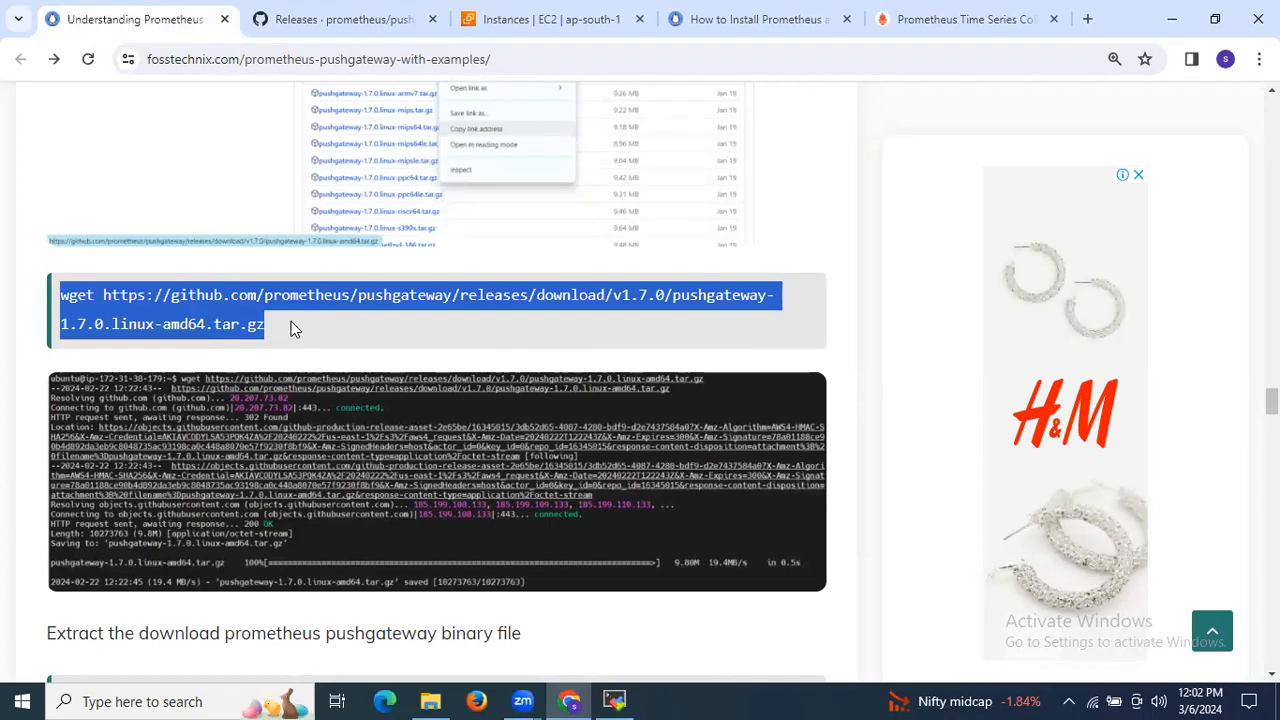
In the server terminal, download pushgateway-1.7.0.linux-amd64.tar.gz with wget and list the home folder.
click(616, 700)
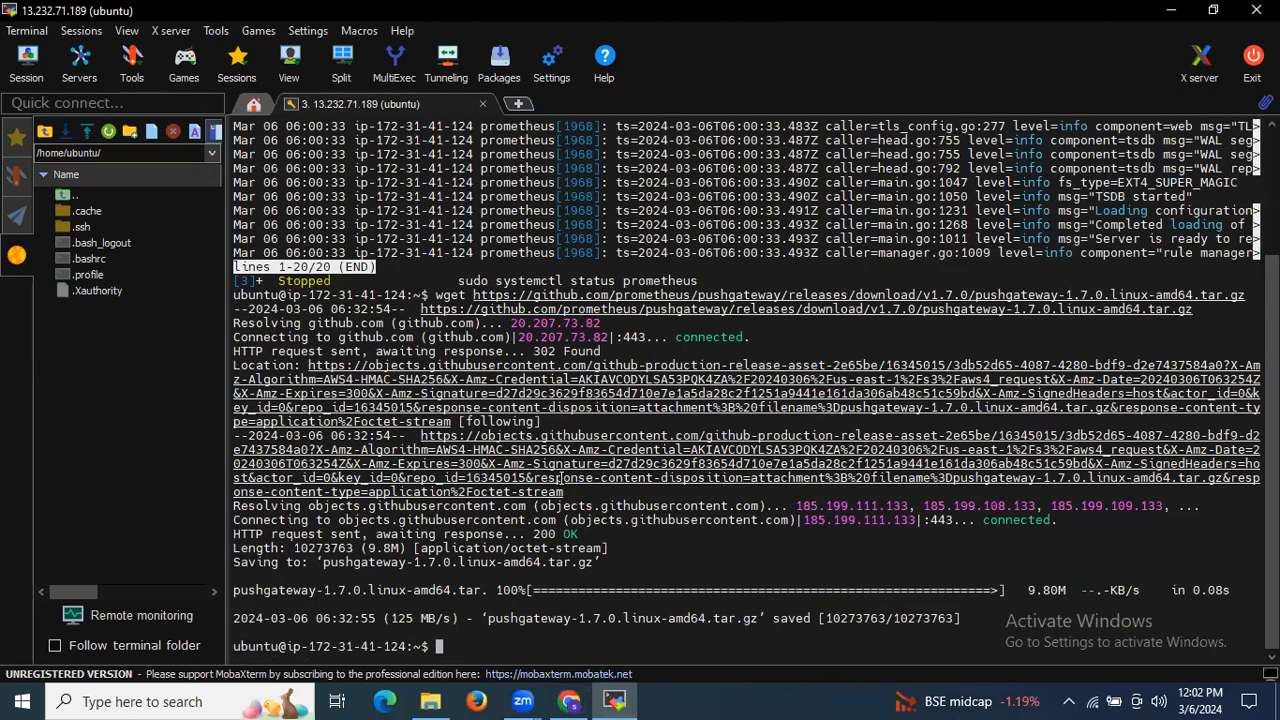
text(ls)
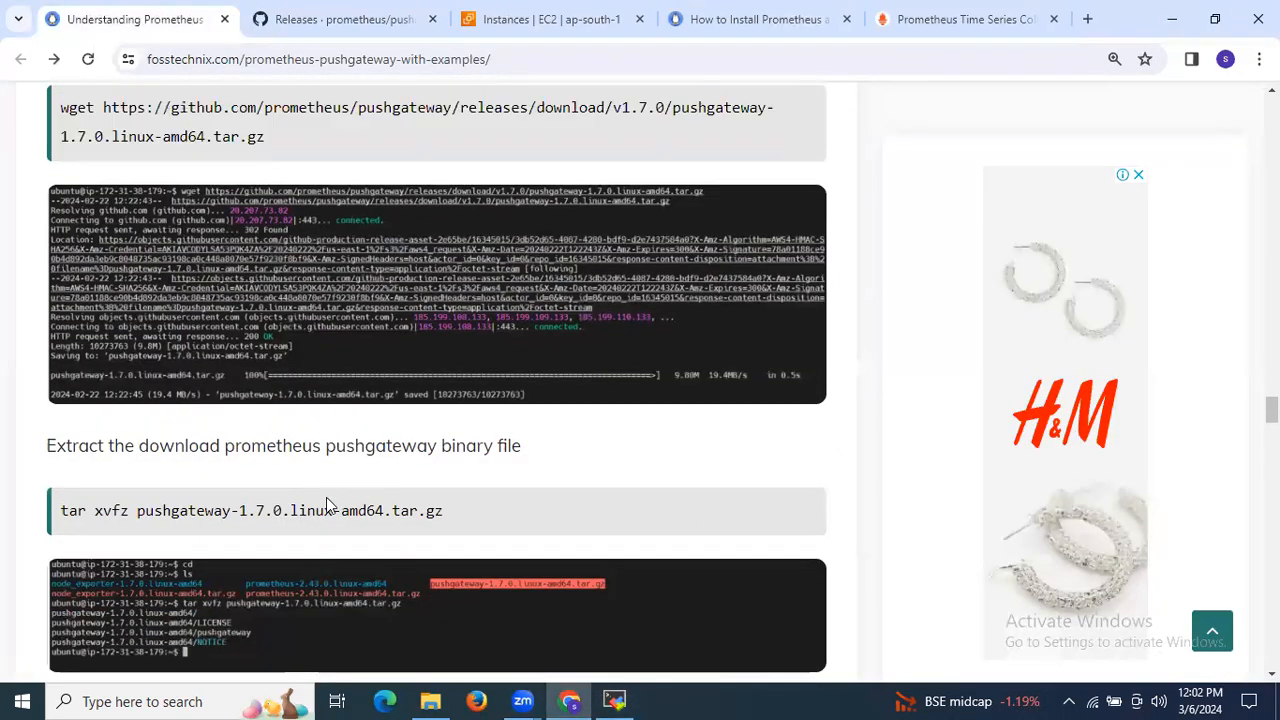
Select the tar xvfz extract command and the ./pushgateway start command, then return to the server terminal.
triple_click(250, 510)
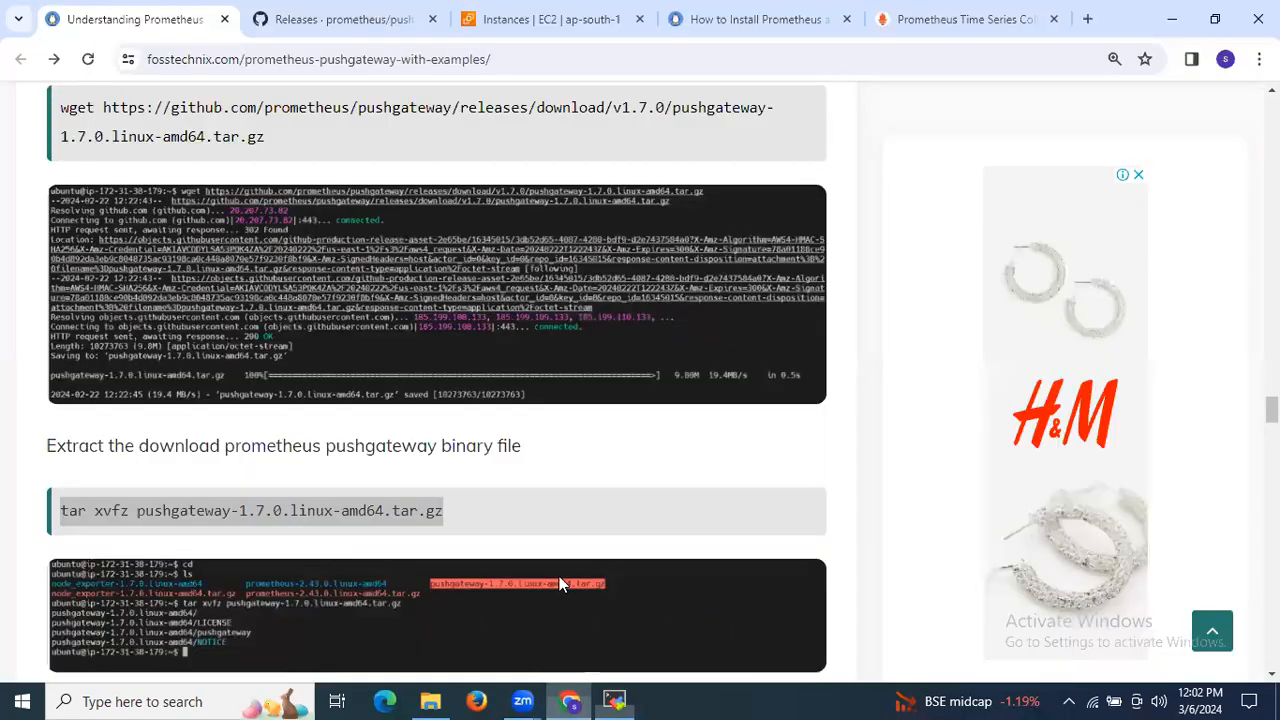
scroll(down, 3)
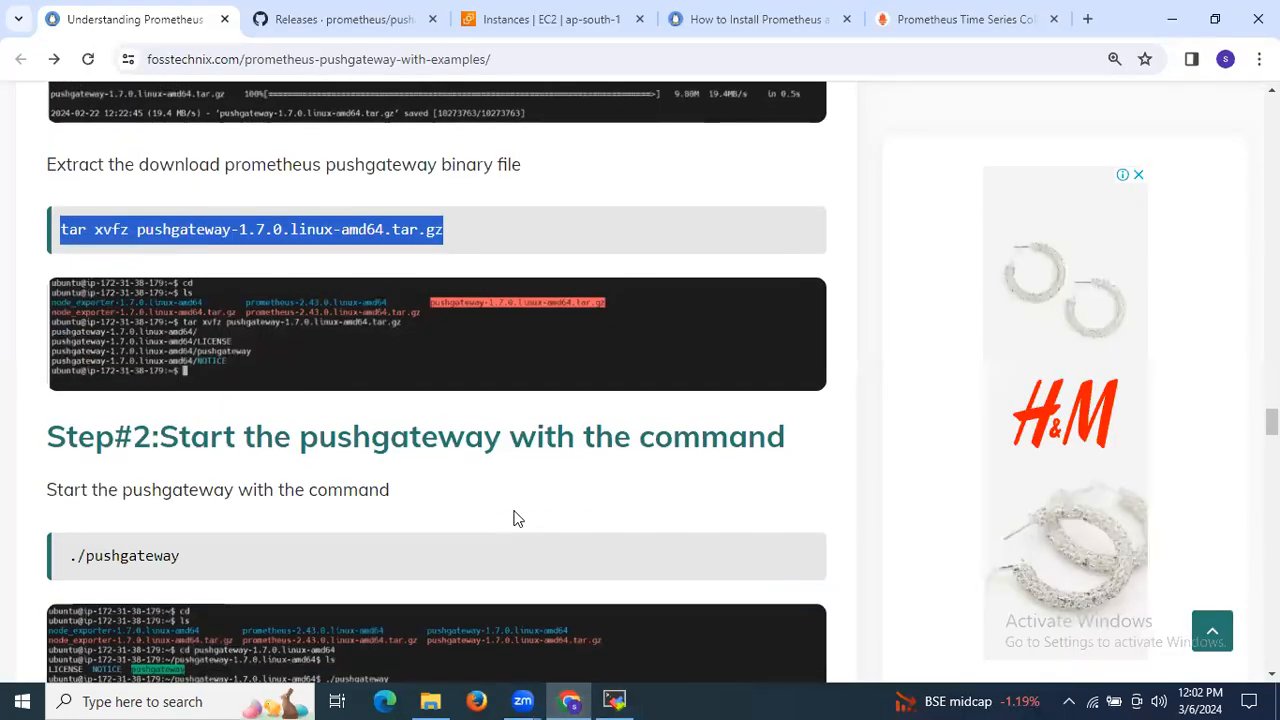
mouse_move(500, 498)
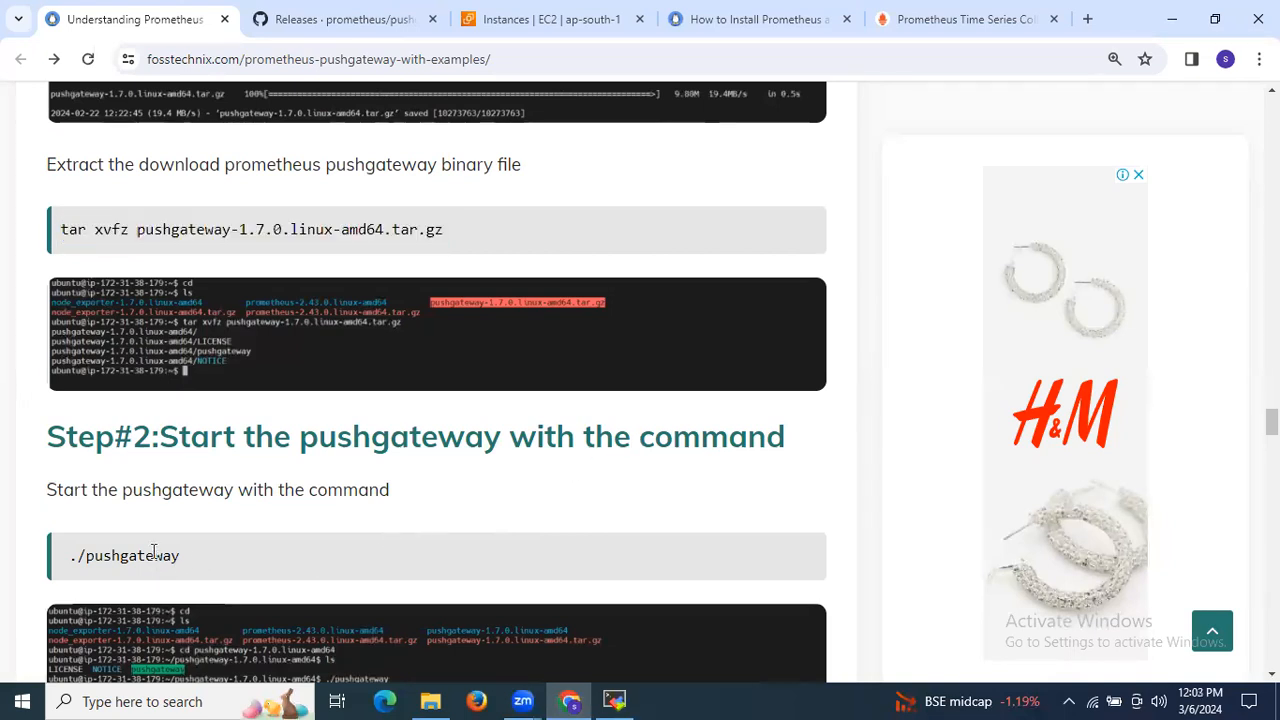
double_click(132, 556)
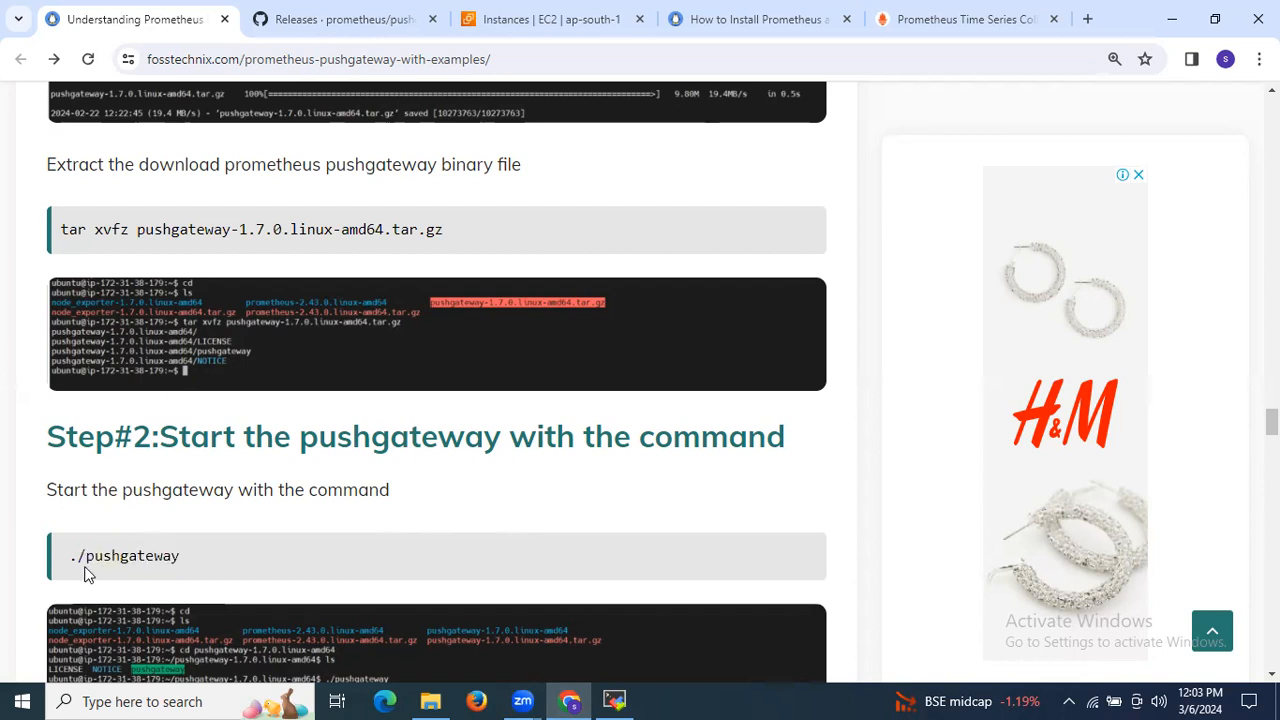
double_click(124, 556)
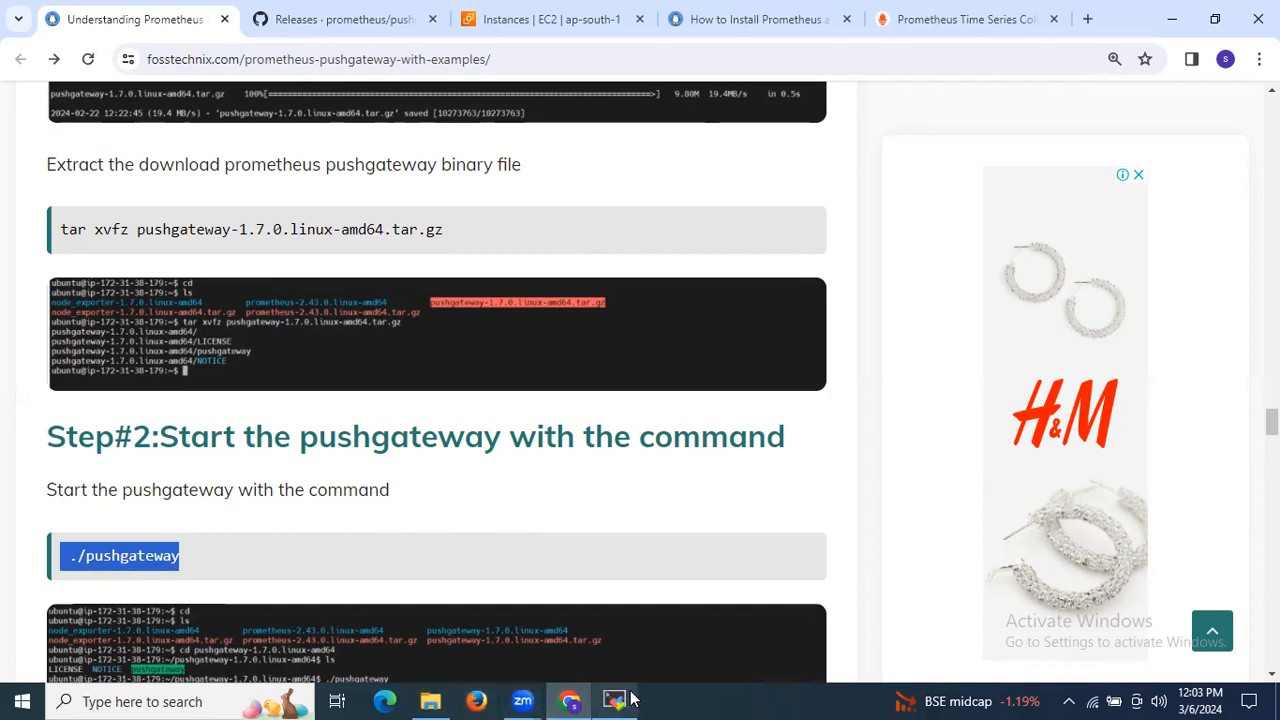
click(614, 700)
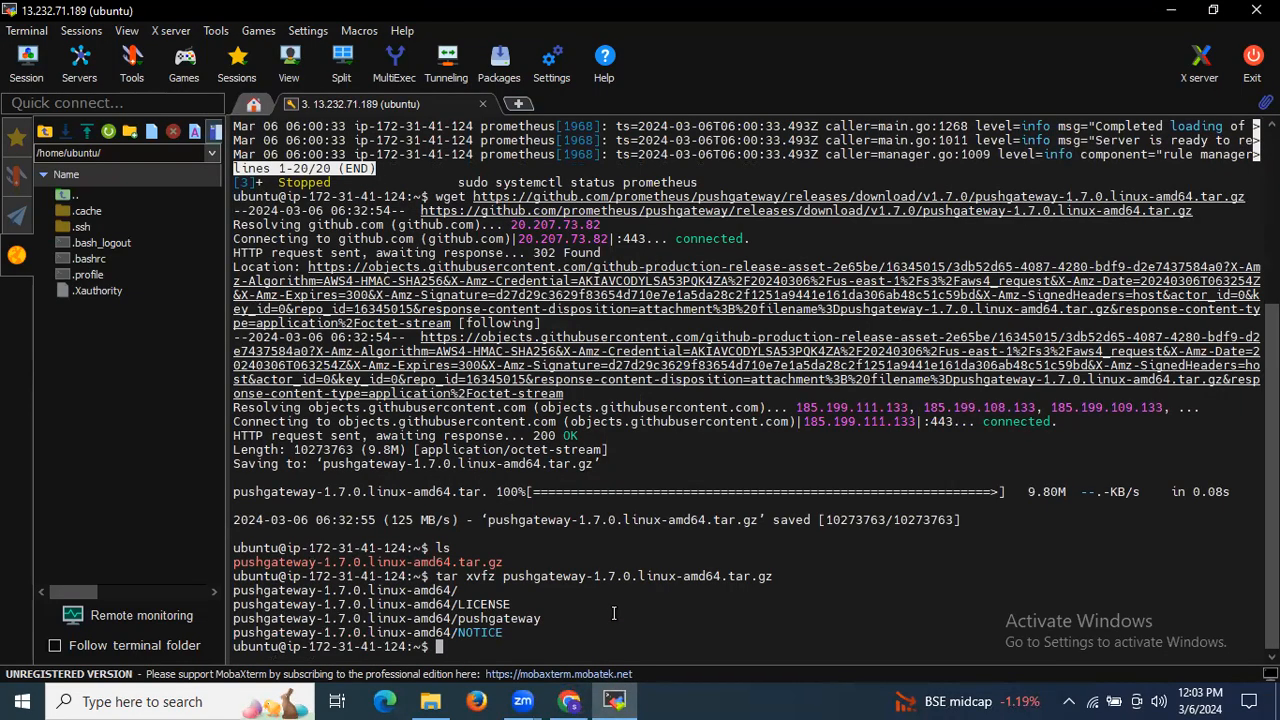
Change into pushgateway-1.7.0.linux-amd64/ and run ./pushgateway, confirming the paste.
text(cd pushgateway-1.7.0.linux-amd64/)
text(ls)
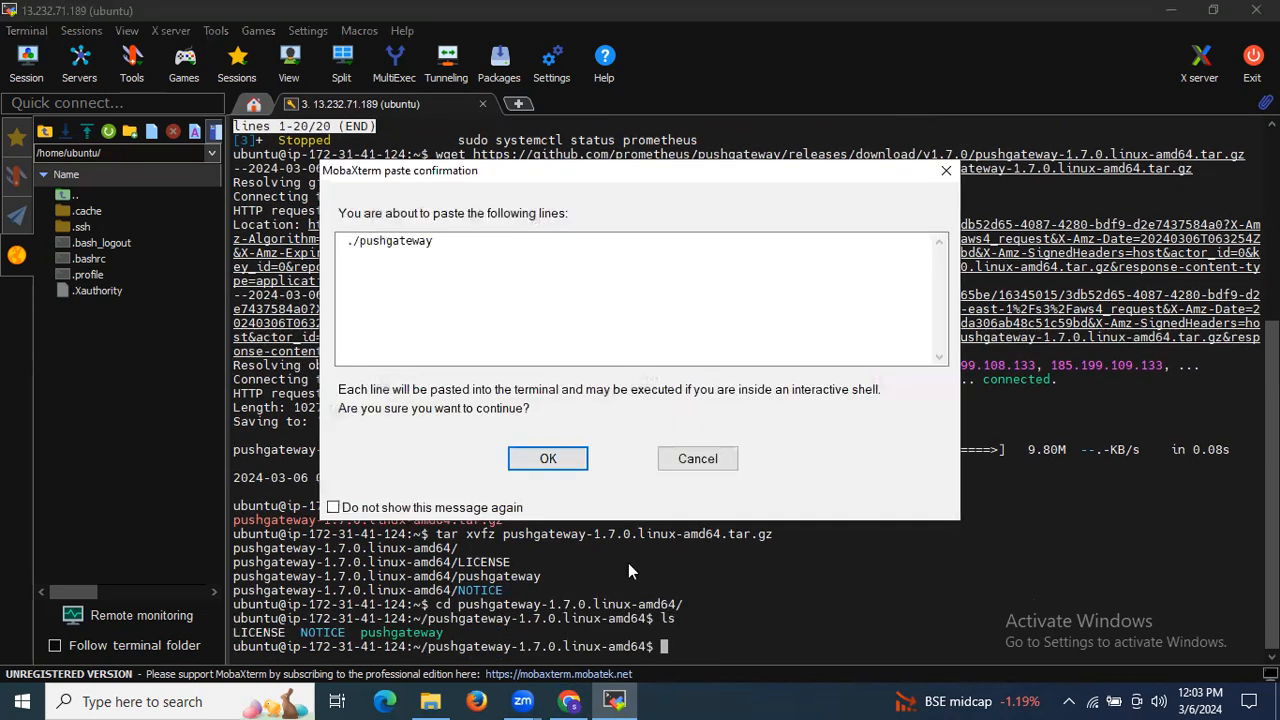
click(548, 458)
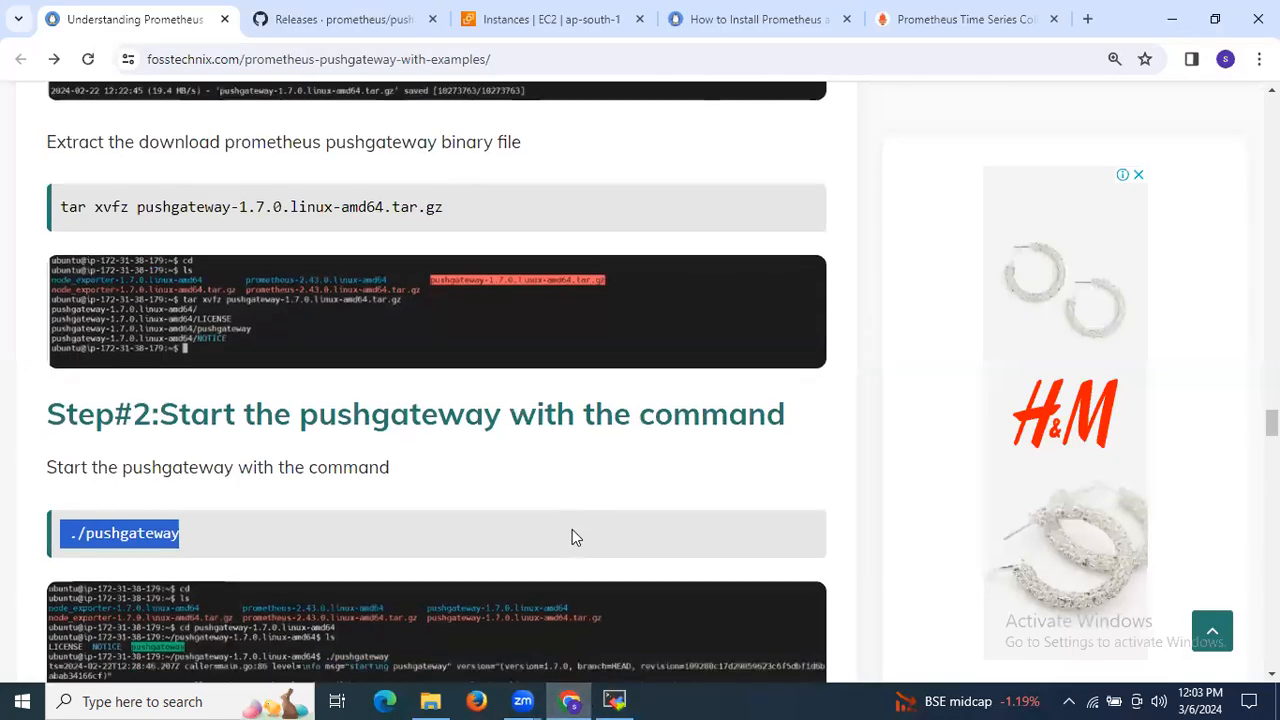
Copy the EC2 instance's Public IPv4 address and start a new tab for Pushgateway on port 9091.
scroll(down, 3)
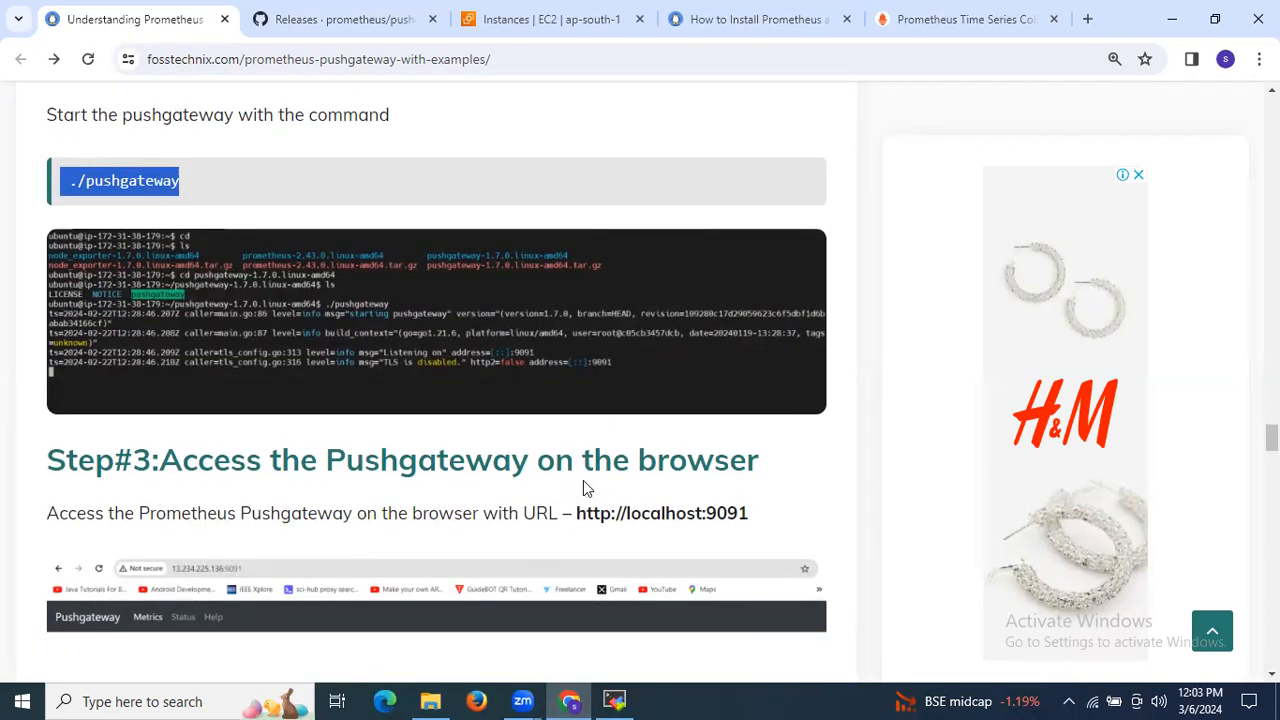
mouse_move(418, 476)
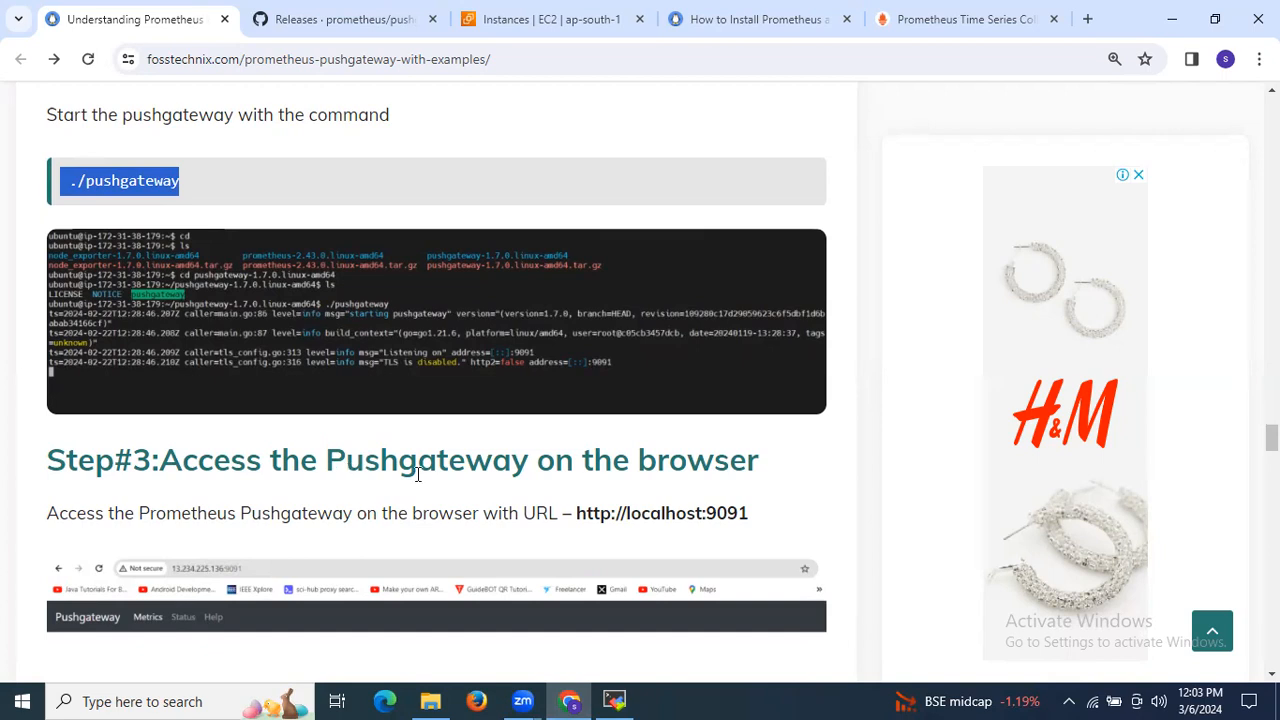
scroll(down, 3)
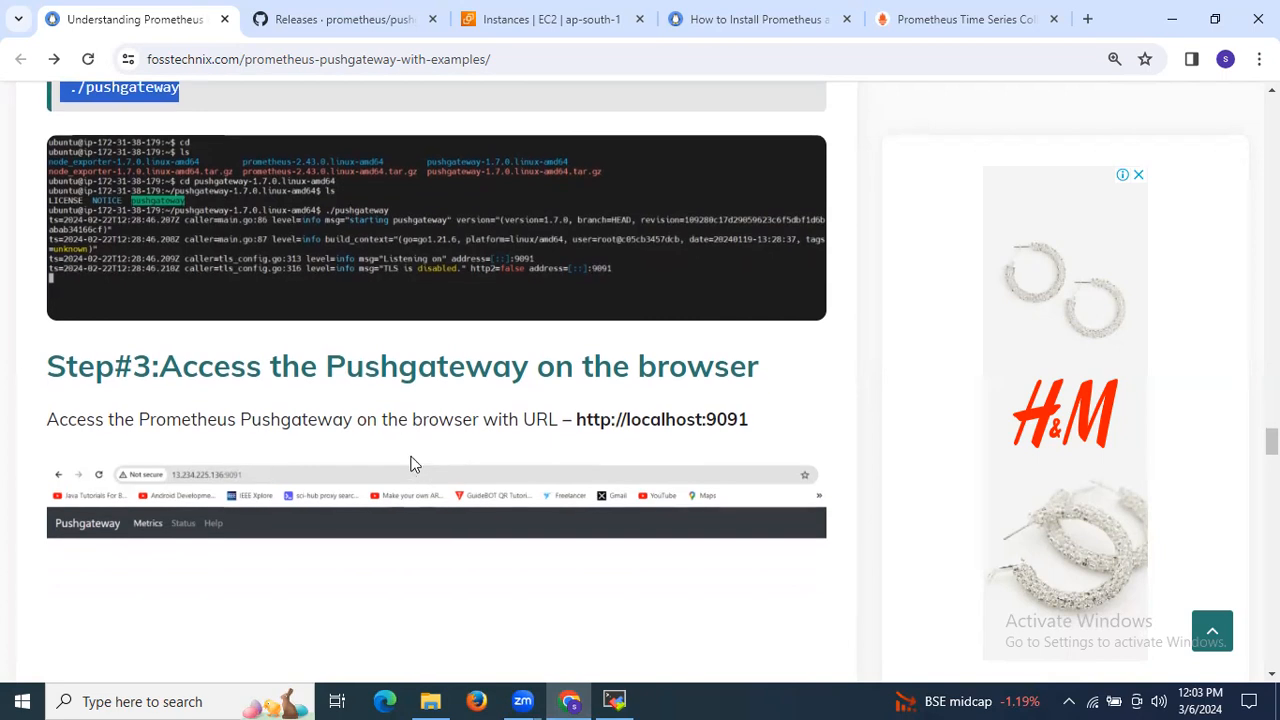
click(550, 20)
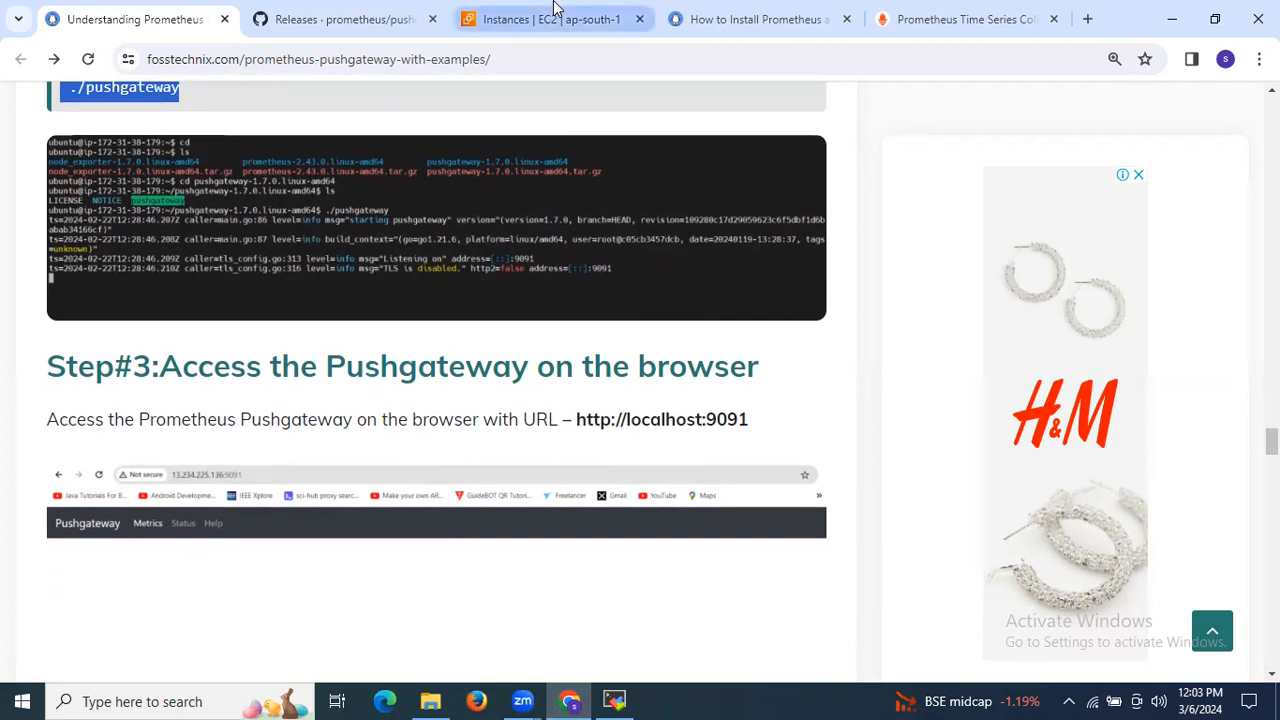
click(550, 20)
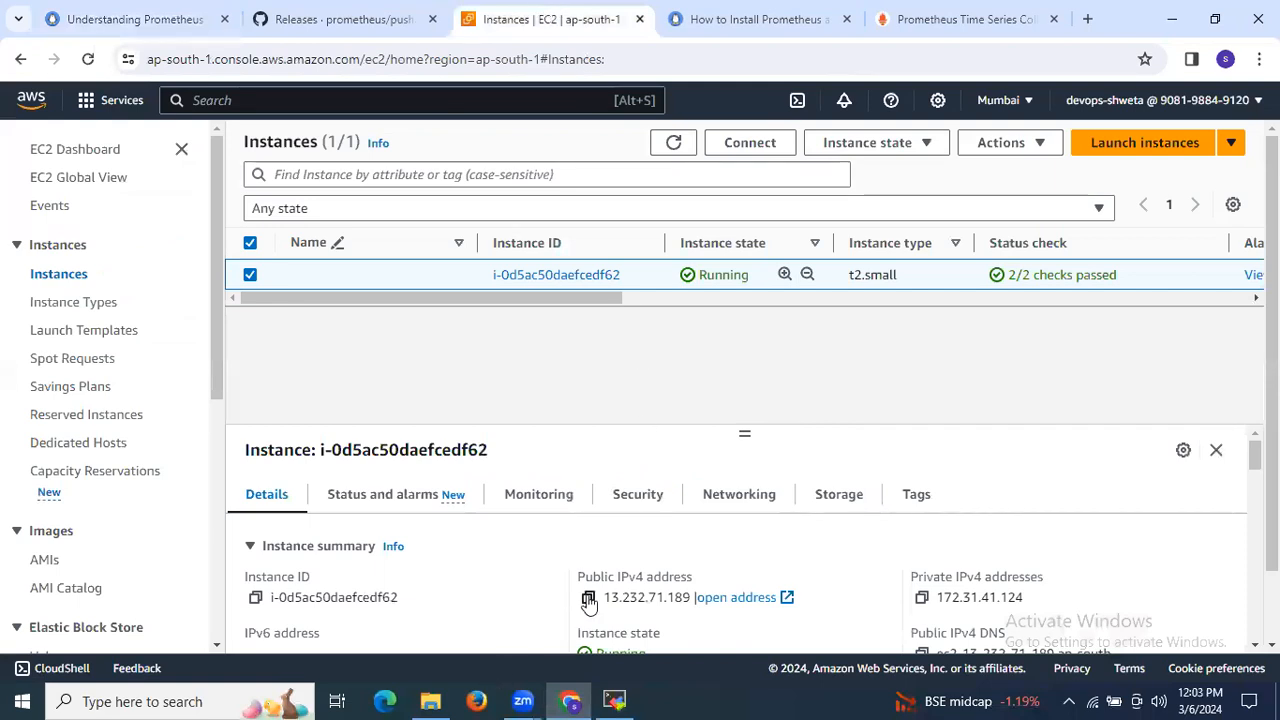
click(588, 596)
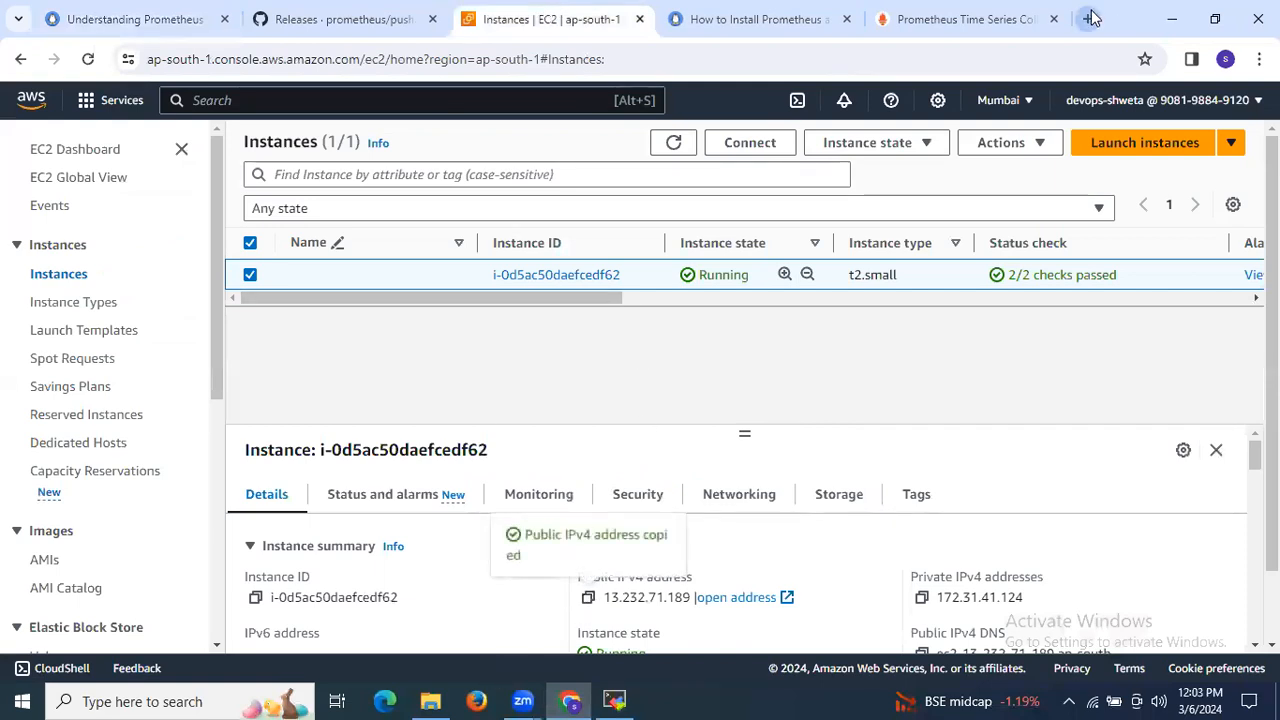
click(1088, 18)
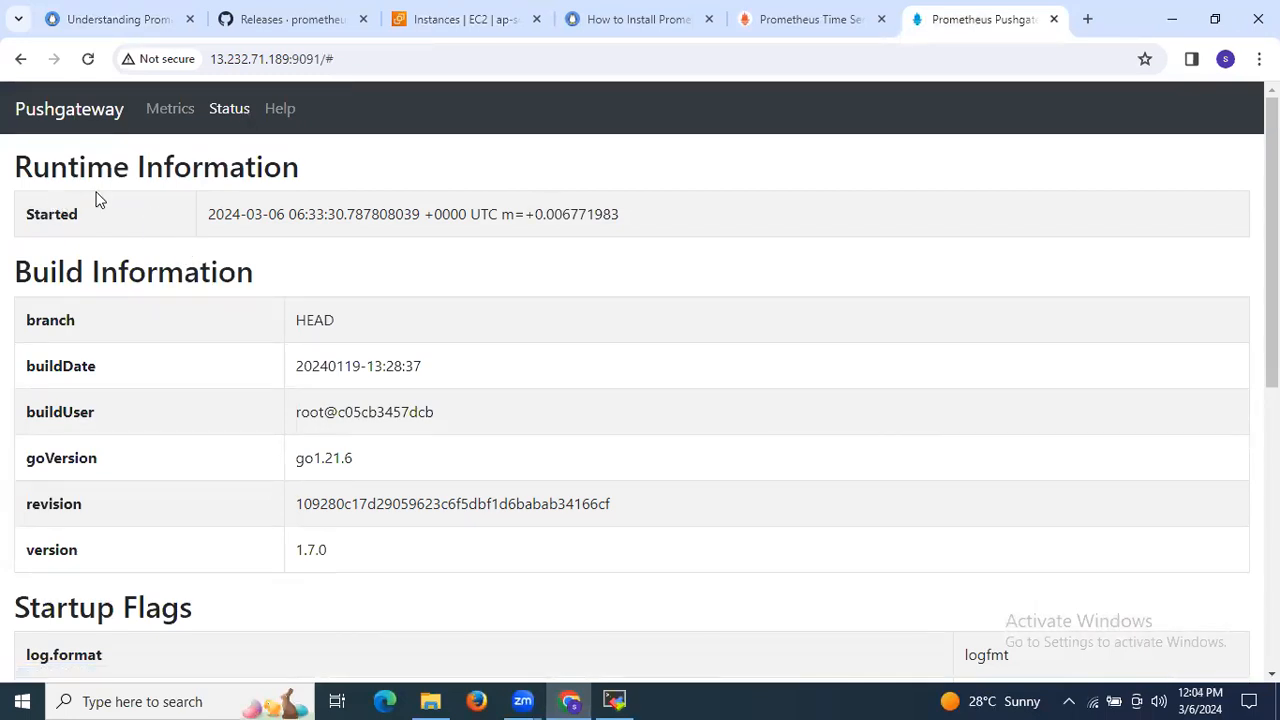
mouse_move(202, 288)
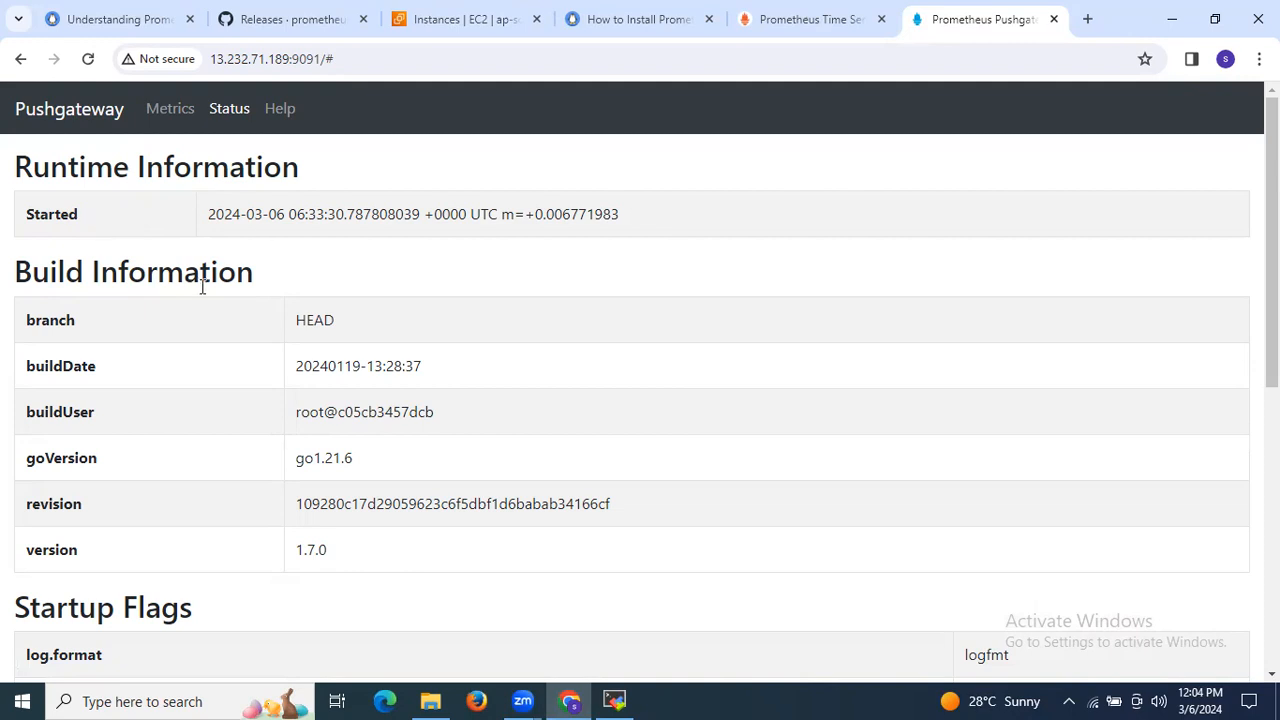
Scroll through the Status page's runtime, build information and startup flags such as :9091 and /metrics.
scroll(down, 3)
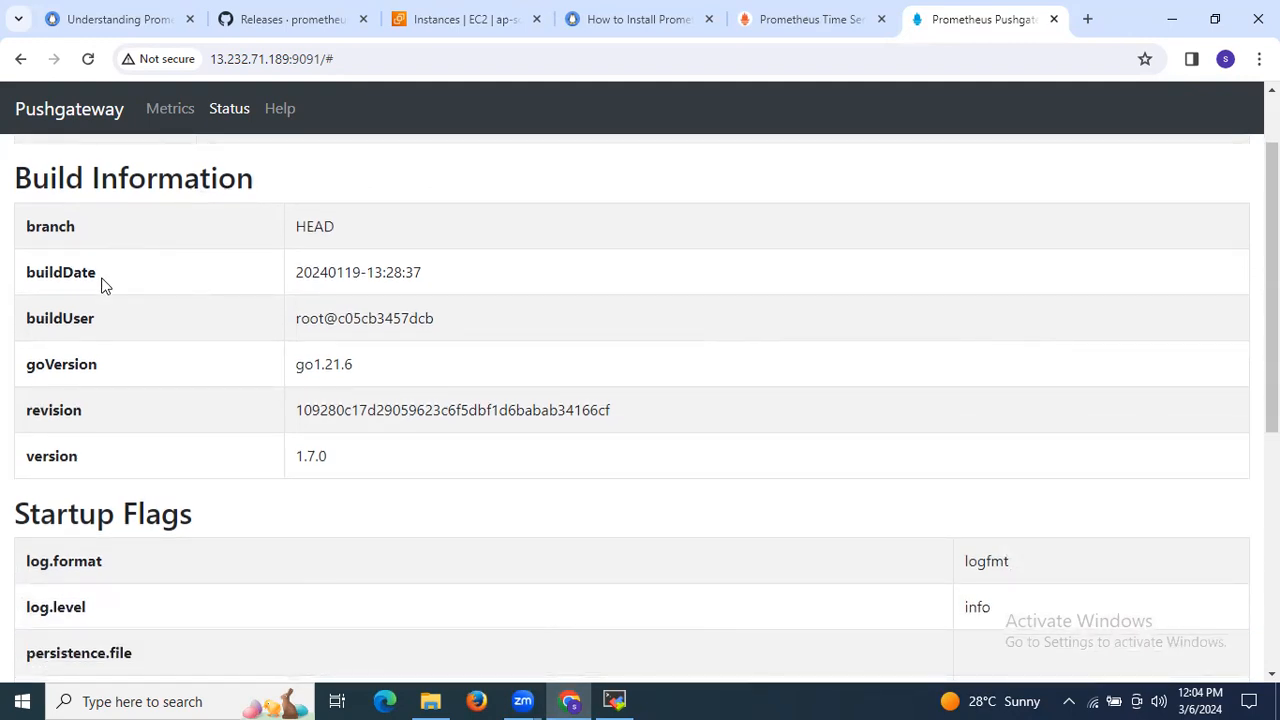
mouse_move(84, 384)
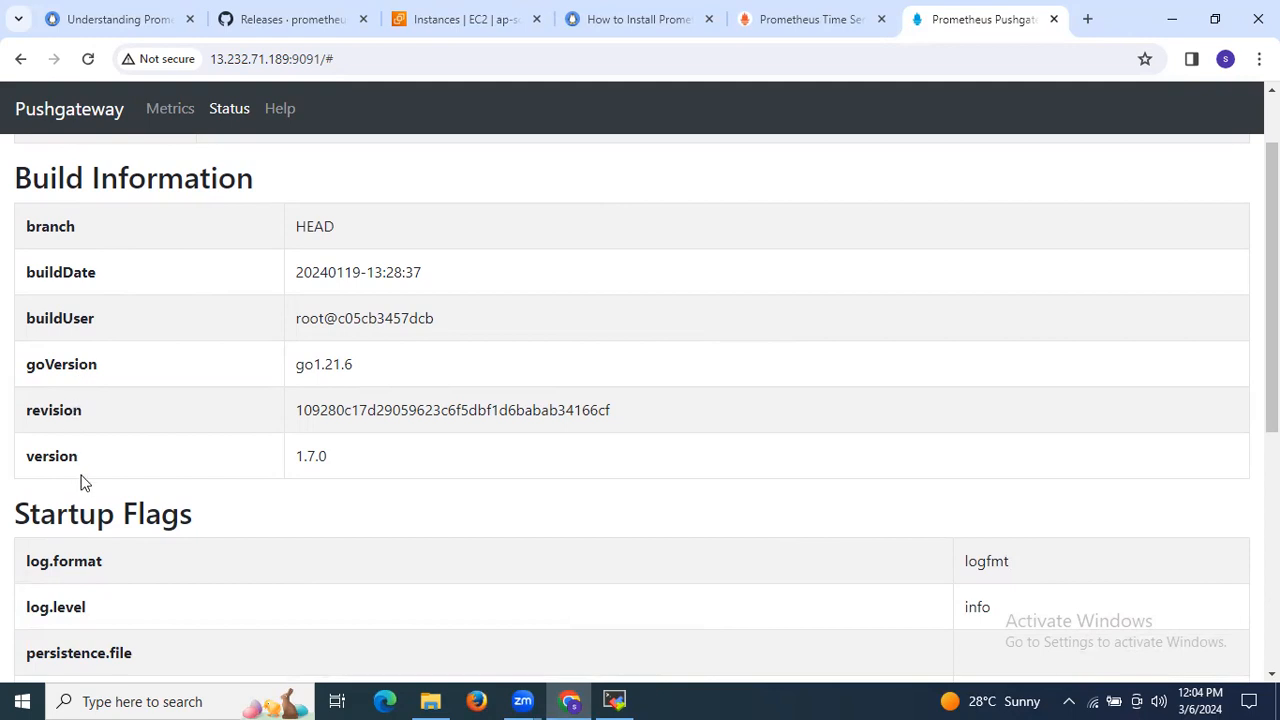
scroll(down, 3)
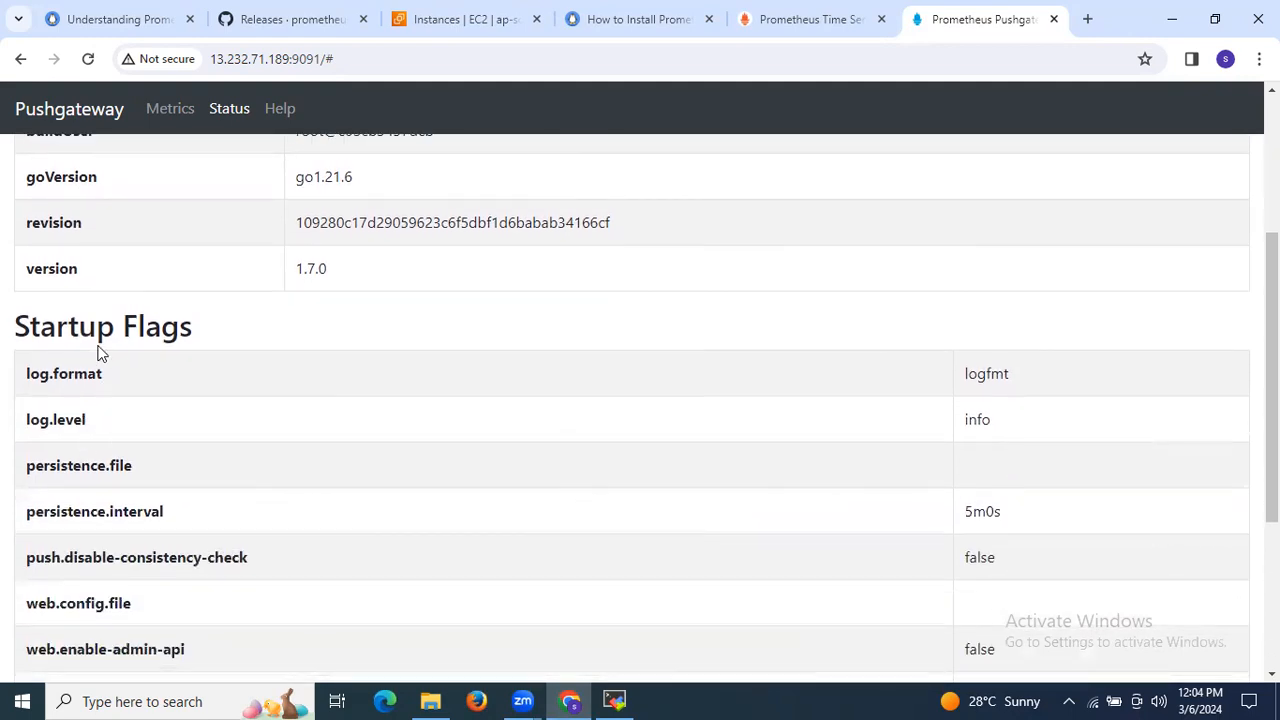
scroll(down, 3)
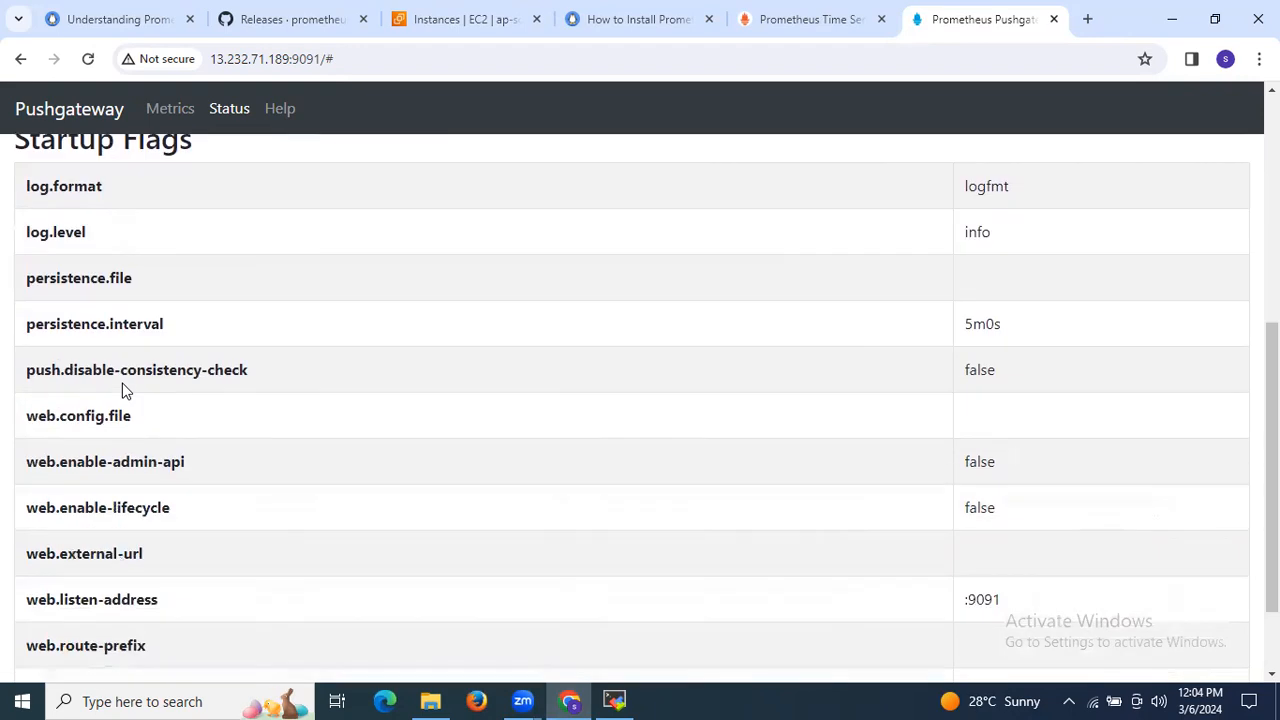
scroll(down, 3)
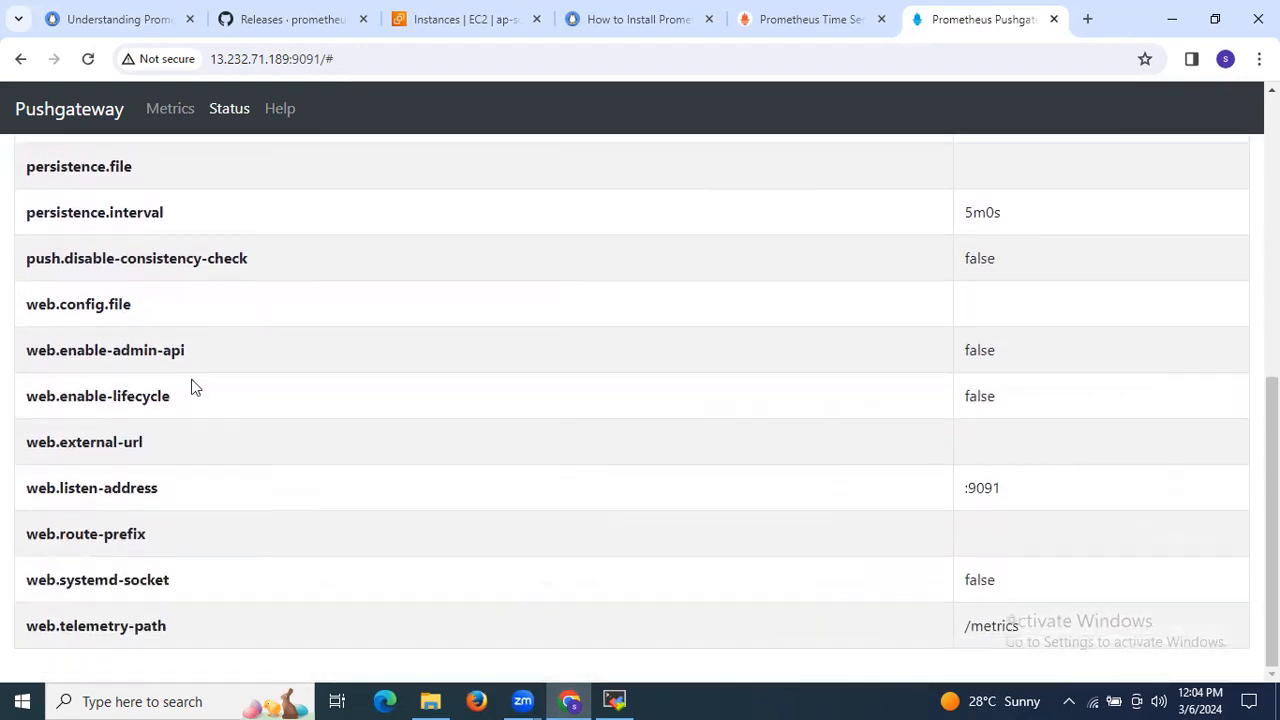
mouse_move(956, 500)
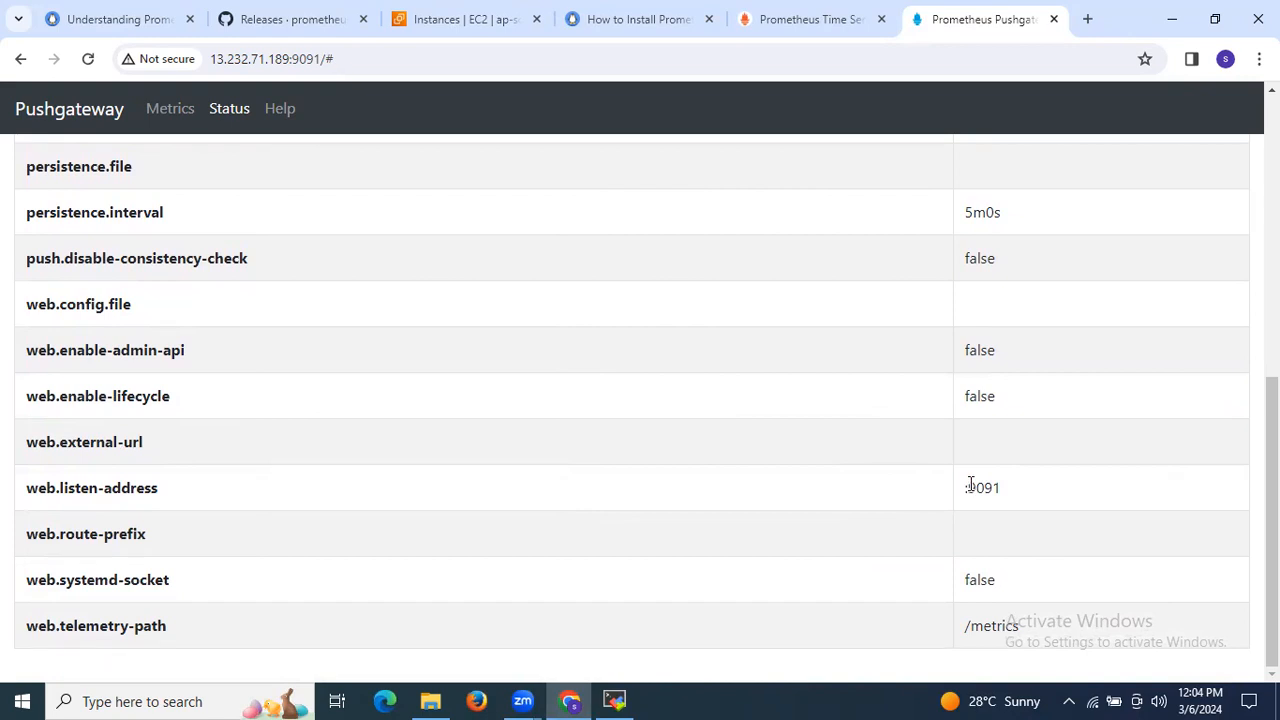
mouse_move(976, 480)
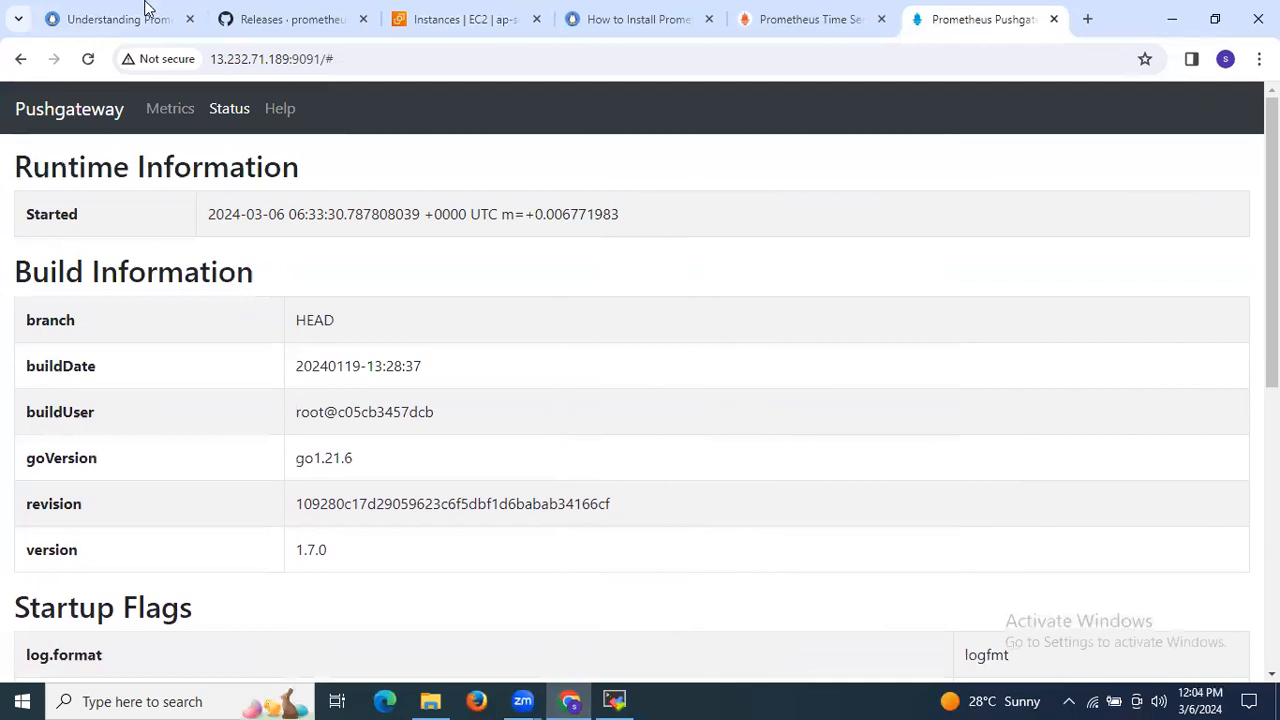
click(104, 20)
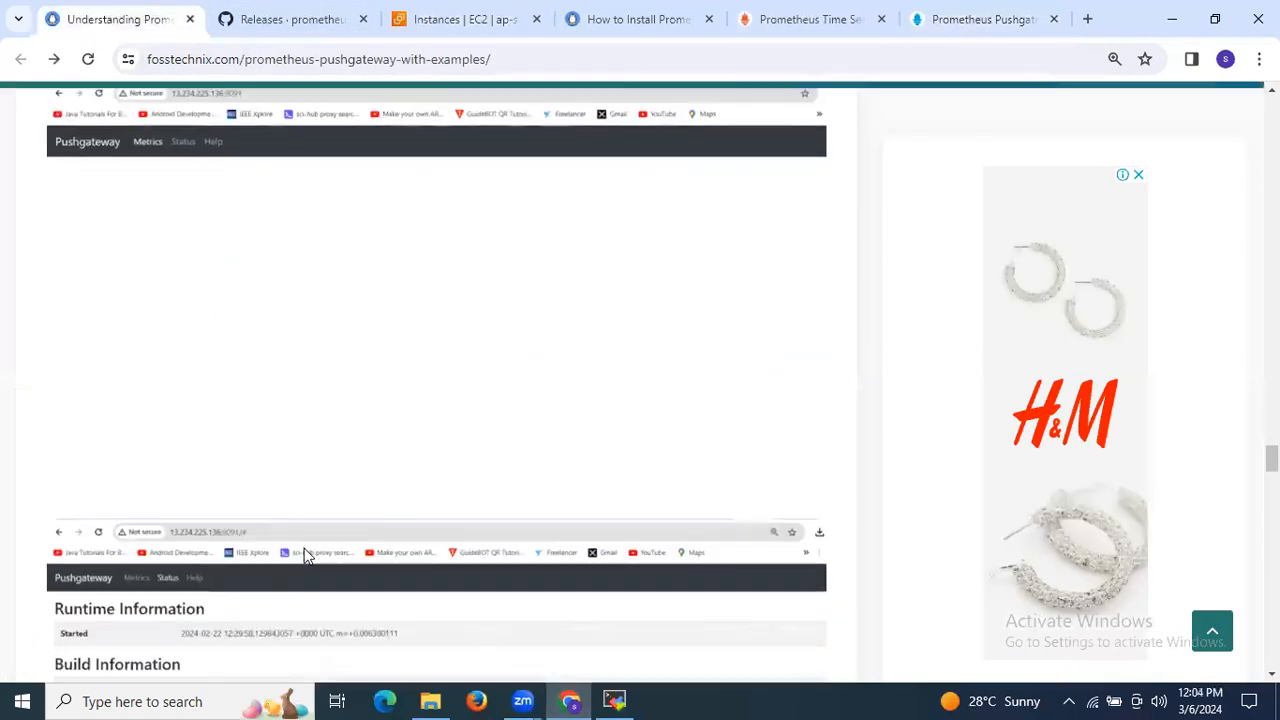
scroll(down, 3)
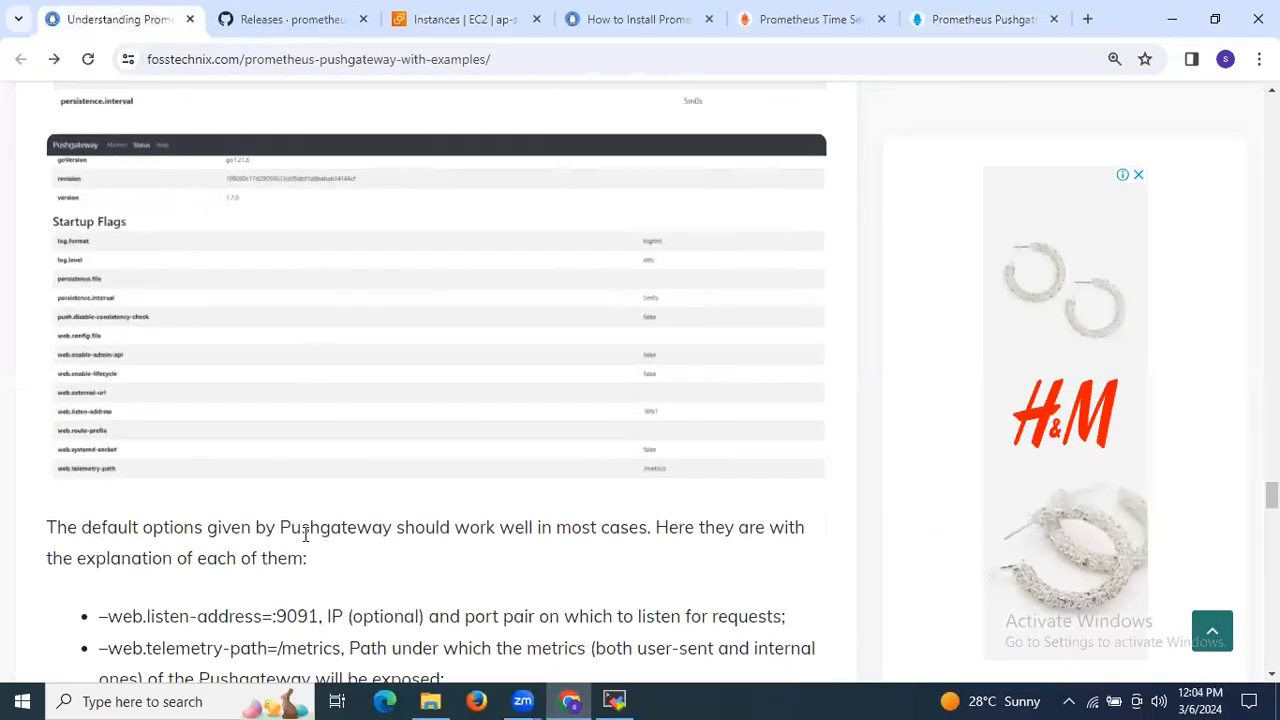
scroll(down, 3)
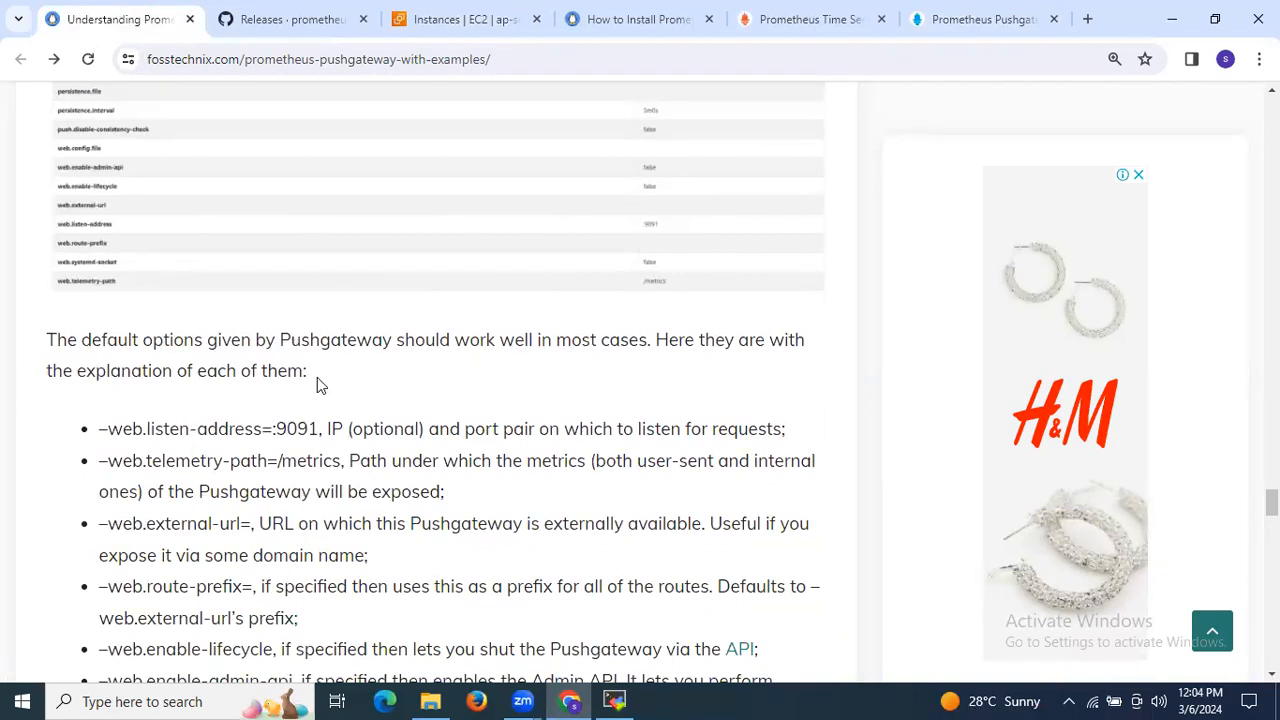
mouse_move(360, 376)
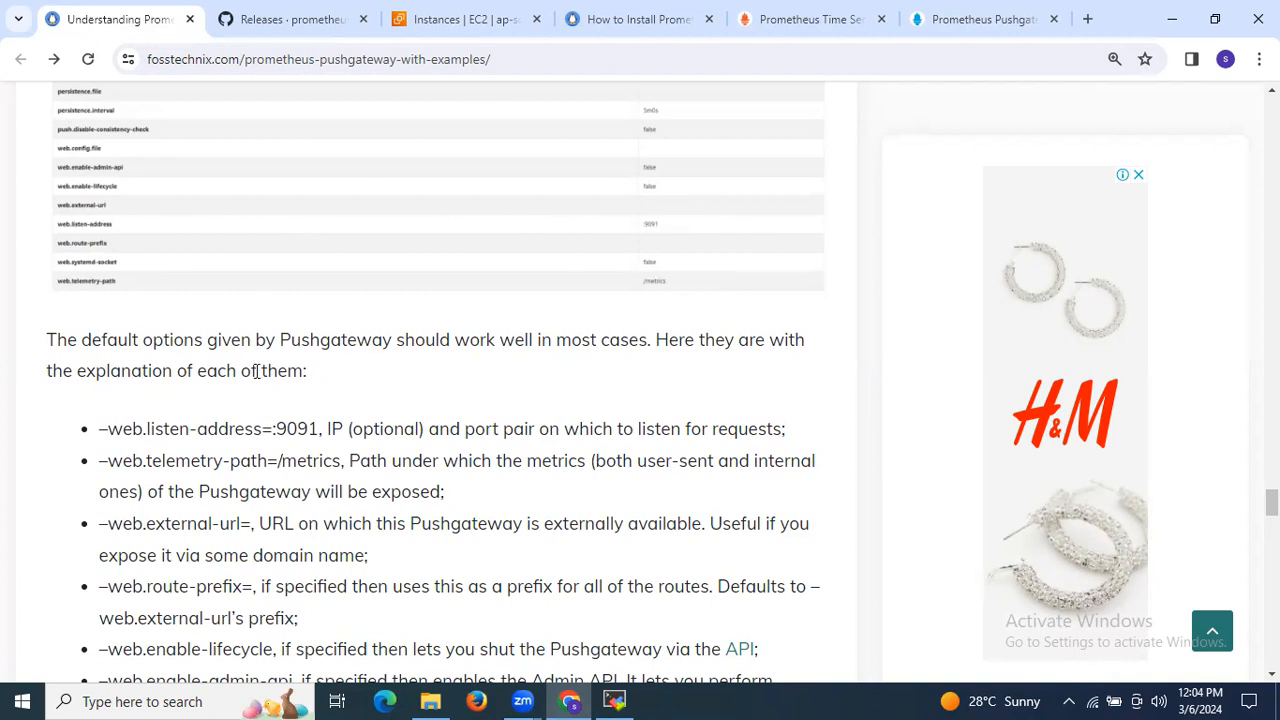
scroll(down, 3)
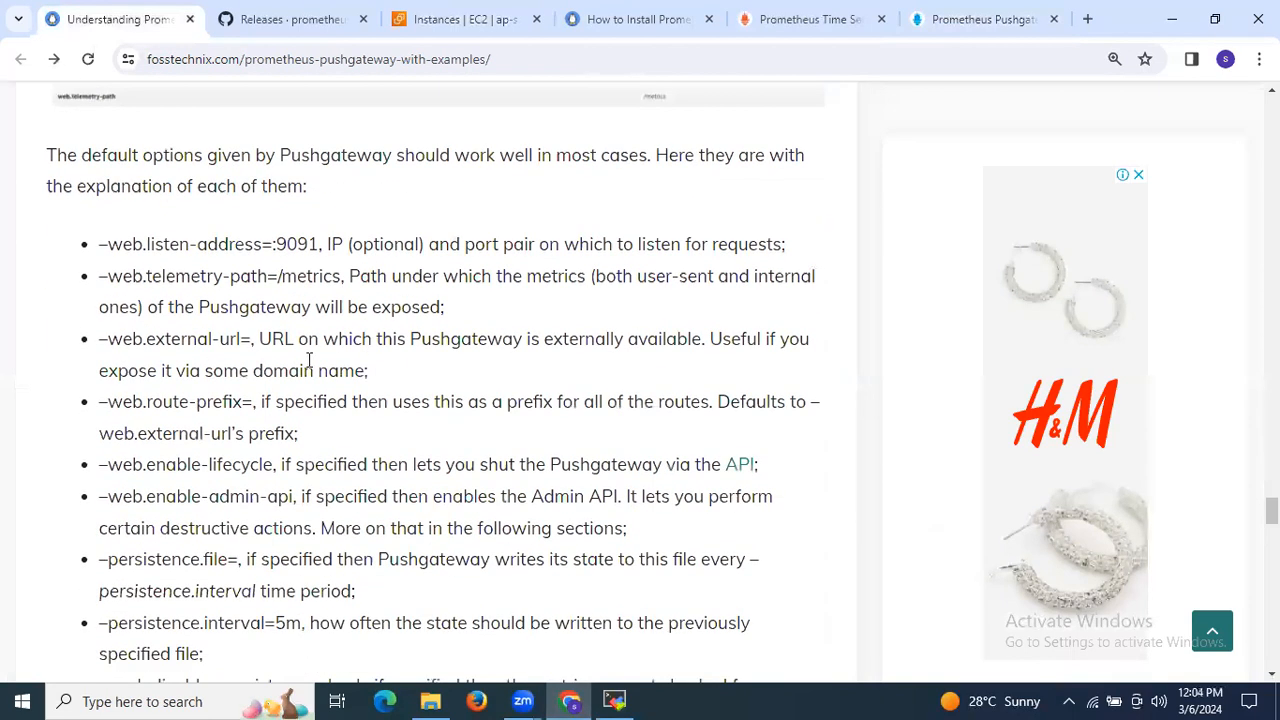
click(984, 20)
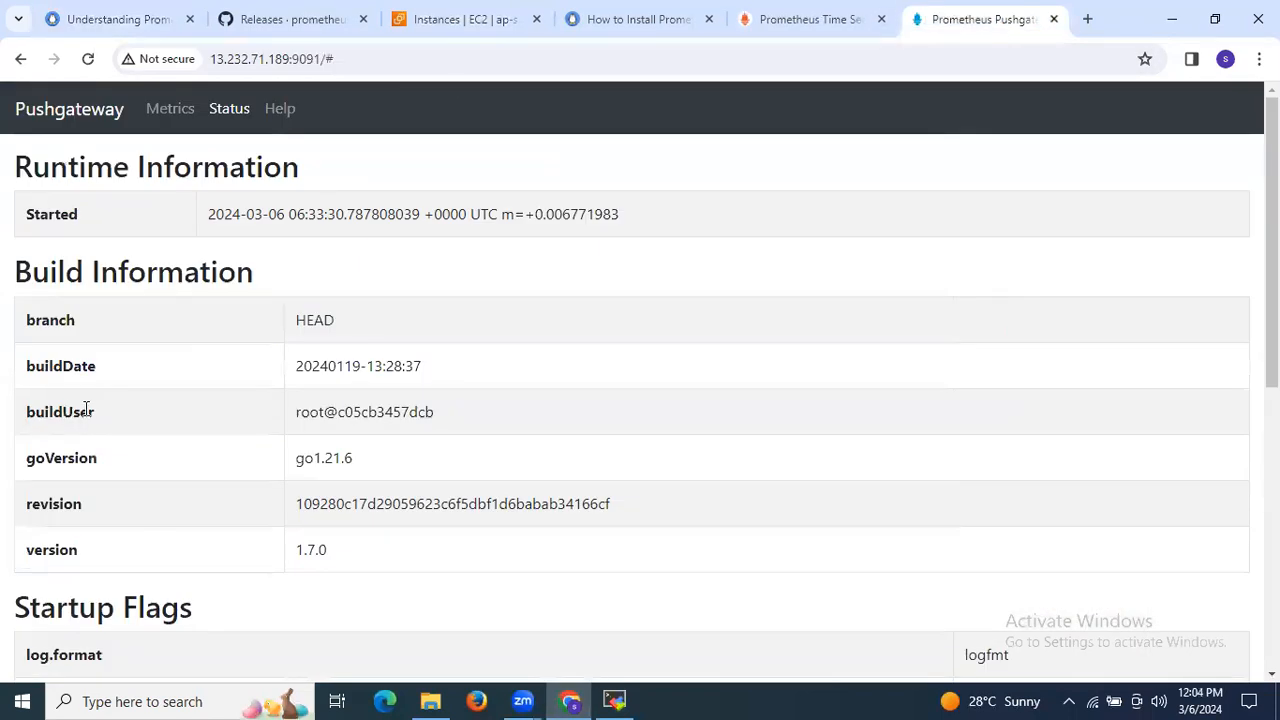
scroll(down, 3)
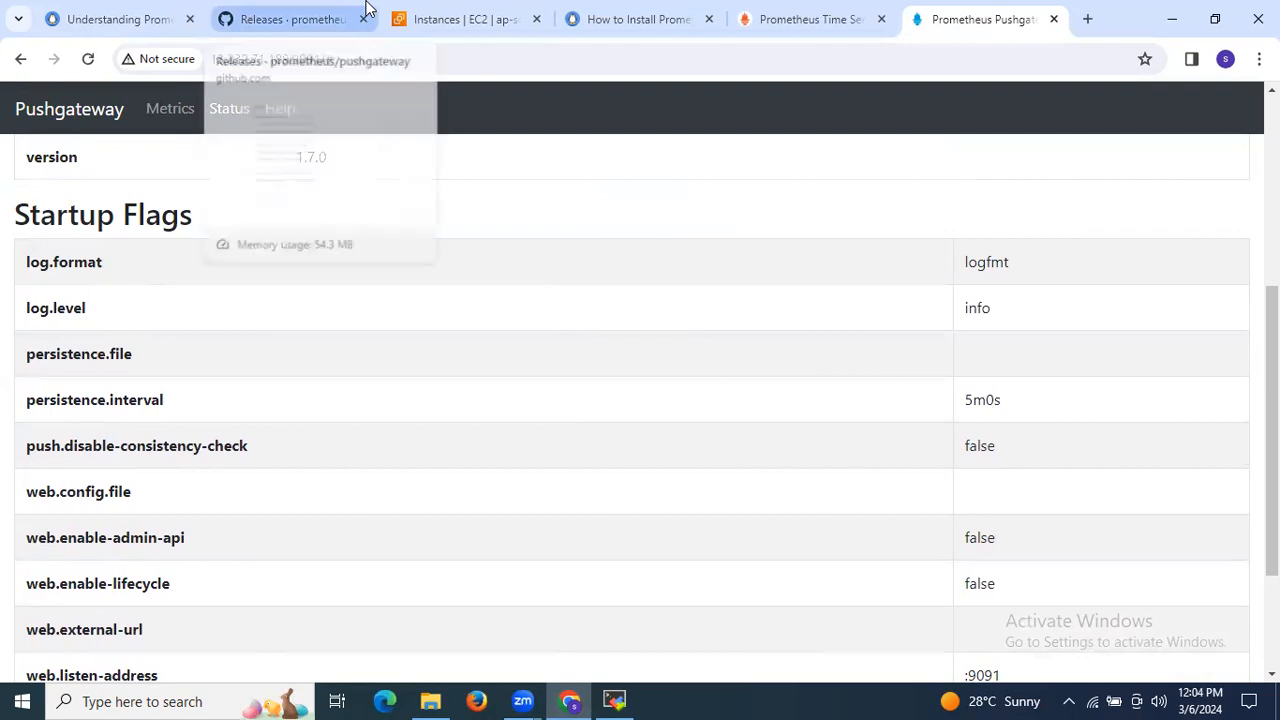
click(110, 20)
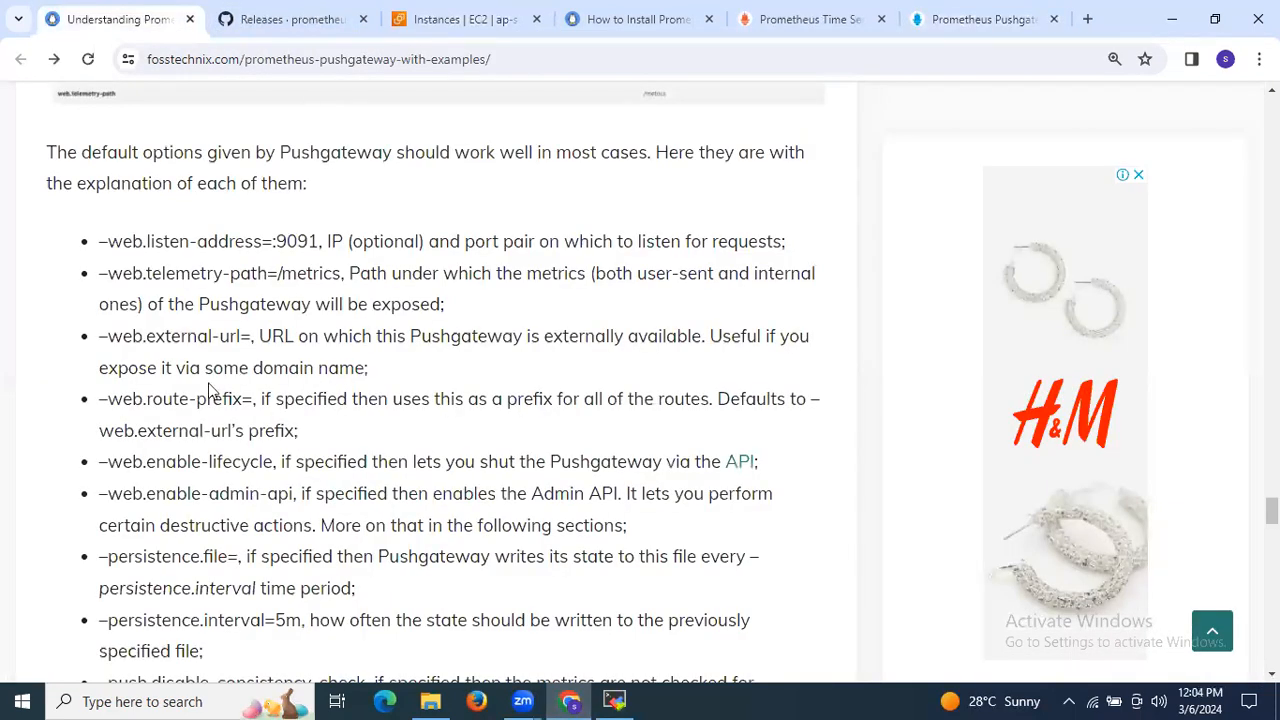
mouse_move(356, 210)
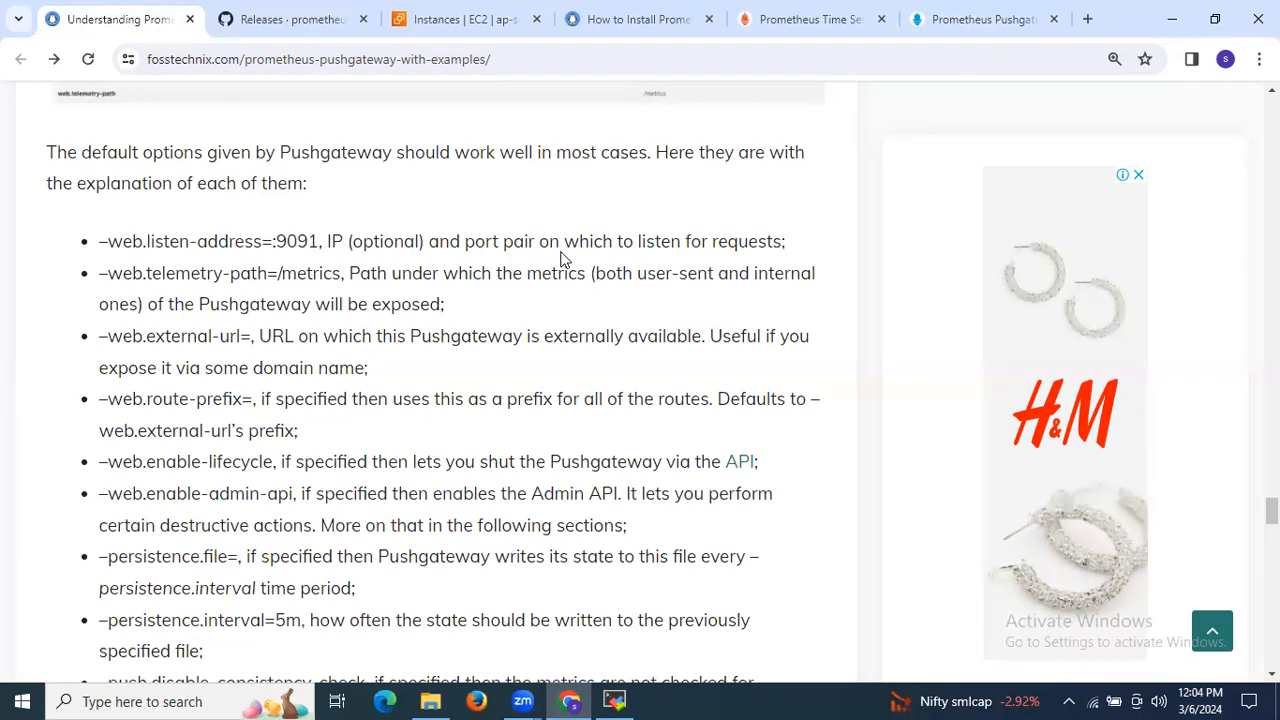
mouse_move(648, 264)
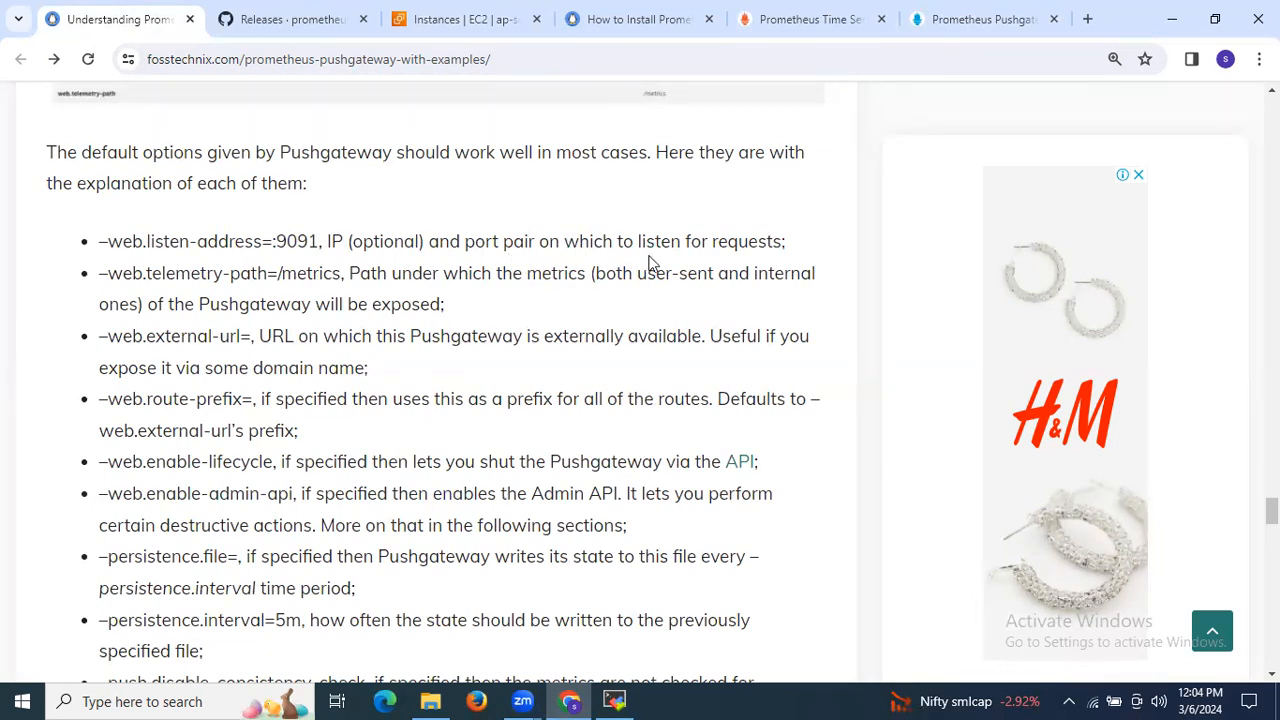
double_click(124, 272)
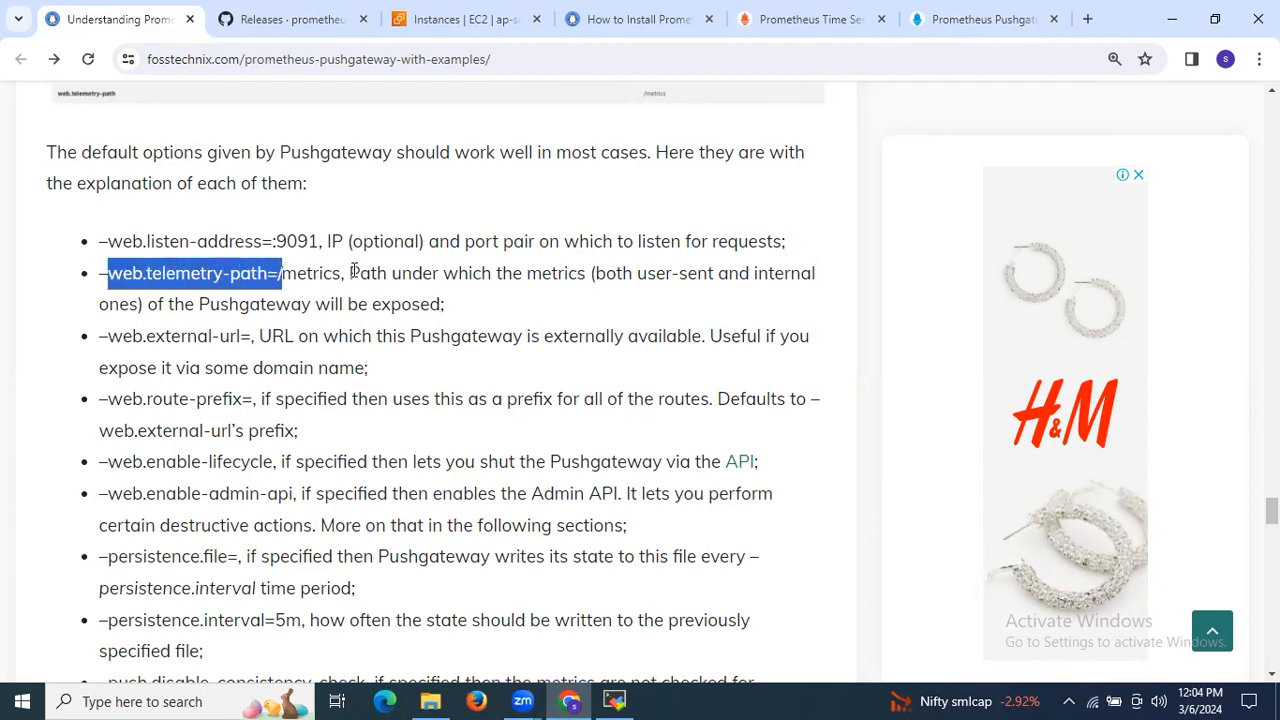
mouse_move(564, 290)
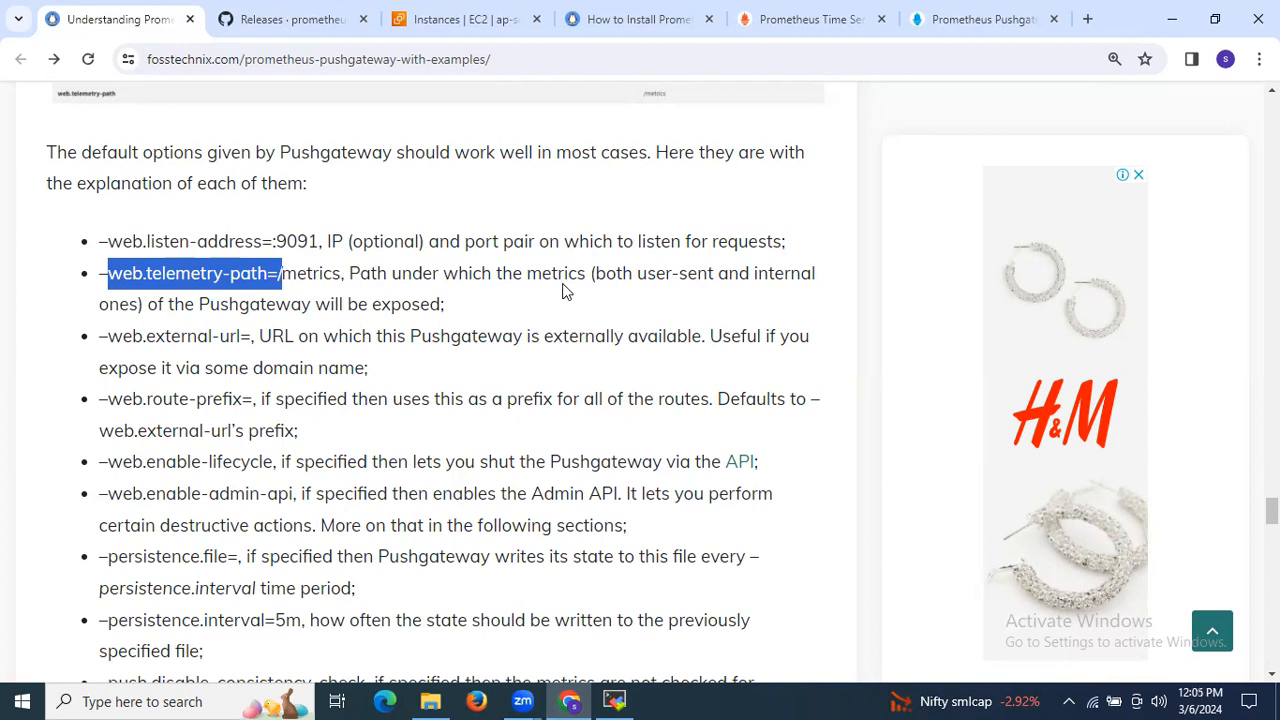
mouse_move(550, 278)
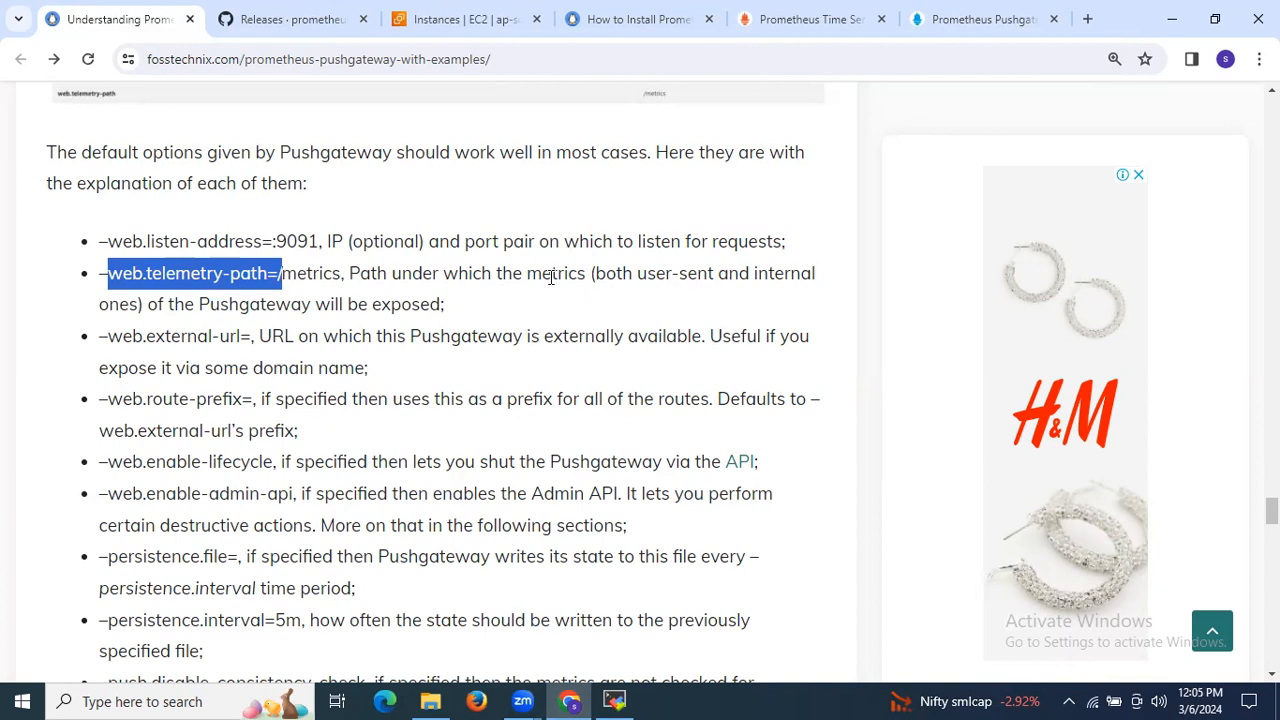
mouse_move(370, 310)
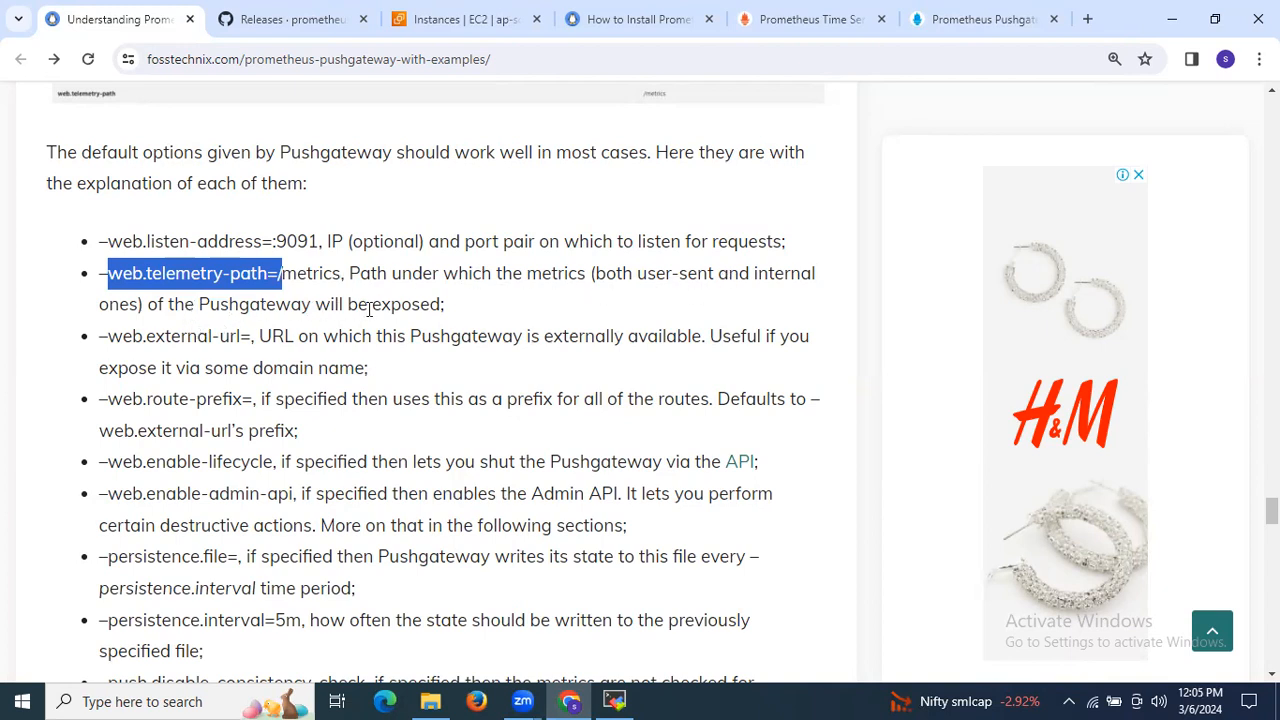
double_click(178, 336)
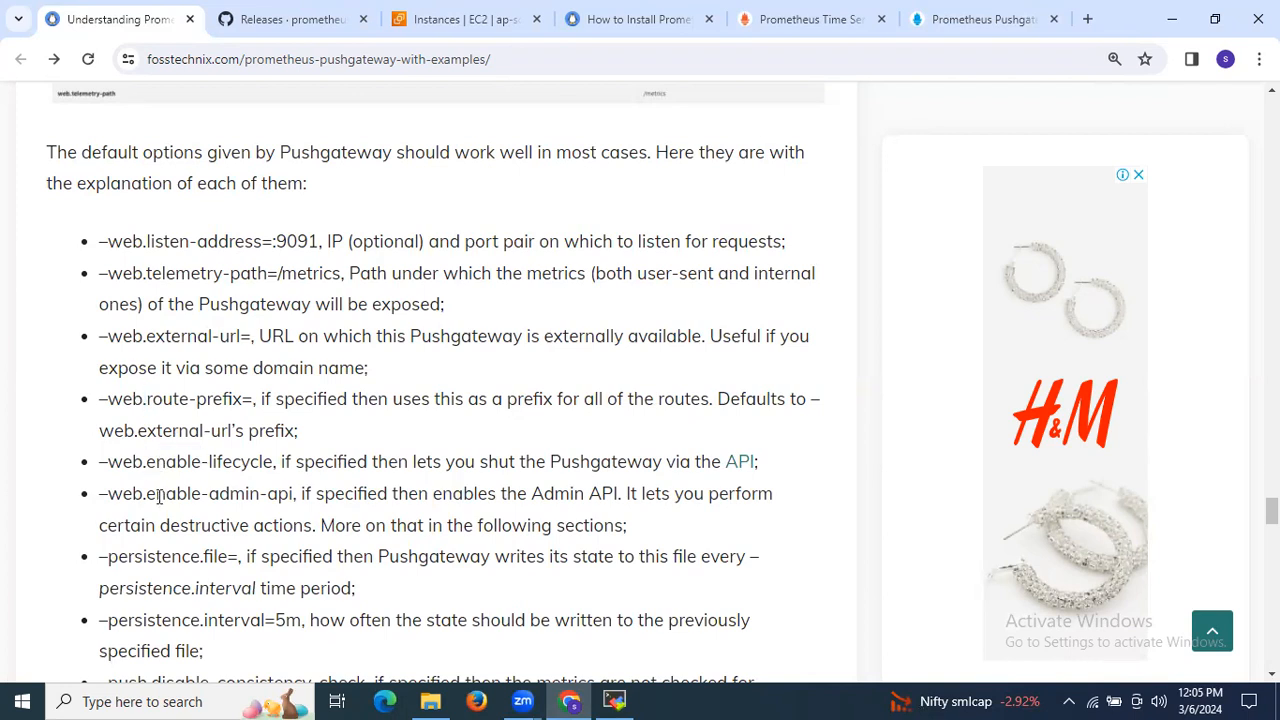
double_click(172, 492)
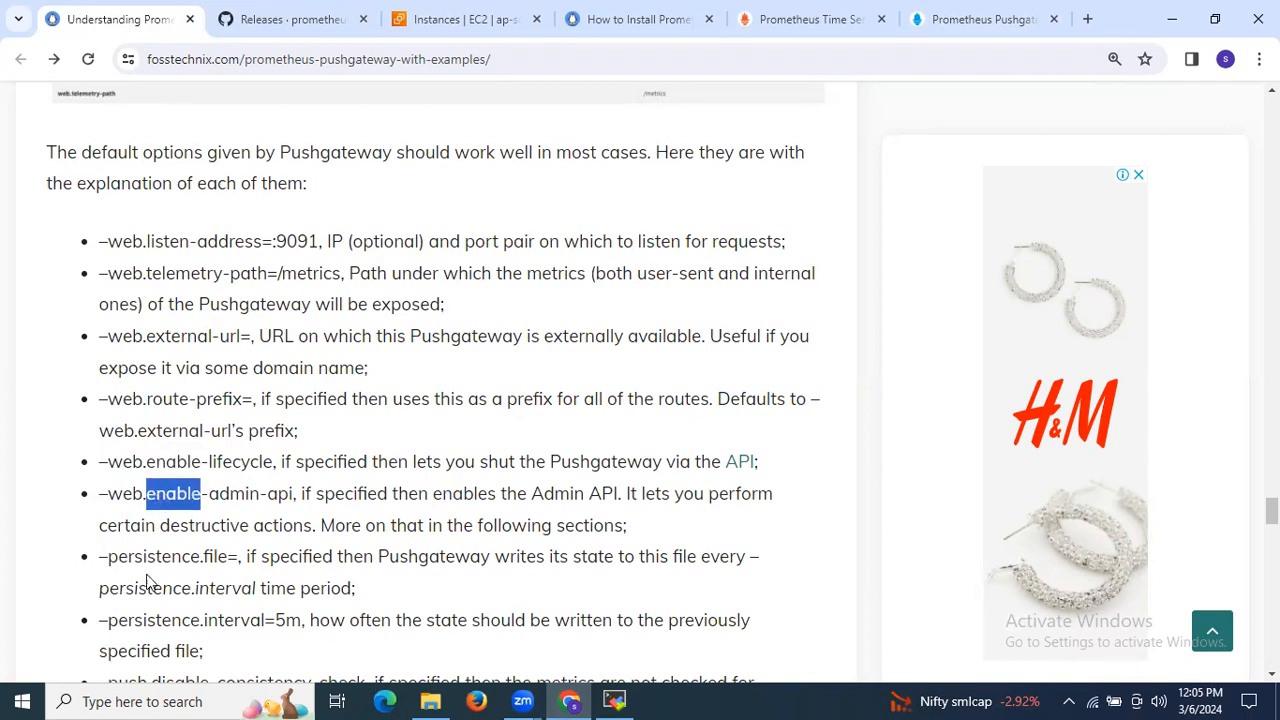
scroll(down, 3)
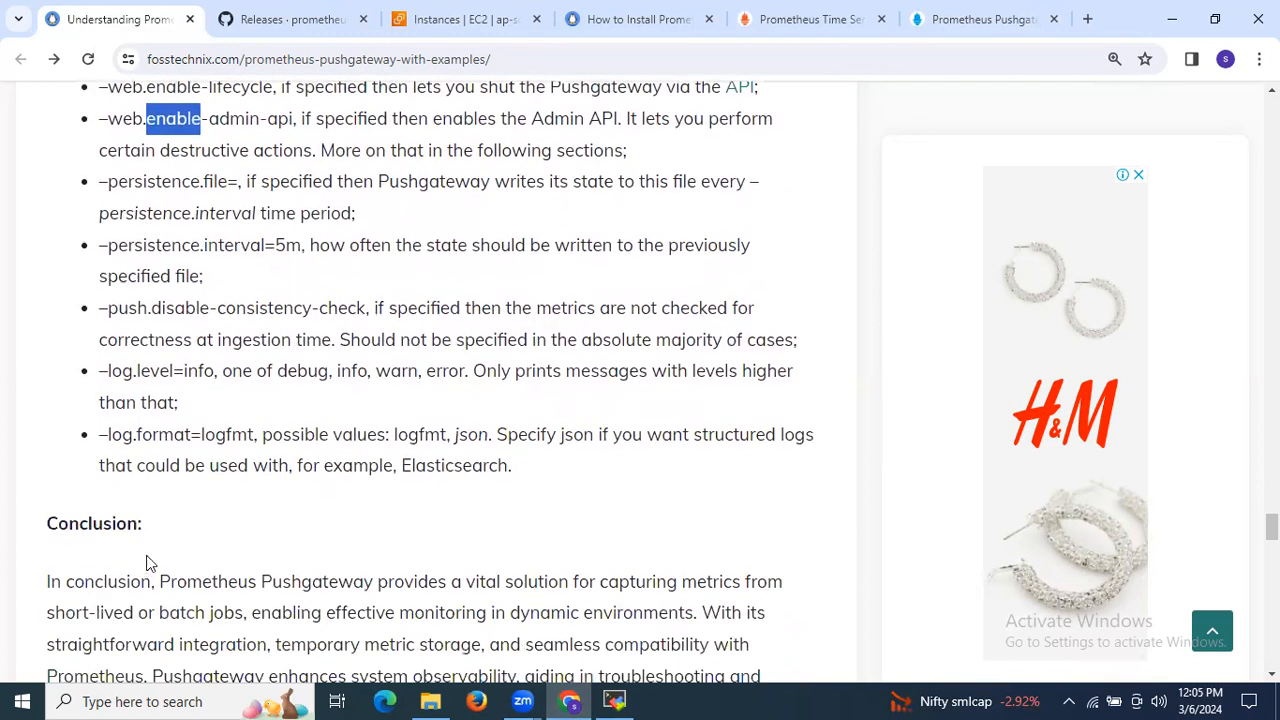
scroll(up, 3)
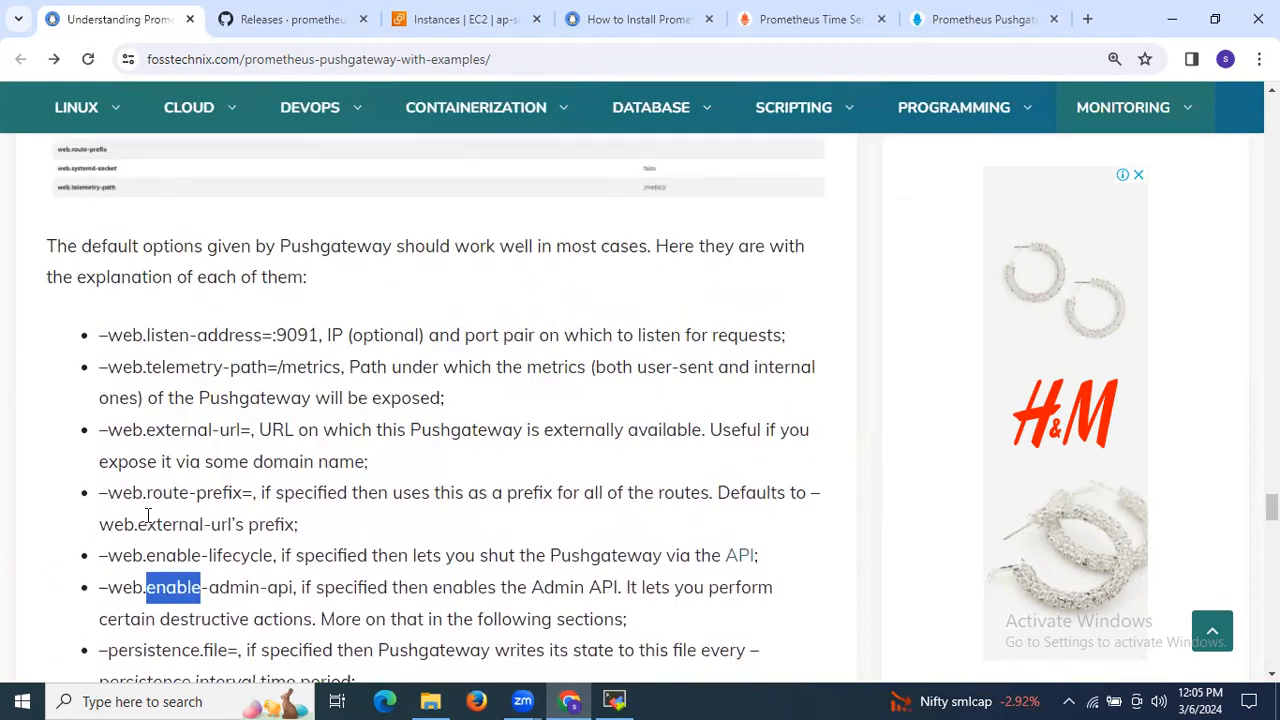
mouse_move(280, 256)
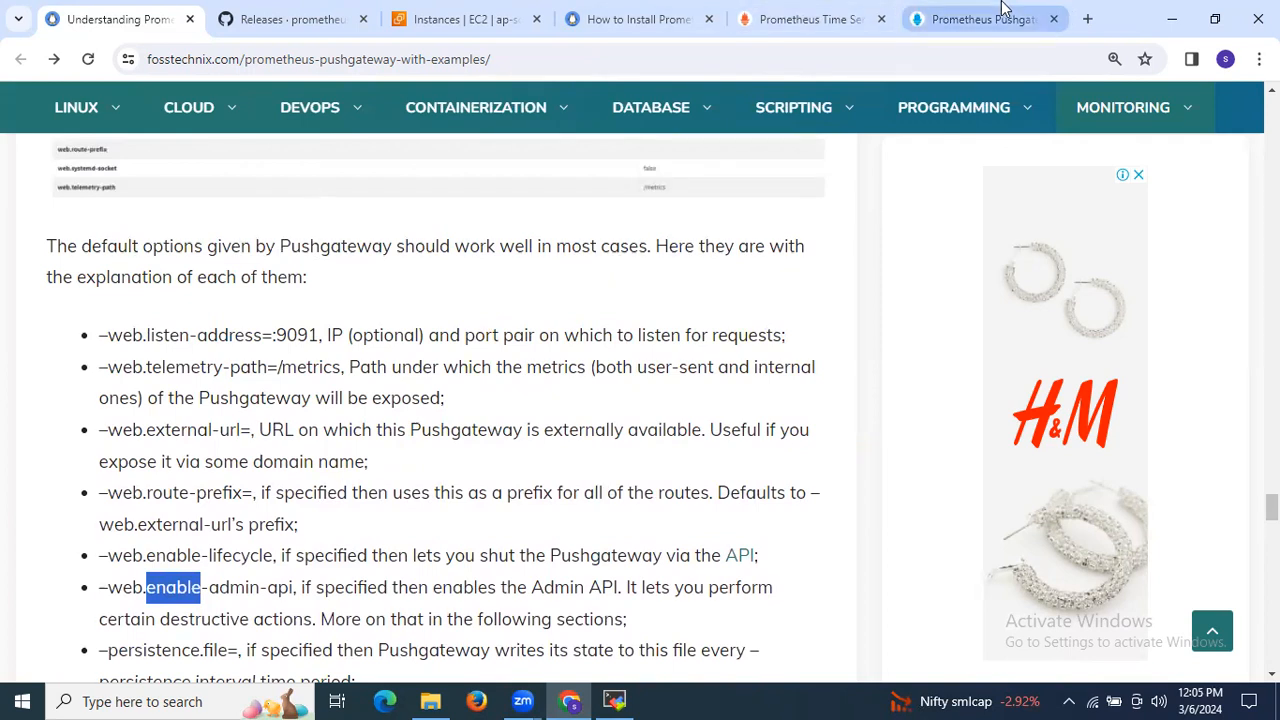
click(984, 20)
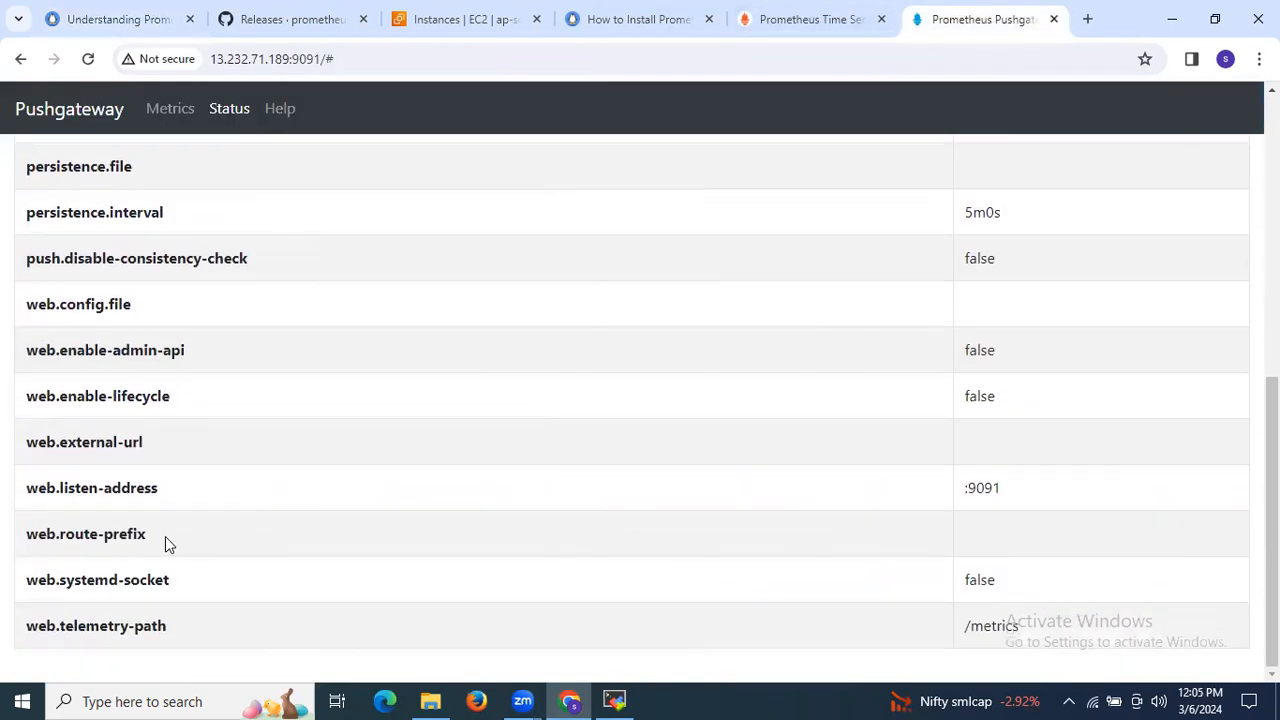
mouse_move(314, 464)
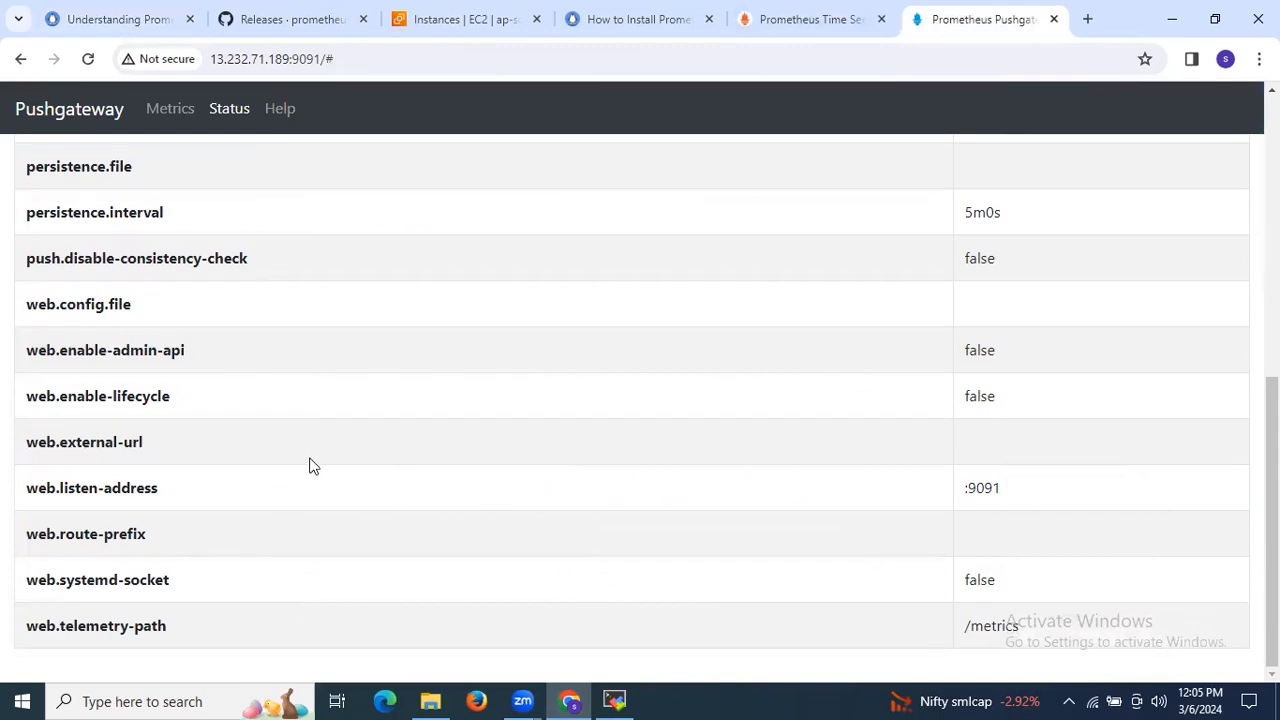
mouse_move(600, 376)
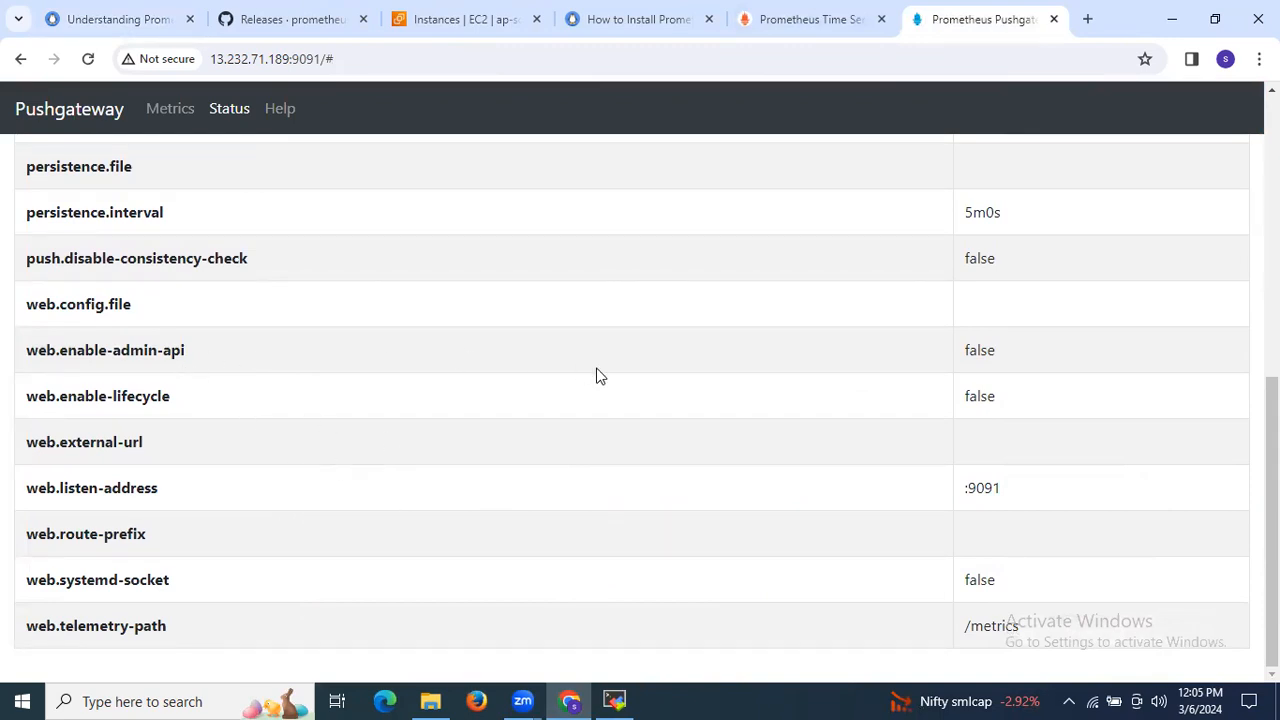
mouse_move(888, 296)
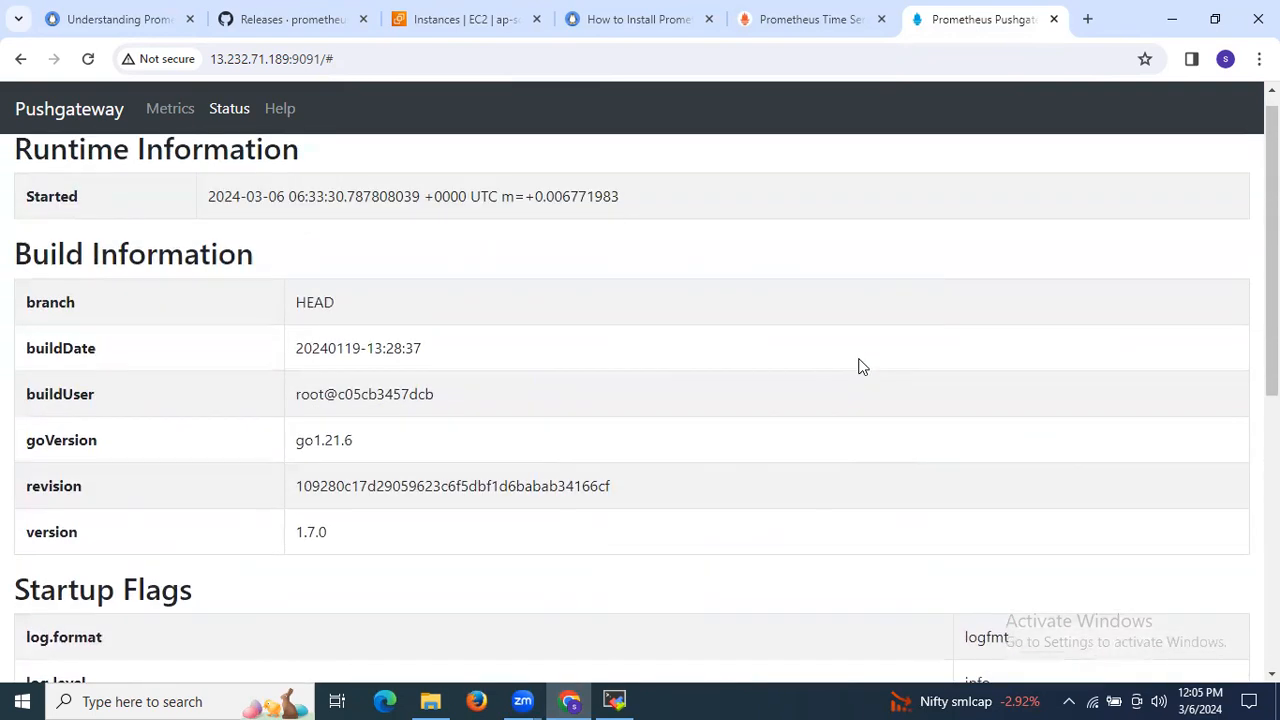
Return to the FOSSTechNix Understanding Prometheus Pushgateway article tab.
click(110, 18)
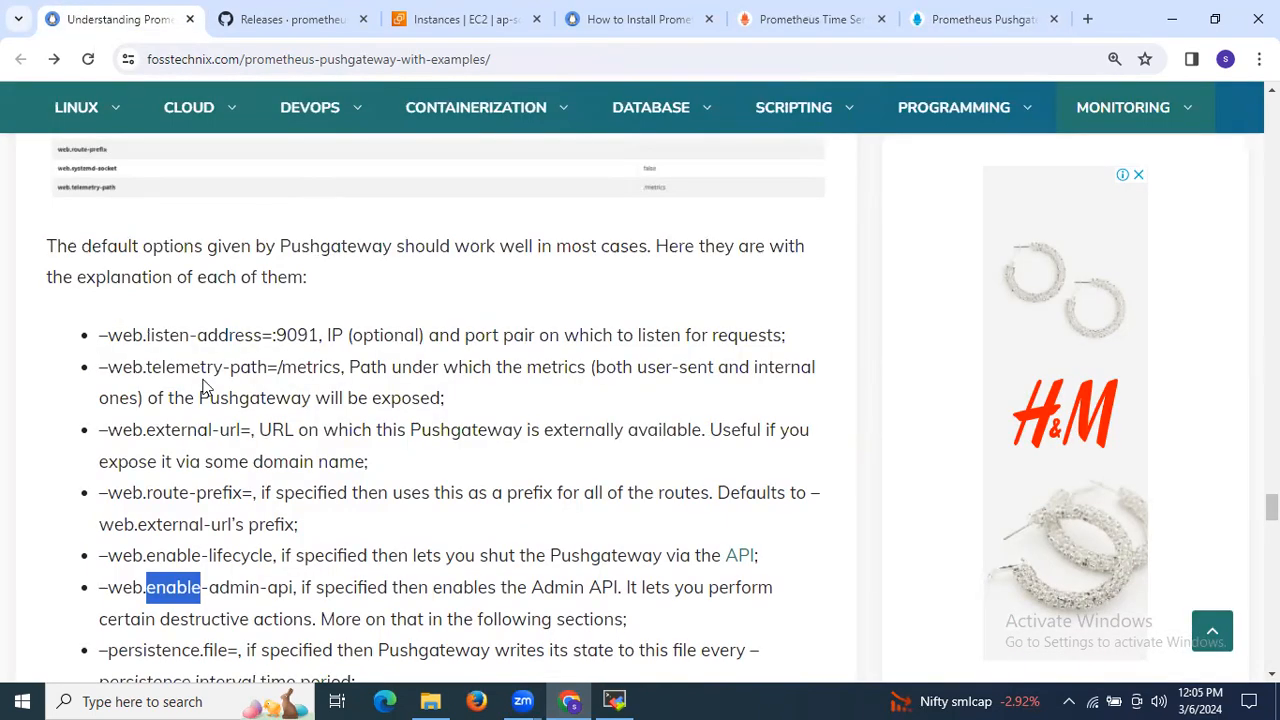
scroll(down, 3)
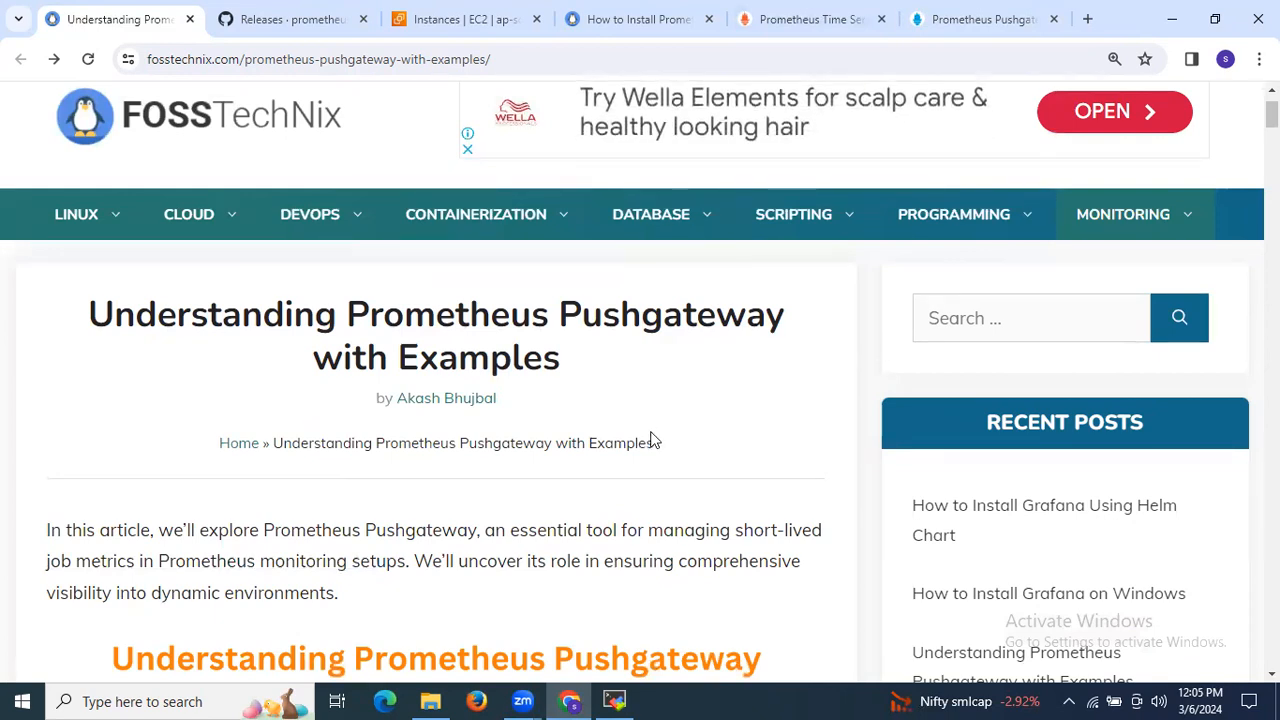
mouse_move(636, 442)
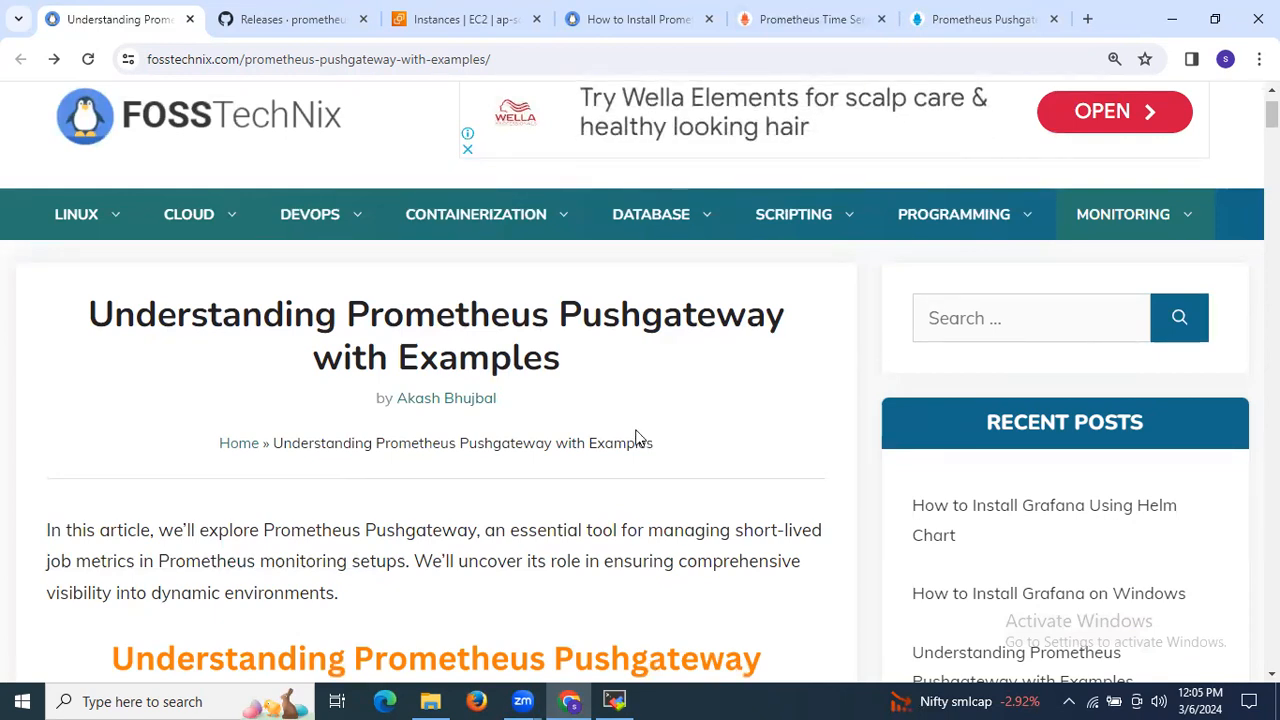